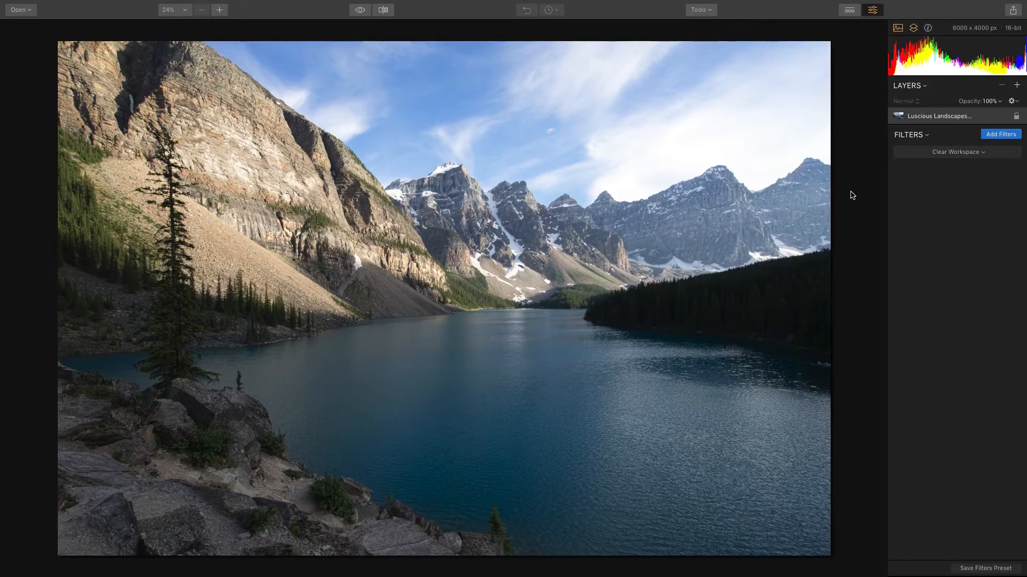
Choose the Landscape workspace from the Filters workspace dropdown.
left_click(955, 152)
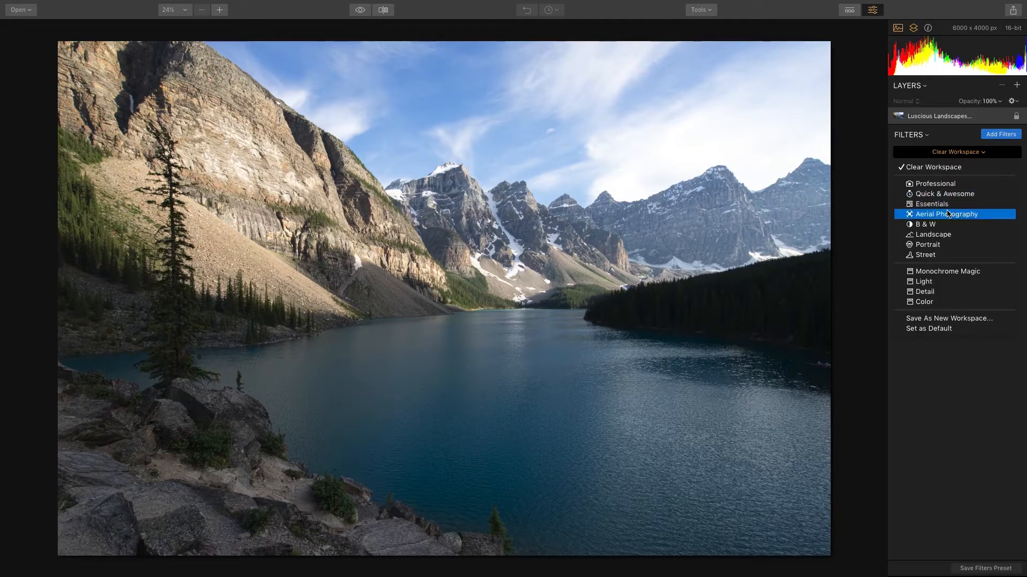
left_click(933, 234)
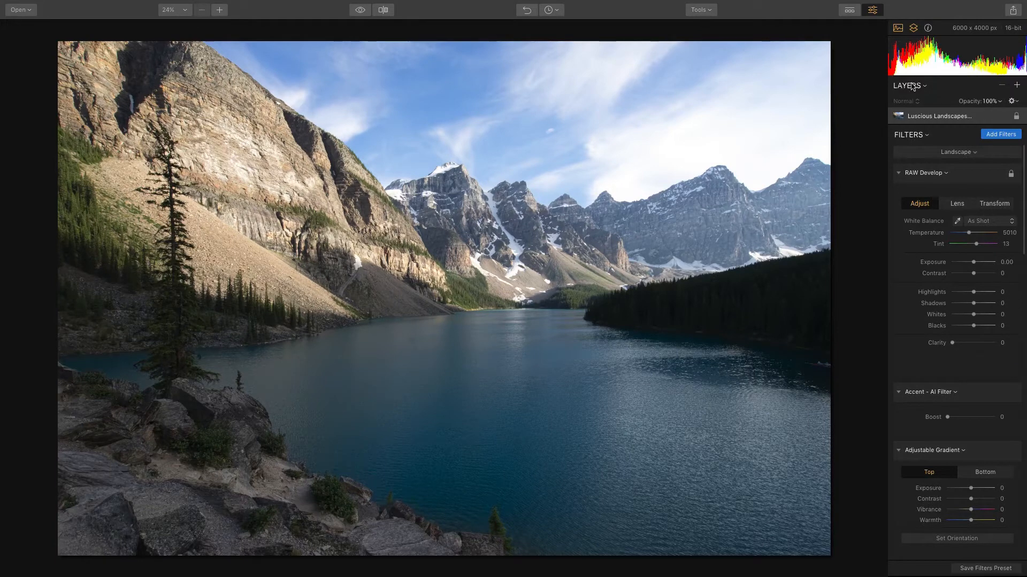
mouse_move(896, 45)
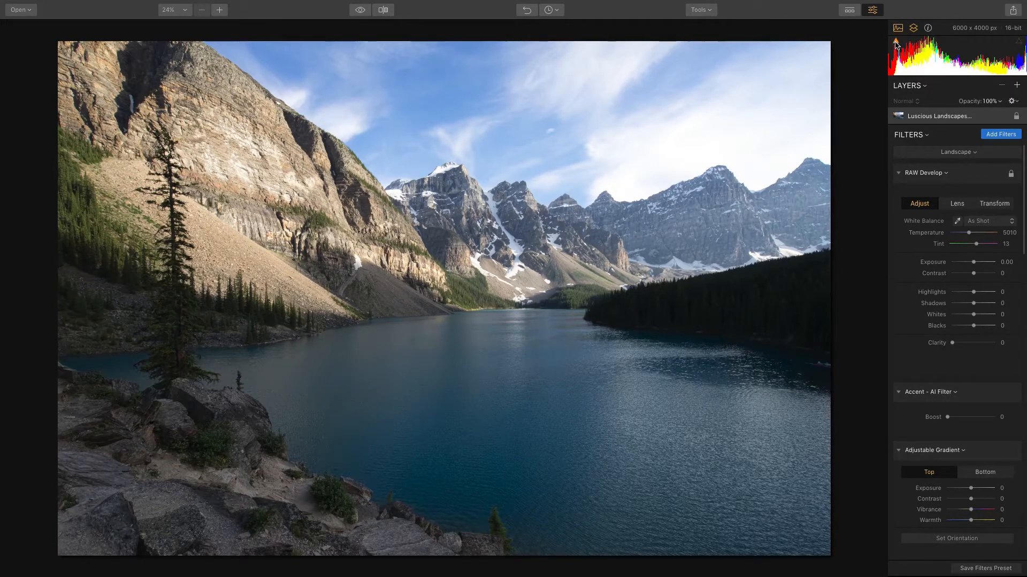
mouse_move(1017, 41)
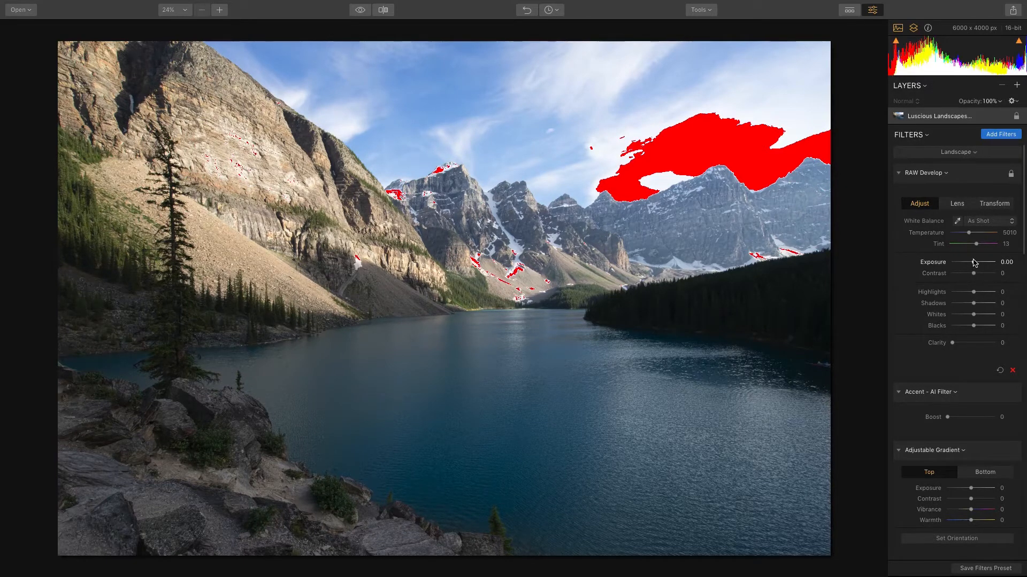
In RAW Develop, set Contrast 15, Highlights -50 and Clarity 13.
left_click_drag(974, 273, 985, 273)
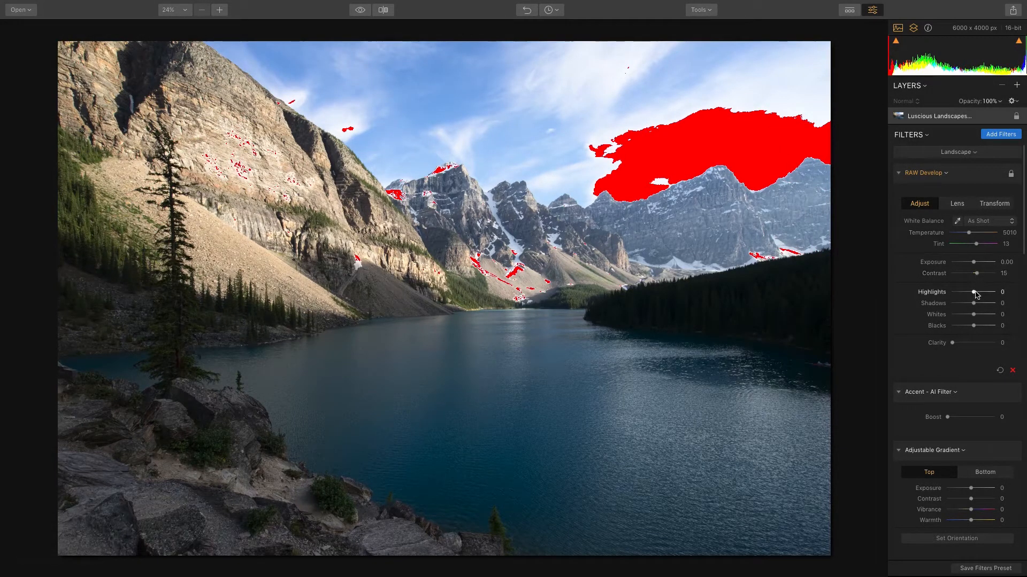
left_click_drag(991, 292, 968, 292)
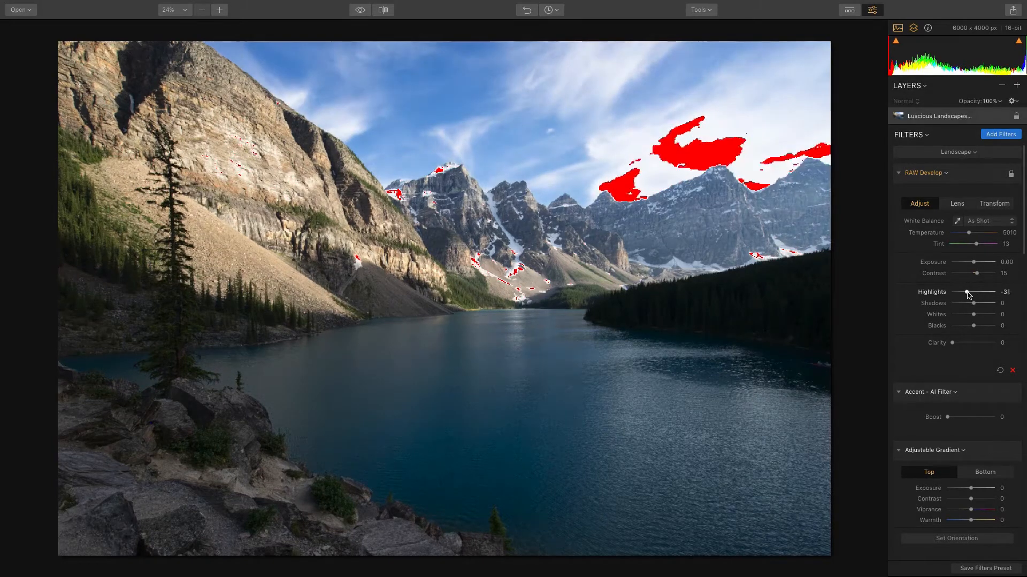
left_click_drag(975, 292, 969, 292)
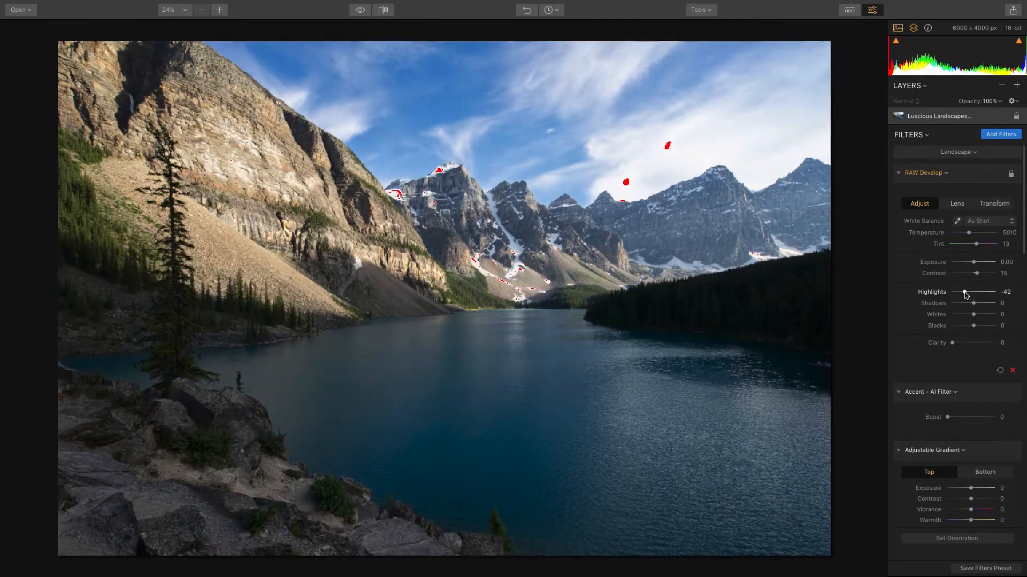
left_click_drag(975, 292, 965, 292)
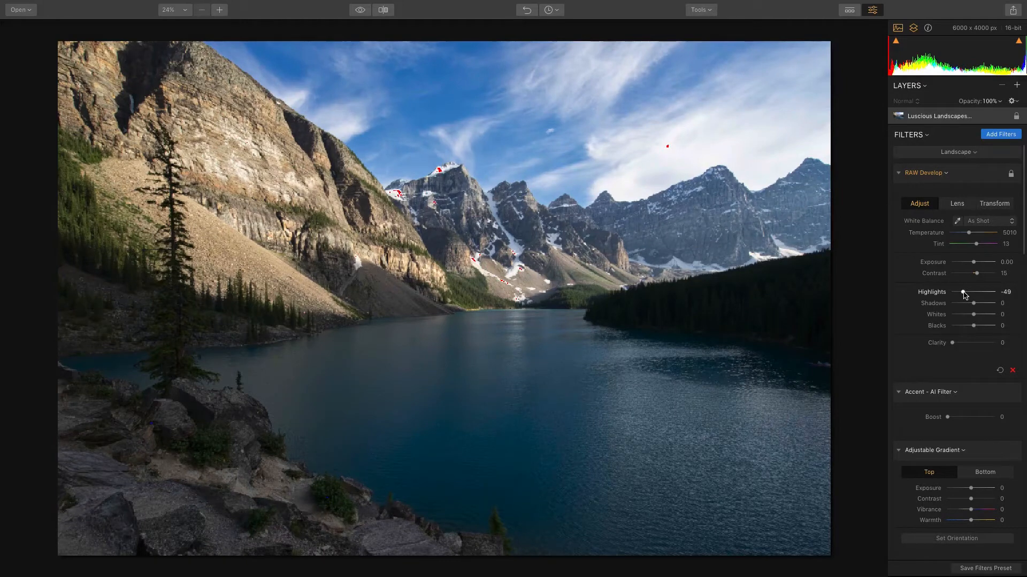
left_click_drag(964, 293, 963, 293)
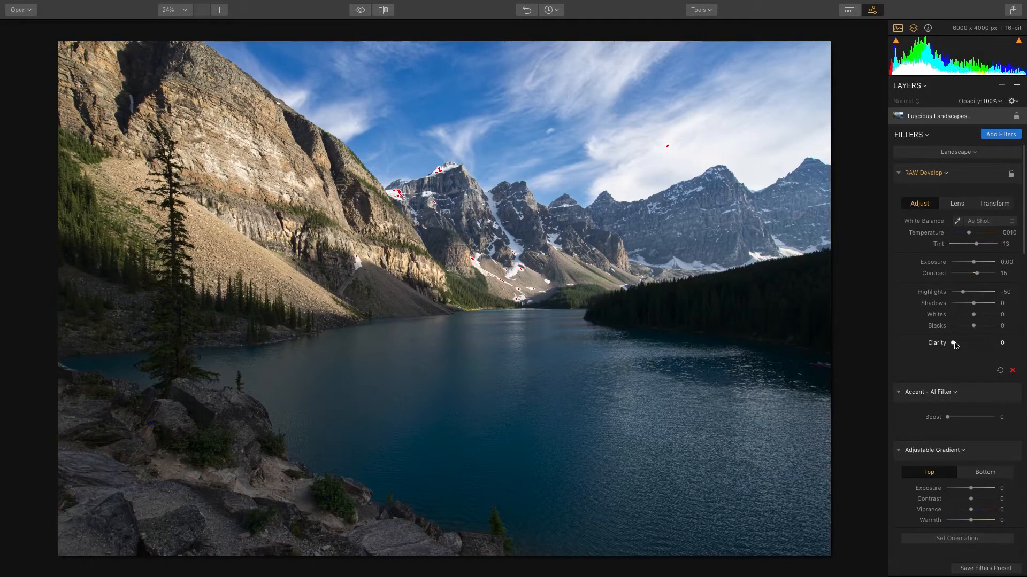
left_click_drag(953, 342, 973, 342)
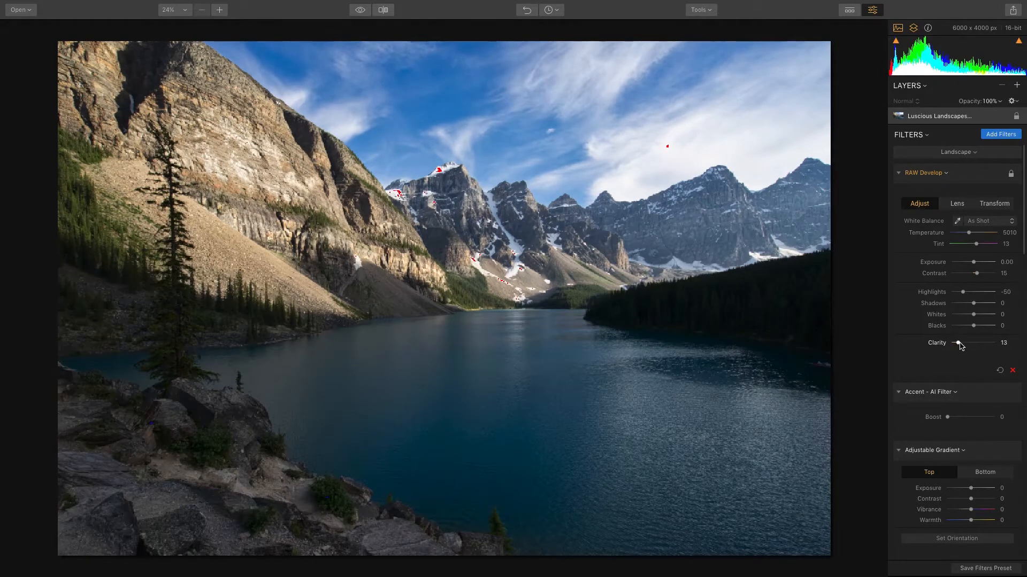
left_click_drag(975, 342, 977, 342)
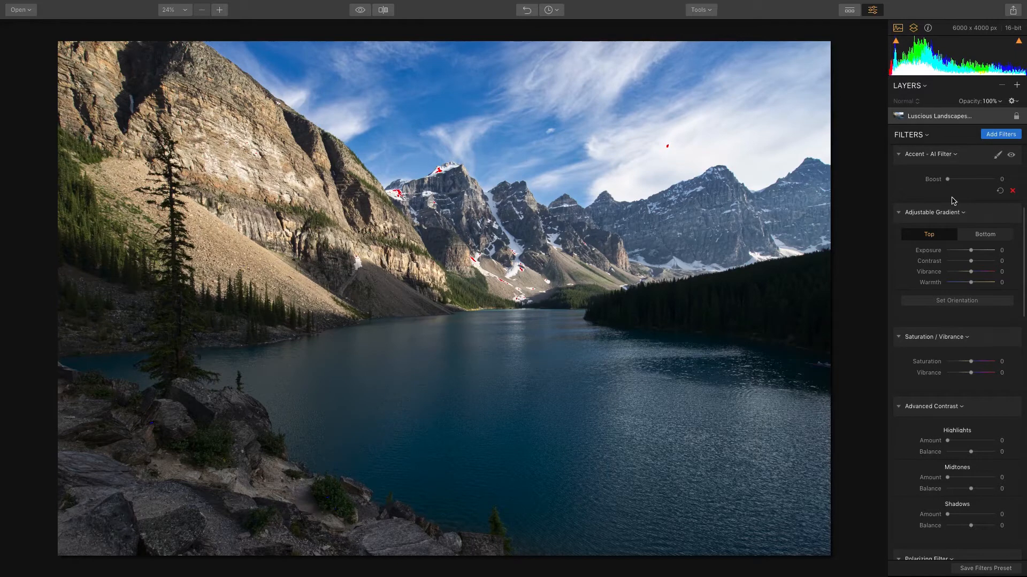
Raise the Accent AI Filter Boost slider to 34.
left_click_drag(946, 178, 951, 178)
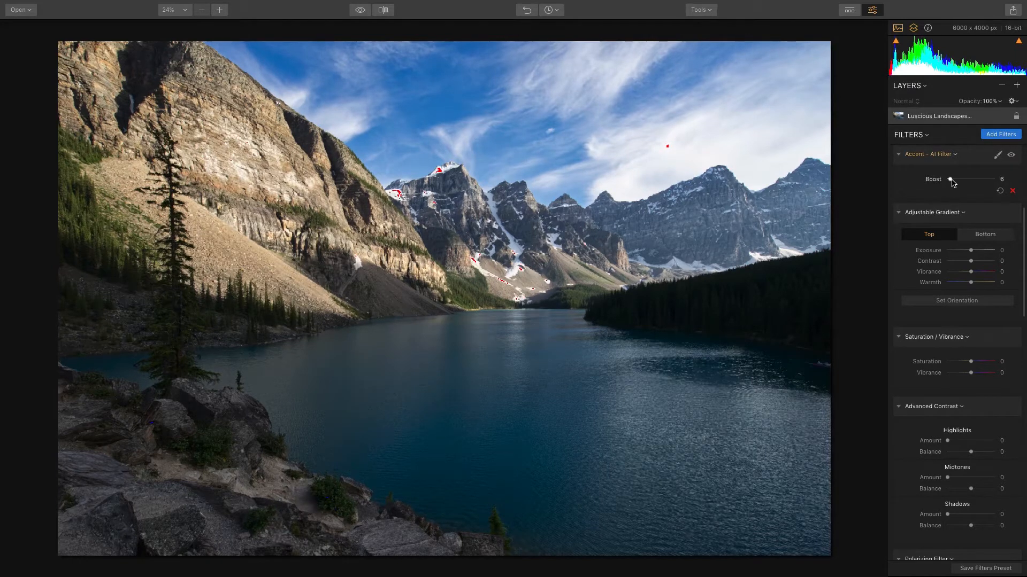
left_click_drag(951, 180, 957, 180)
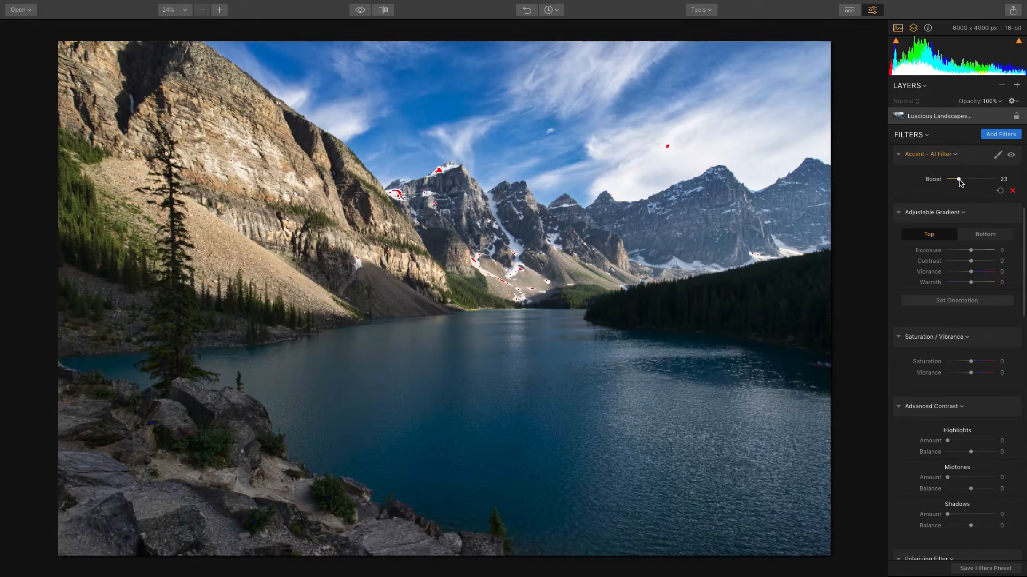
left_click_drag(957, 180, 965, 180)
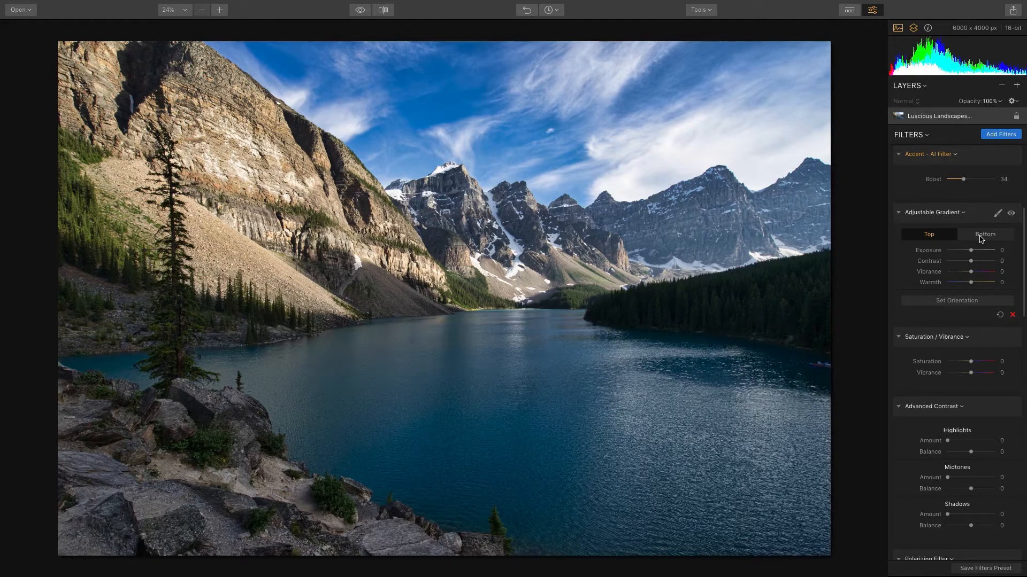
Set the Adjustable Gradient bottom Exposure to 36 and toggle the filter to compare.
left_click(985, 233)
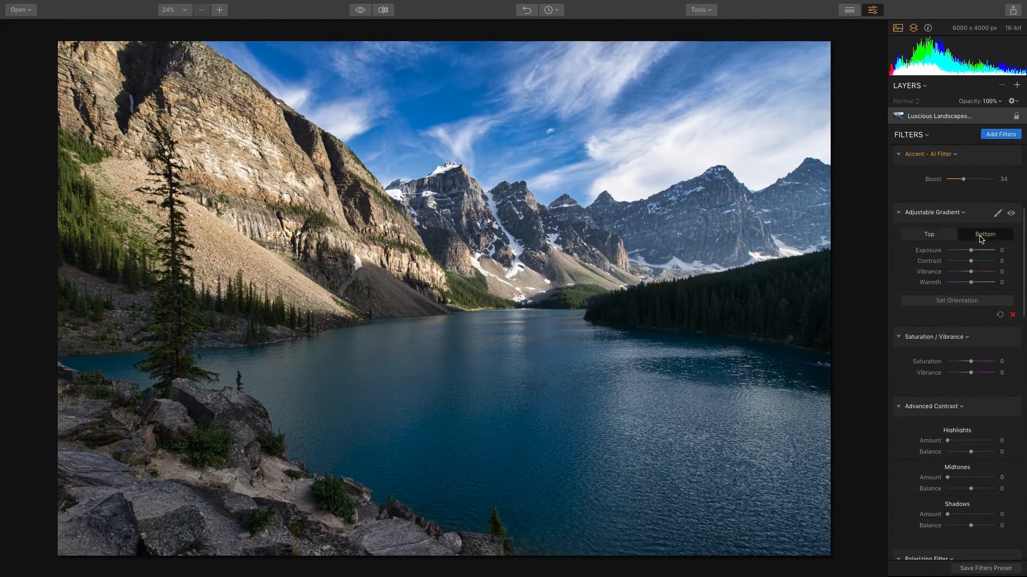
left_click(985, 234)
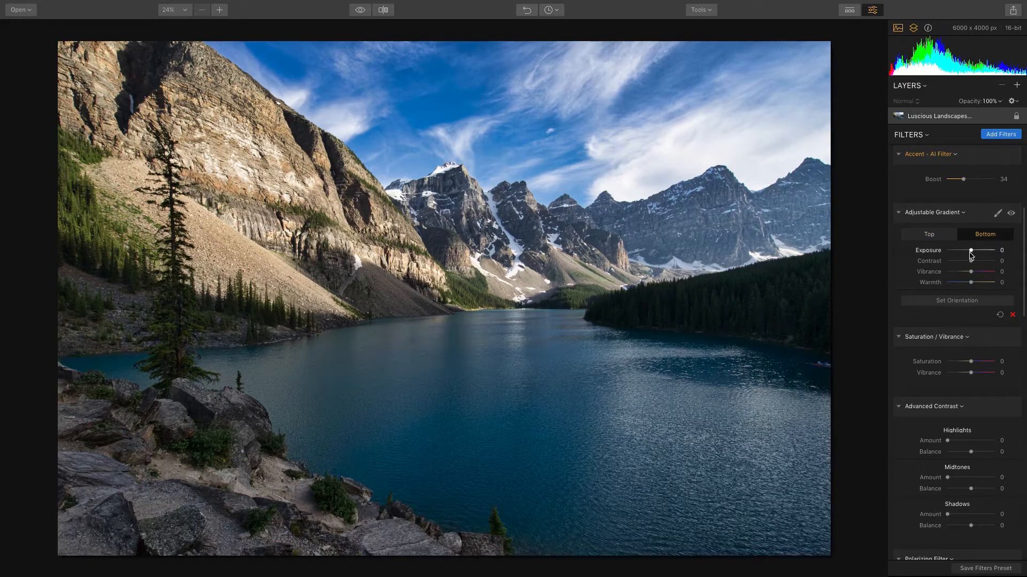
left_click_drag(970, 254, 979, 254)
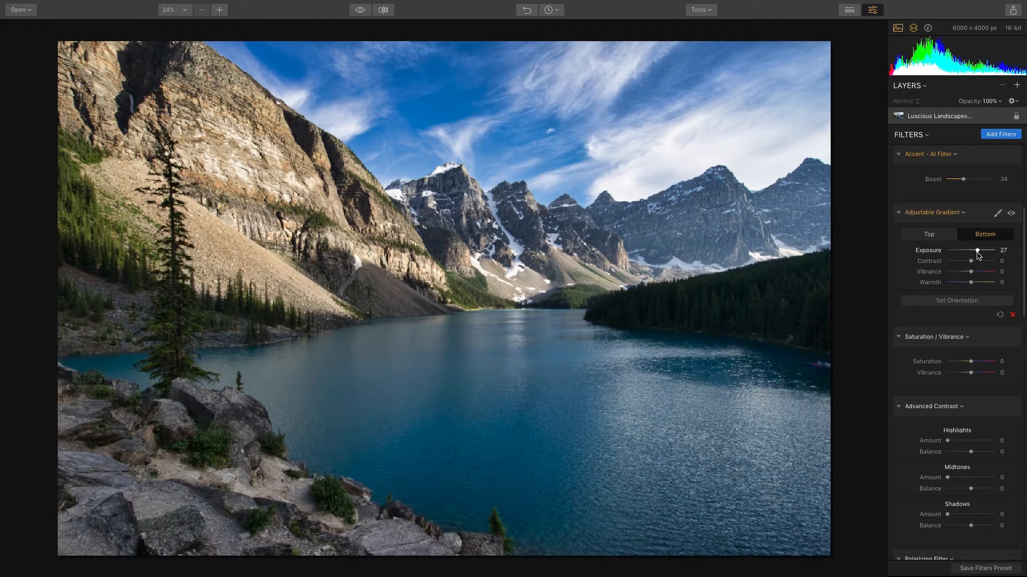
left_click_drag(978, 251, 985, 252)
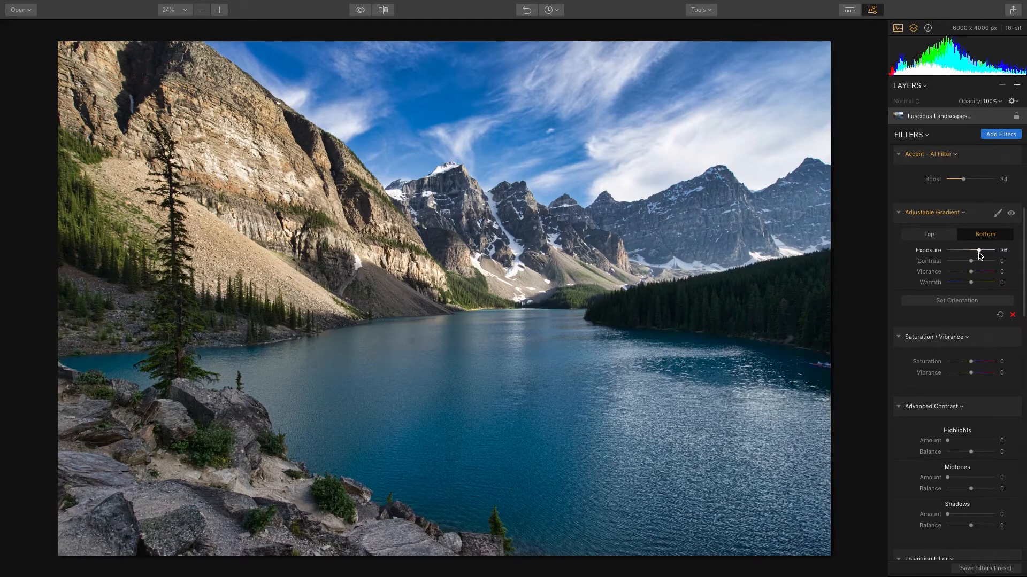
left_click(1010, 213)
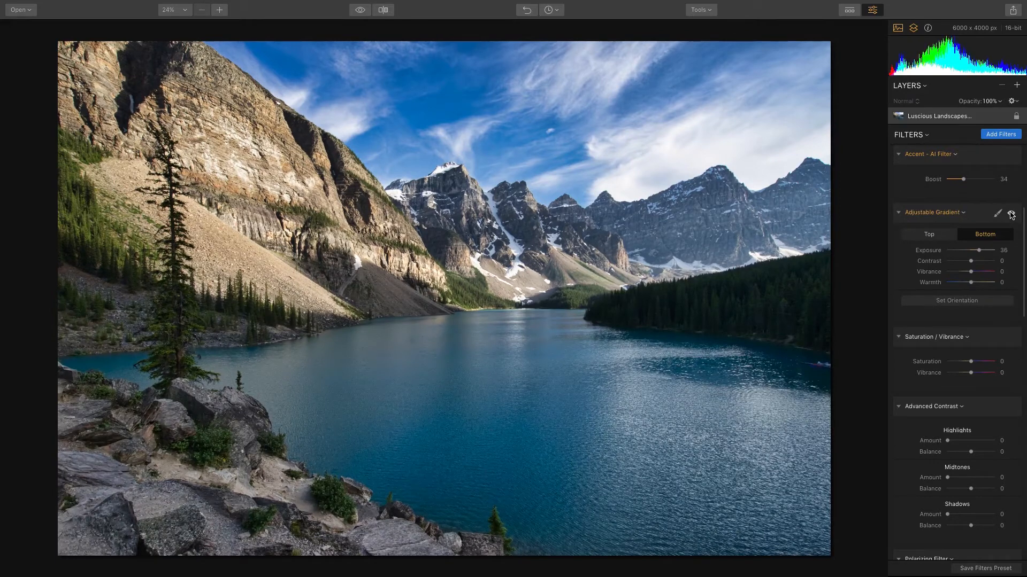
left_click(898, 154)
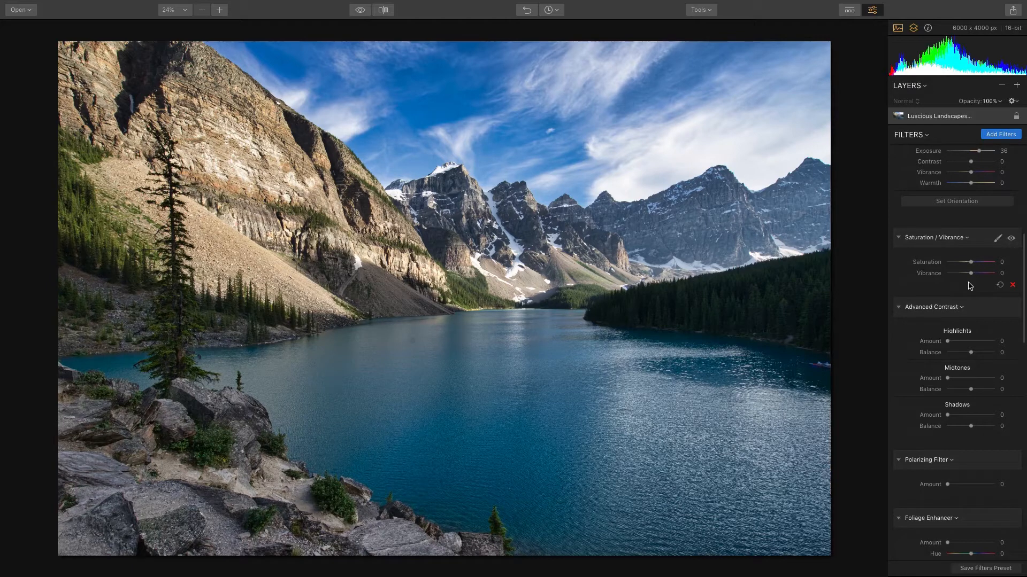
Set Saturation/Vibrance Vibrance to 18, toggling the filter off and on to compare.
left_click_drag(989, 273, 974, 273)
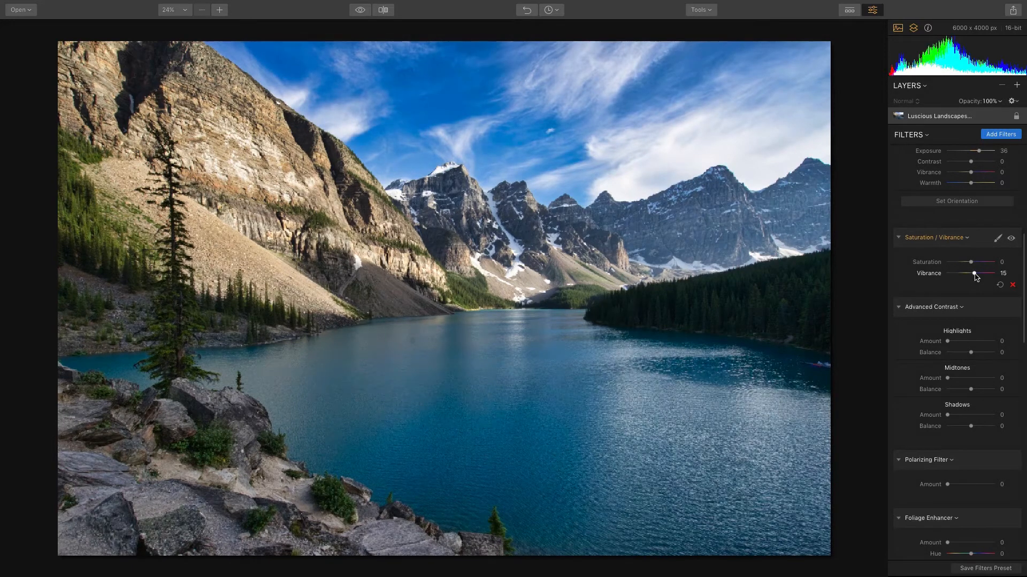
left_click_drag(974, 274, 978, 274)
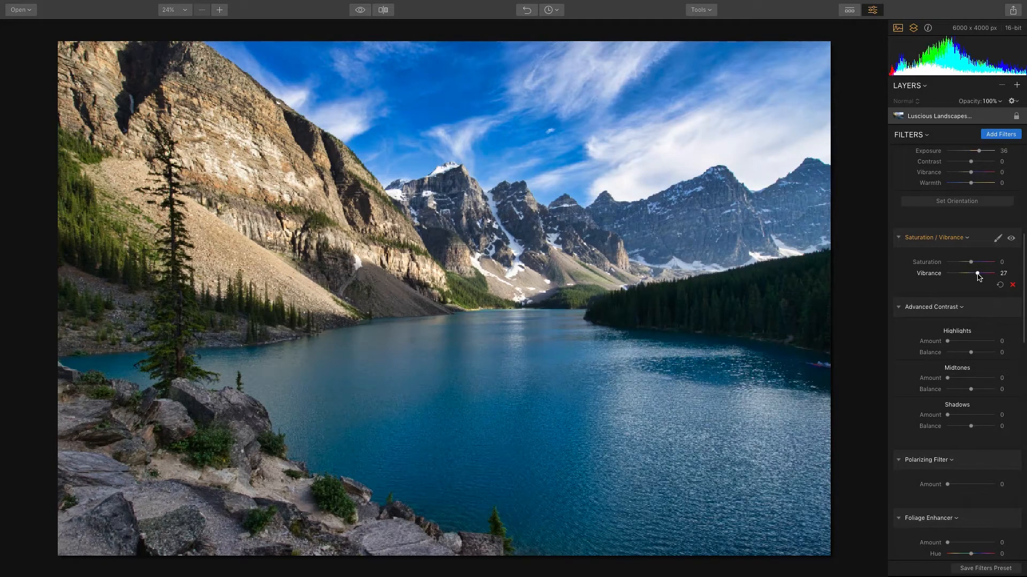
left_click_drag(978, 273, 973, 274)
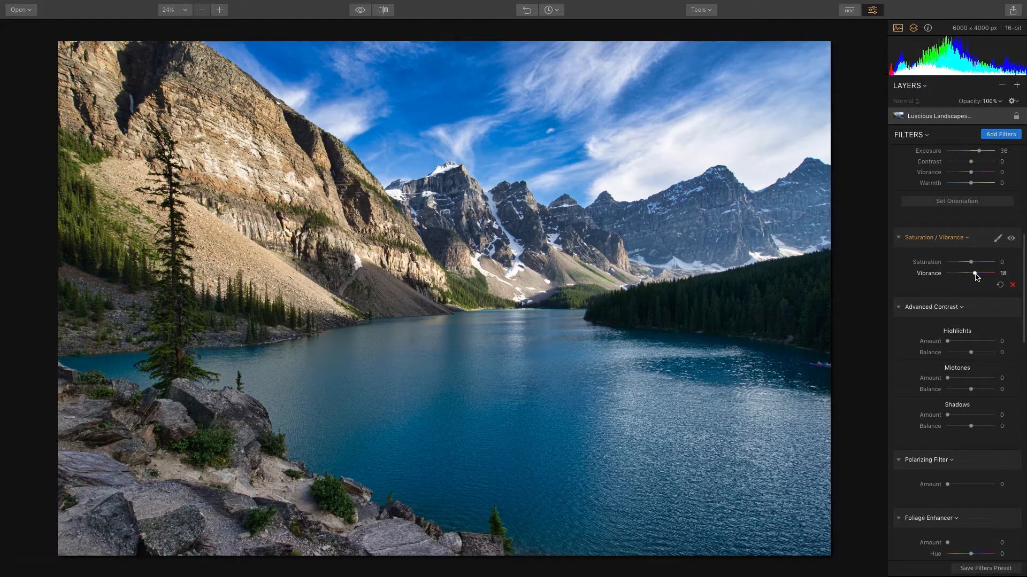
left_click(1011, 238)
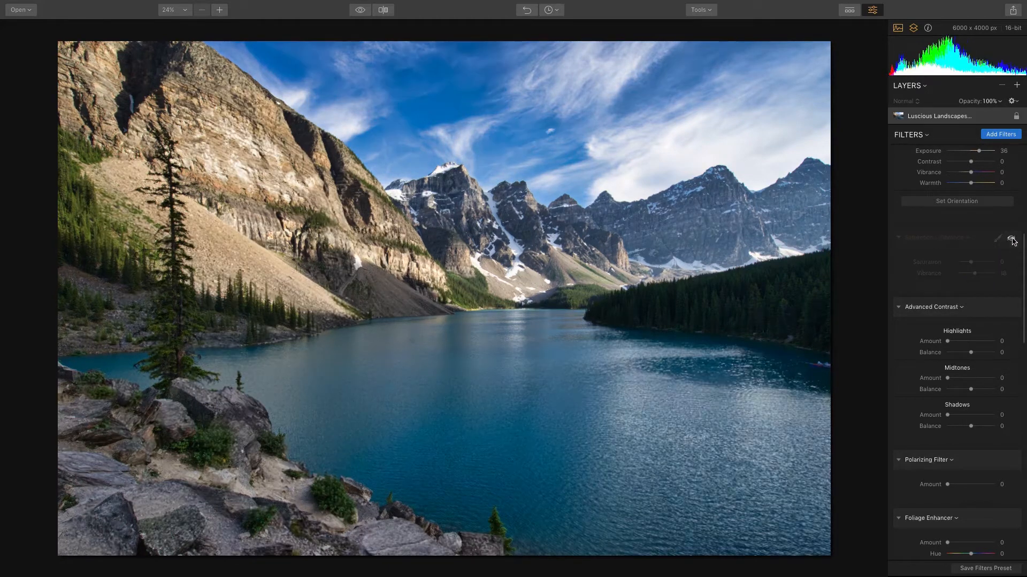
left_click(1012, 241)
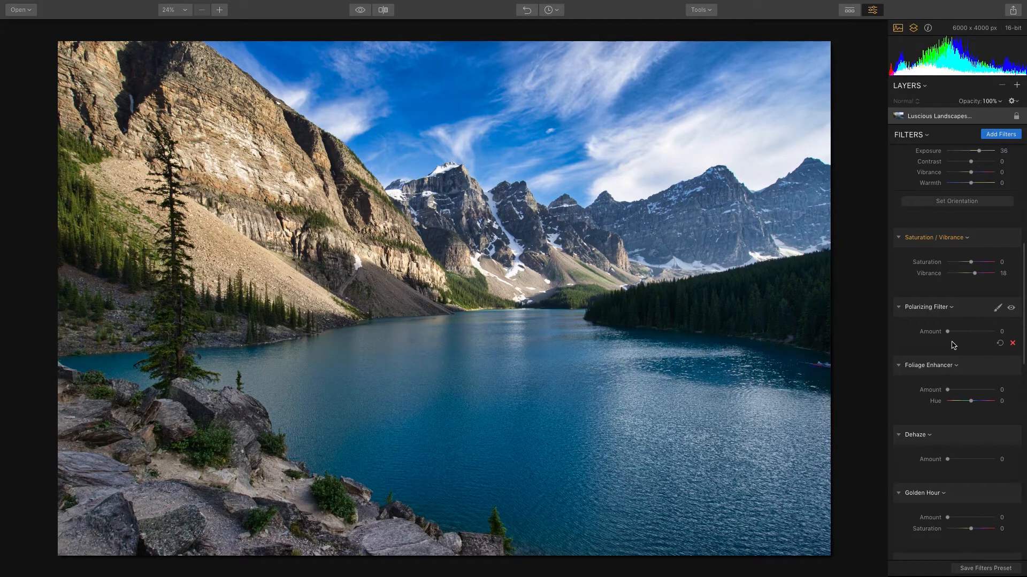
Set the Polarizing Filter Amount to 26 and remove the Foliage Enhancer filter.
left_click_drag(946, 331, 950, 332)
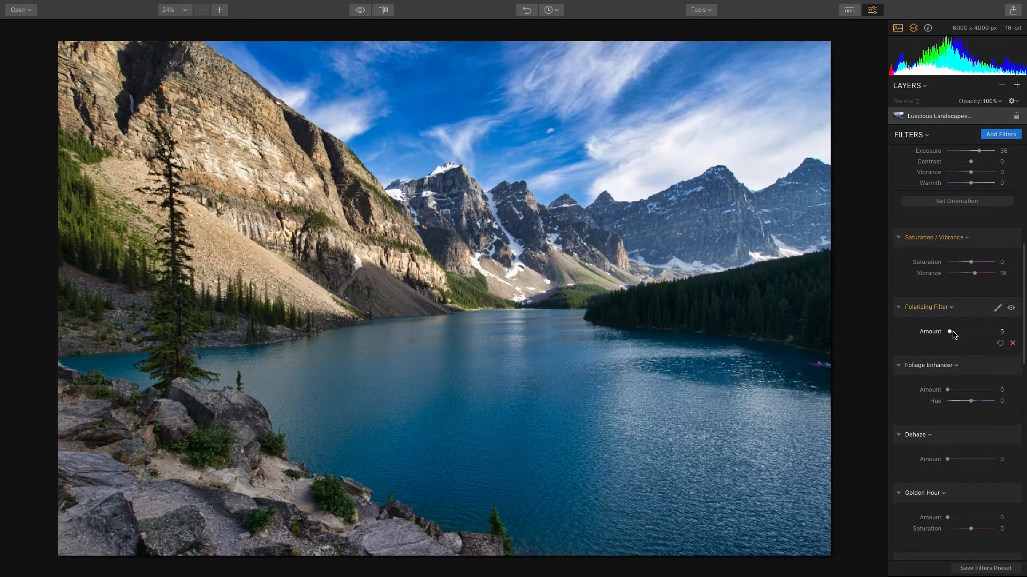
left_click_drag(949, 332, 956, 331)
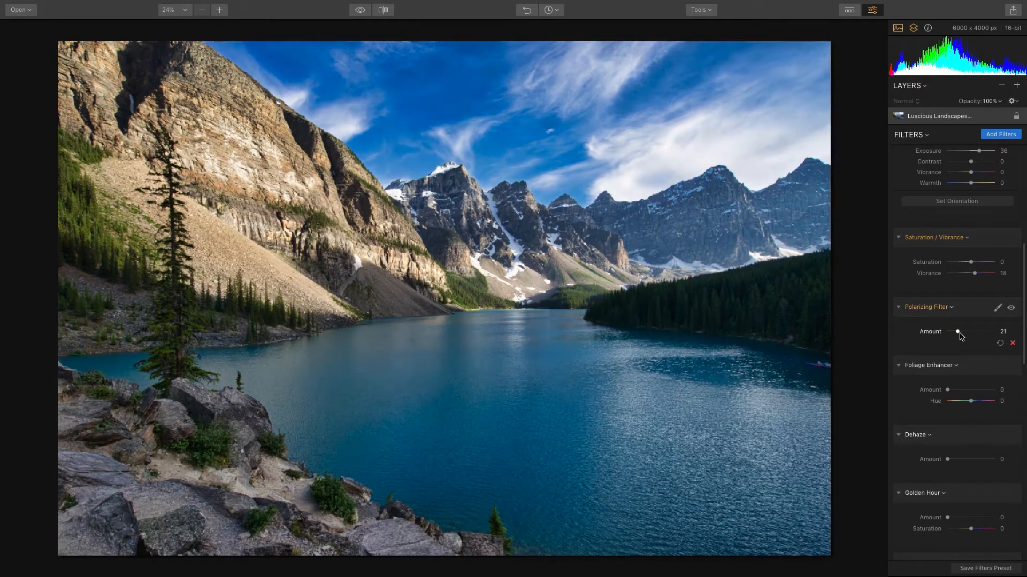
left_click_drag(956, 332, 960, 332)
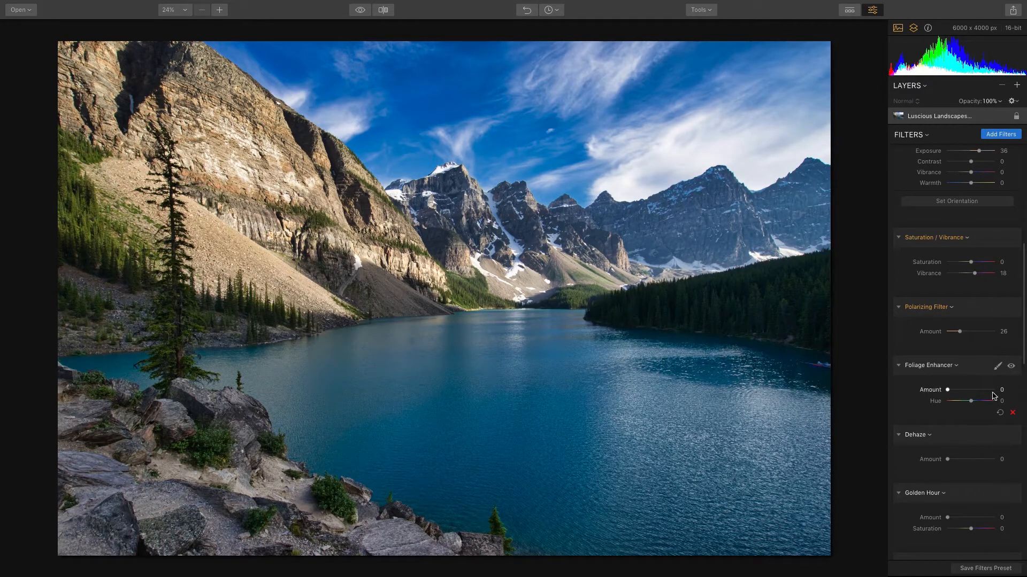
left_click(1013, 413)
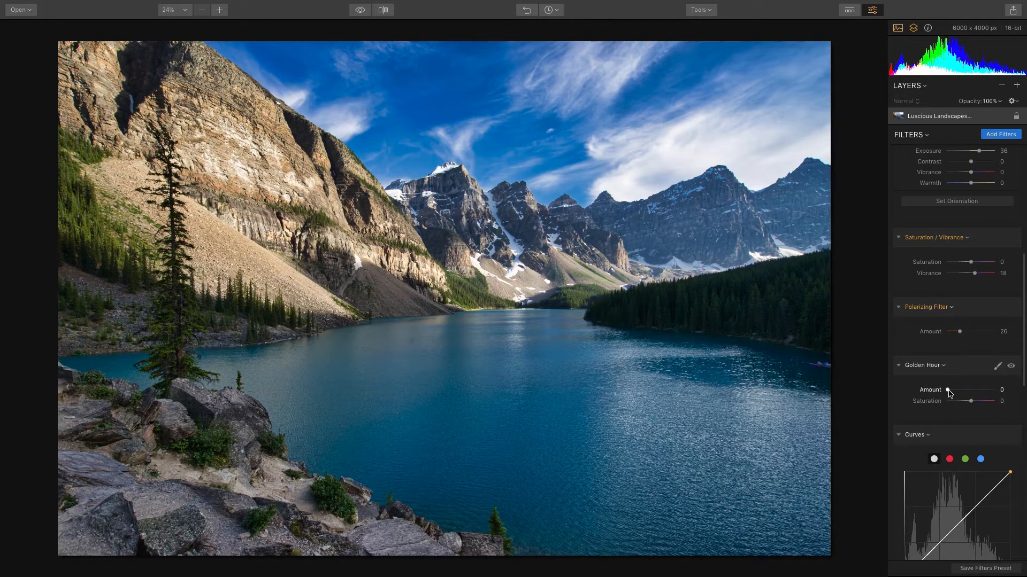
Set the Golden Hour filter to Amount 25 and Saturation 16.
left_click_drag(948, 390, 956, 390)
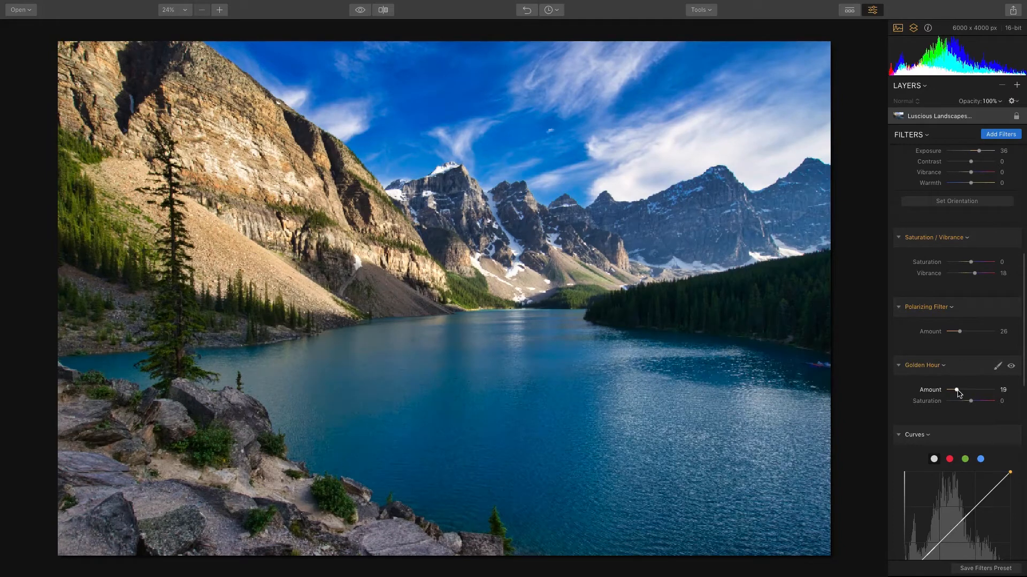
left_click_drag(951, 390, 957, 389)
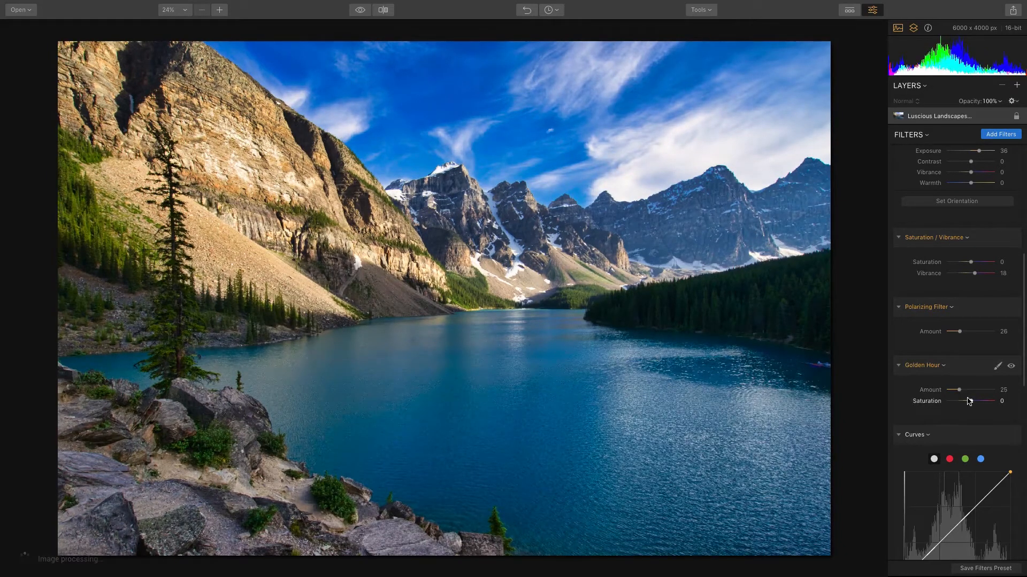
left_click_drag(974, 402, 989, 401)
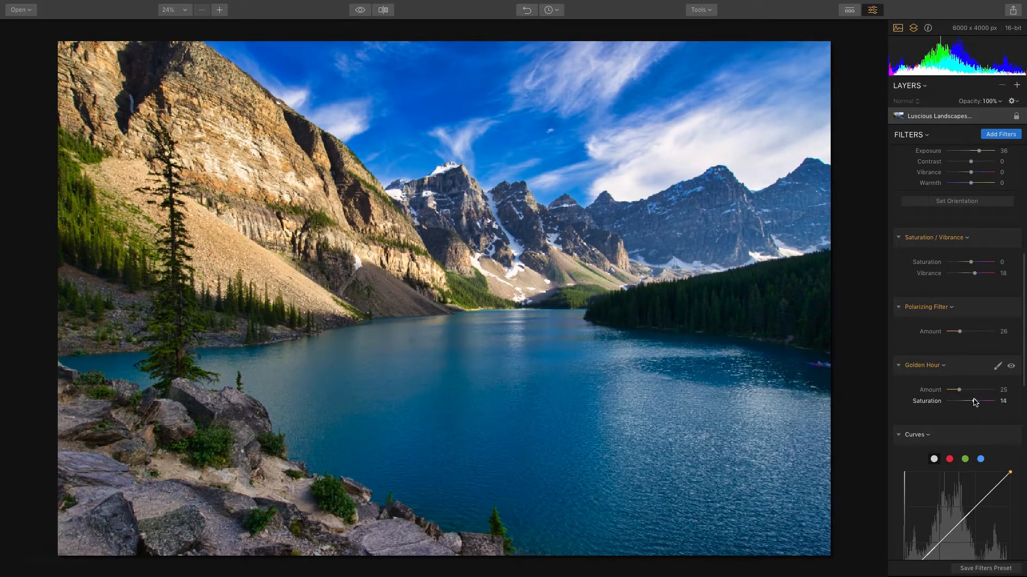
left_click(1010, 366)
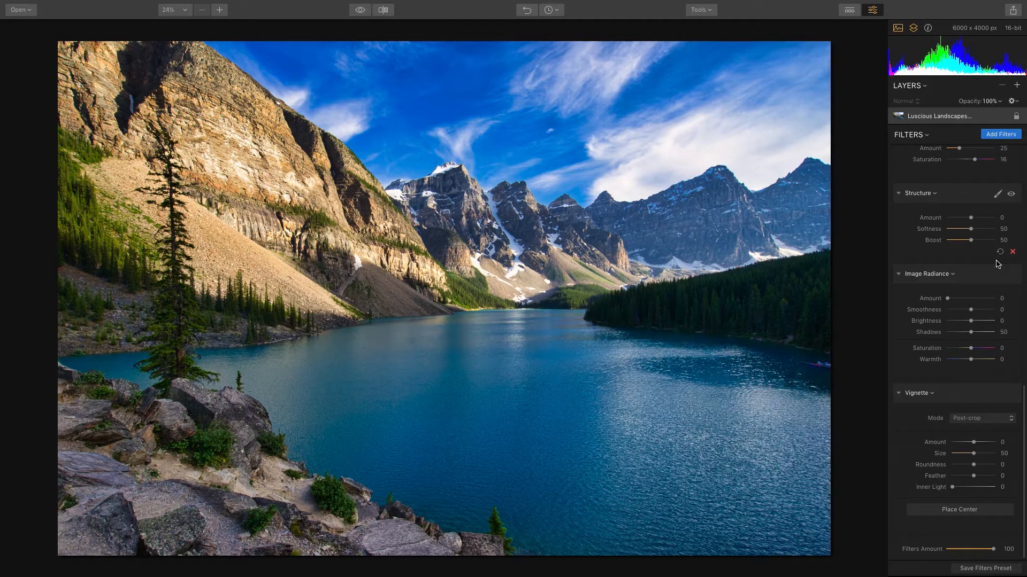
Set the Structure filter Amount to 32 and choose the Brush mask option.
left_click_drag(957, 218, 973, 218)
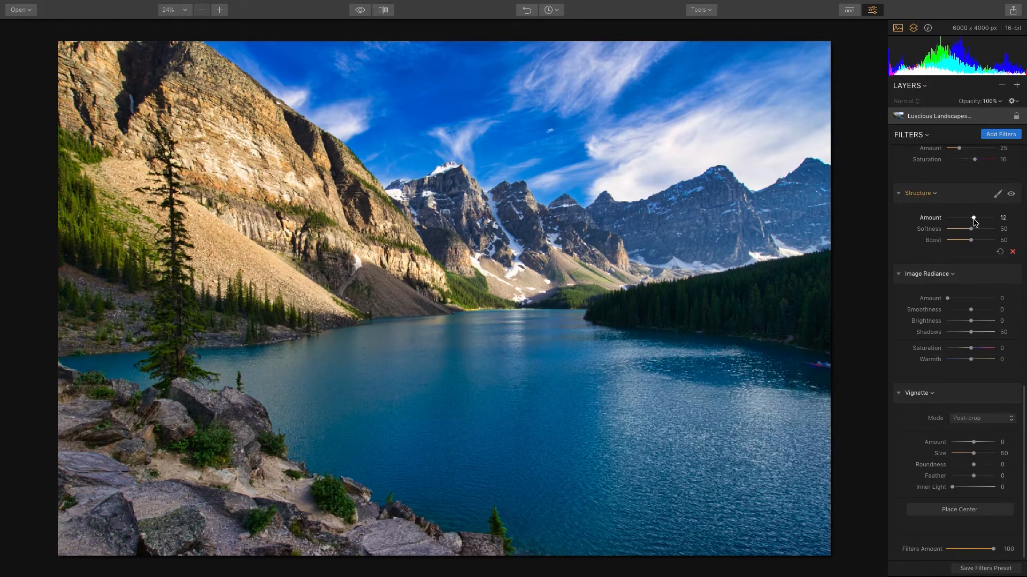
left_click_drag(974, 218, 979, 218)
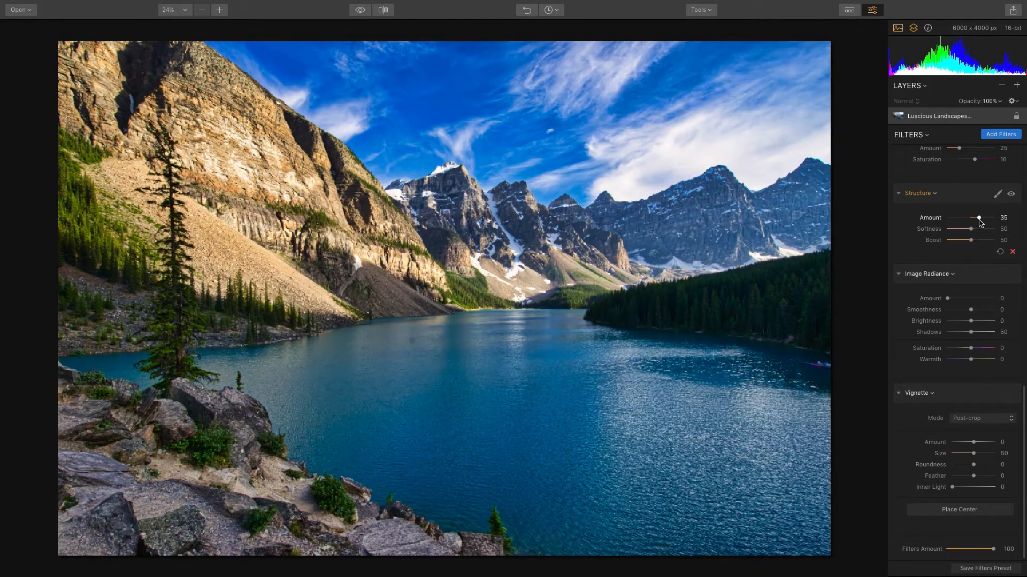
left_click_drag(978, 218, 975, 218)
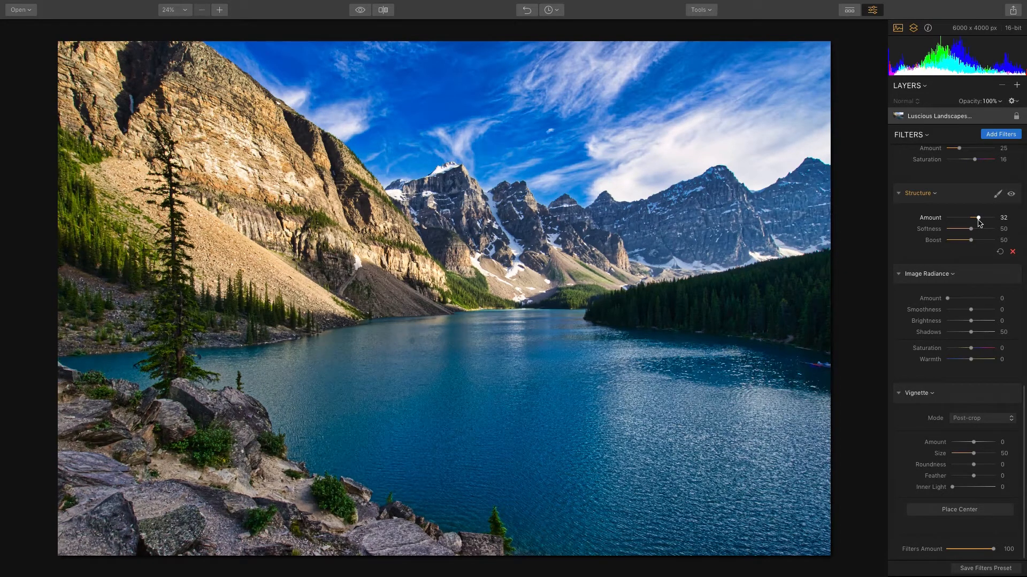
left_click(997, 193)
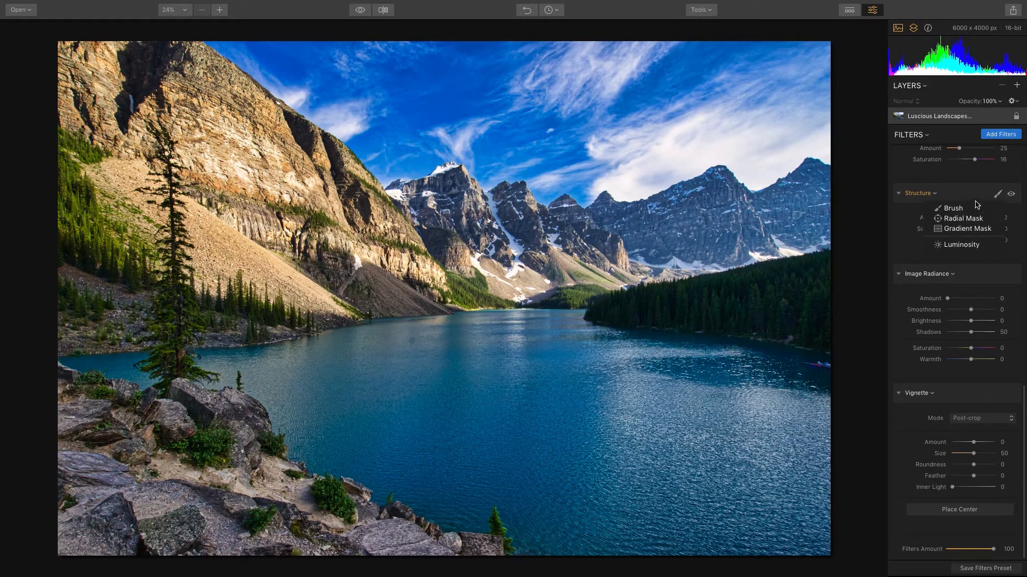
left_click(953, 208)
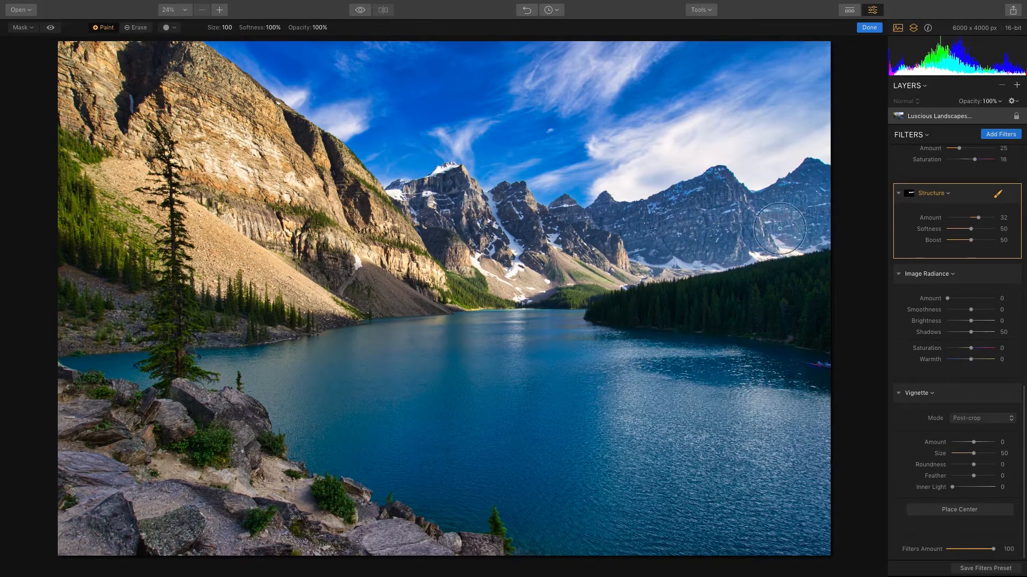
mouse_move(413, 262)
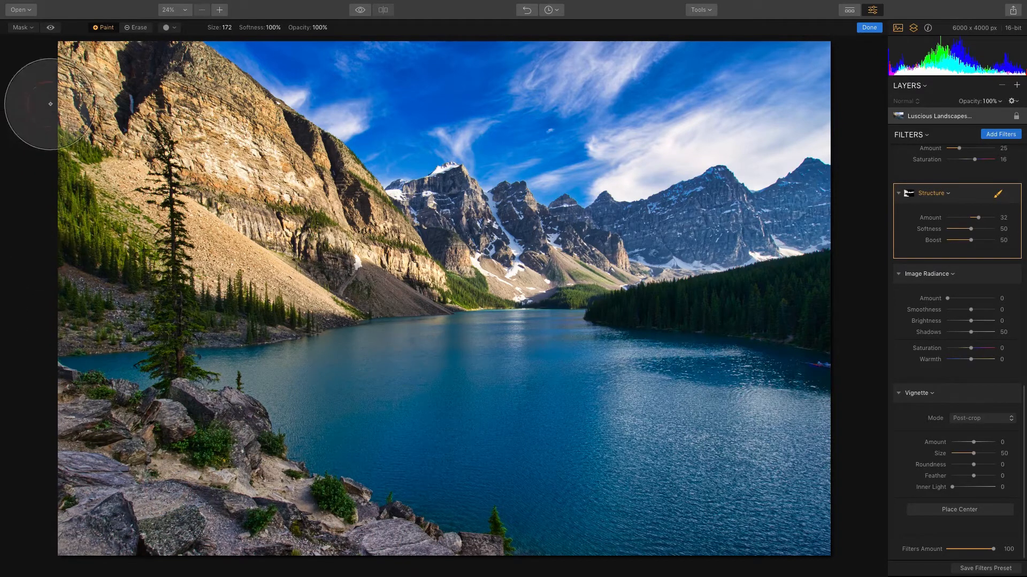
Paint the Structure mask over the left cliff, peaks and foreground rocks, erasing lake spill.
left_click(49, 27)
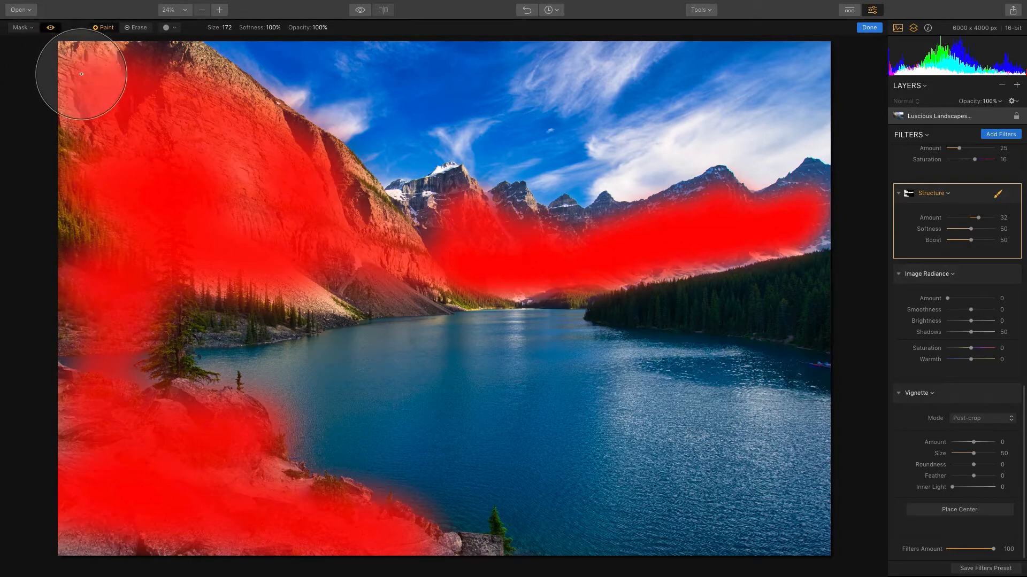
left_click_drag(82, 74, 383, 230)
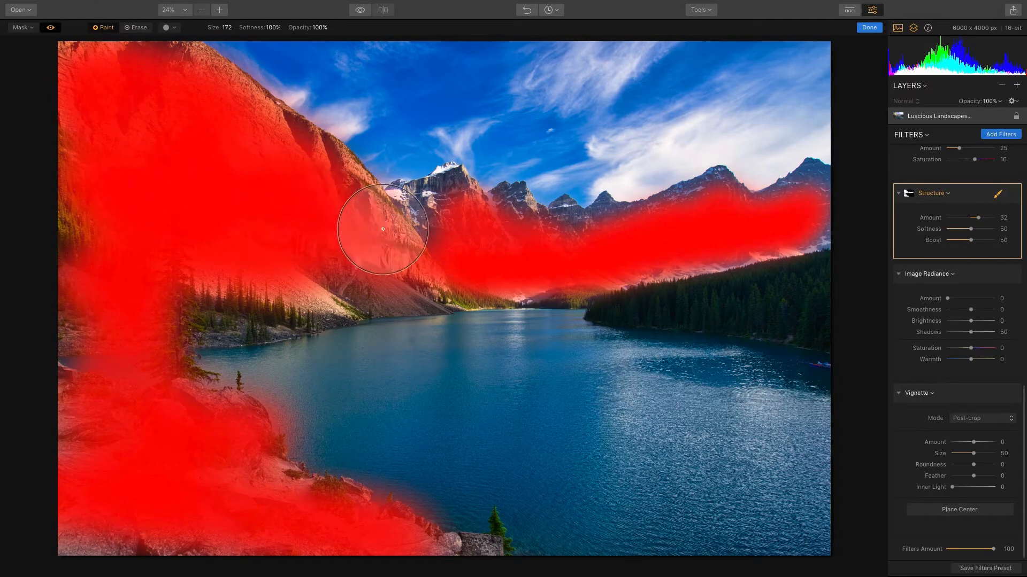
left_click_drag(383, 228, 64, 216)
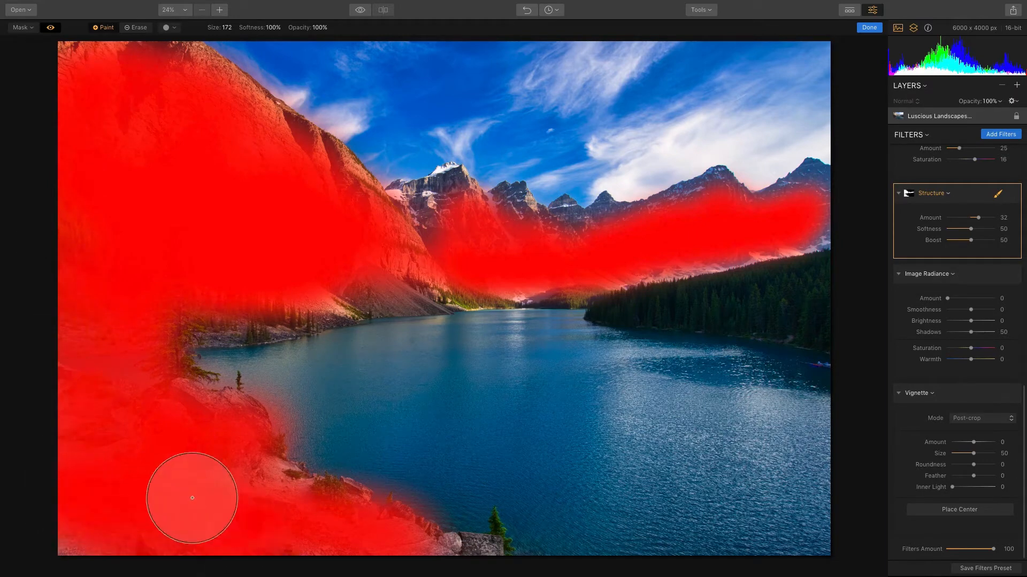
left_click_drag(192, 498, 438, 260)
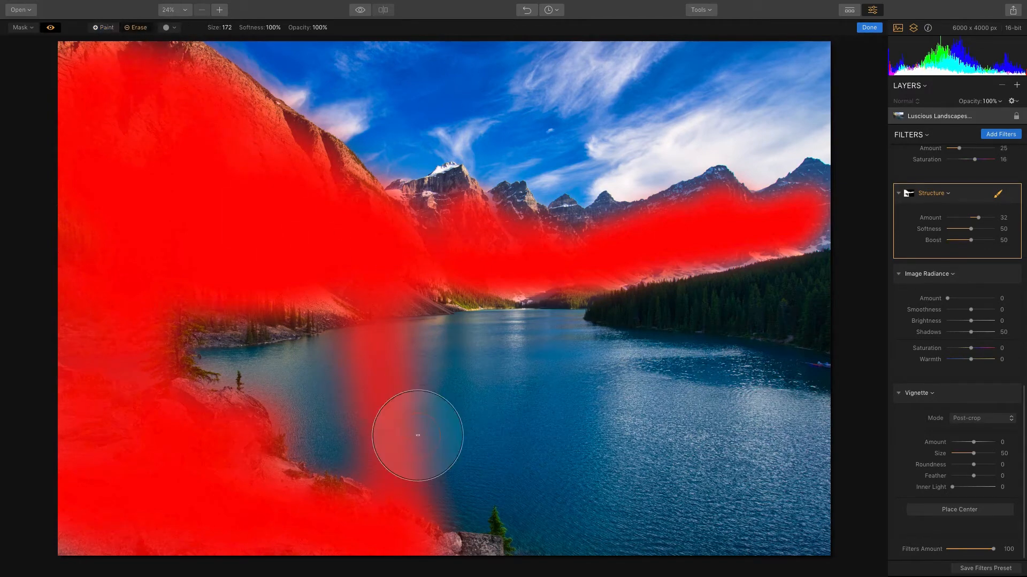
left_click_drag(417, 435, 348, 432)
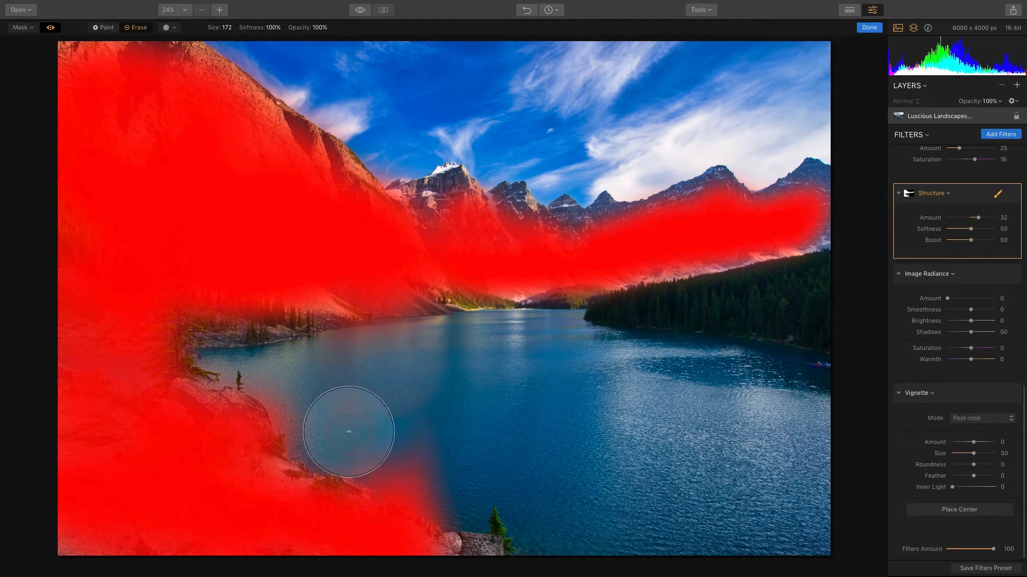
left_click_drag(348, 432, 108, 36)
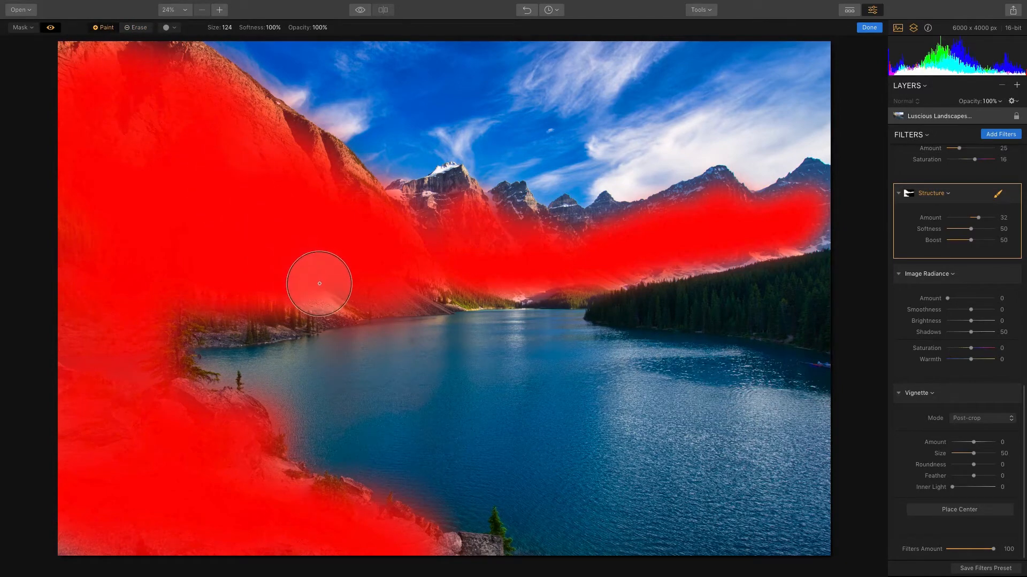
Fill the mask along the cliff base, upper cliff, peaks and bottom-left rocks, then hide the overlay.
left_click_drag(318, 283, 189, 90)
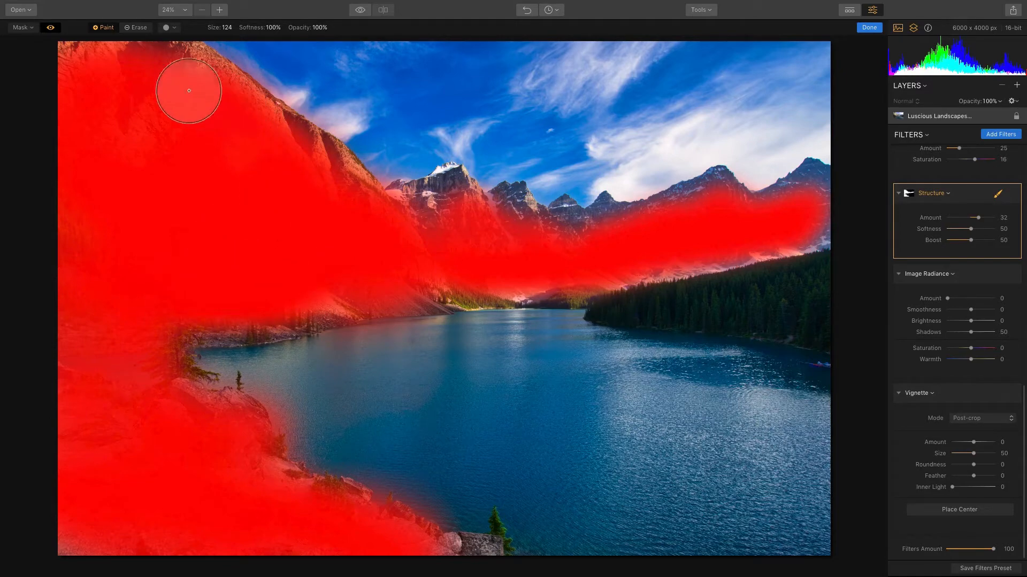
left_click_drag(188, 91, 438, 251)
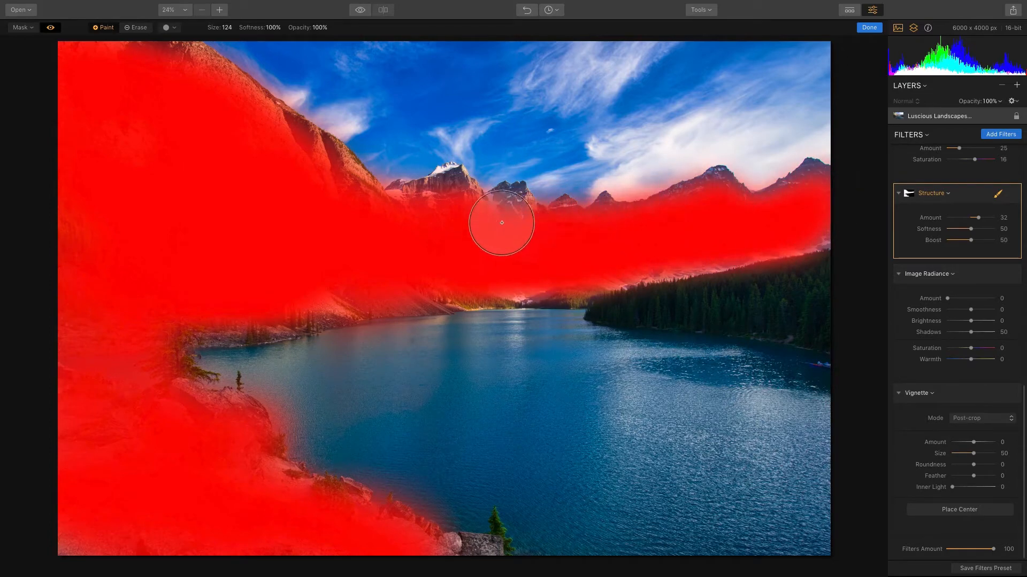
left_click_drag(501, 222, 310, 277)
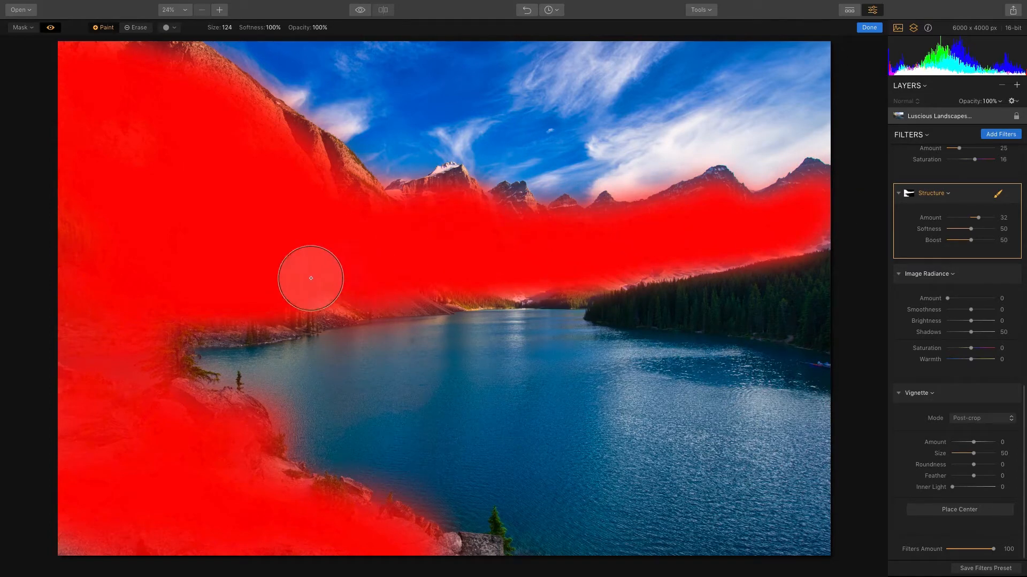
left_click_drag(311, 278, 95, 503)
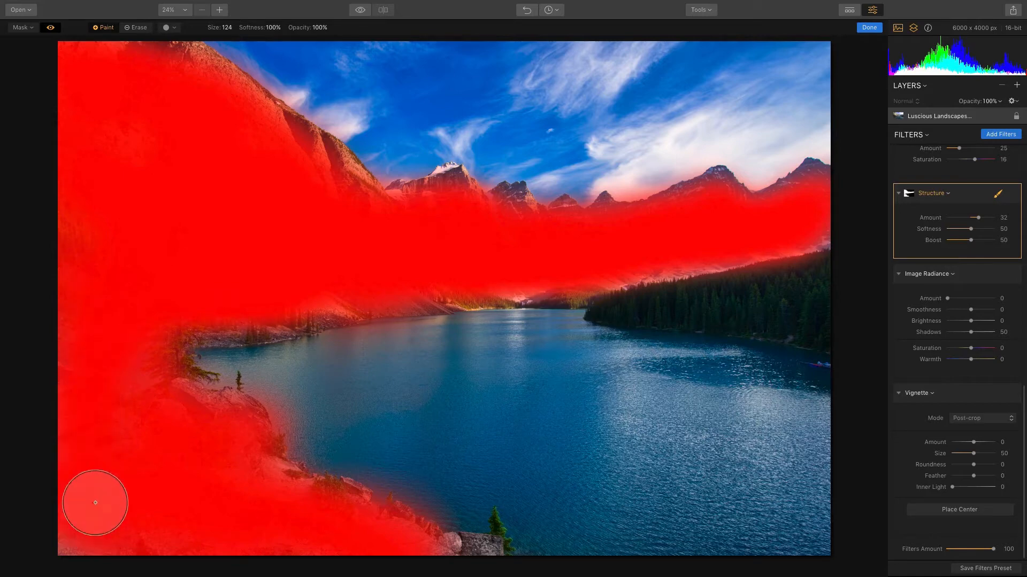
left_click(51, 27)
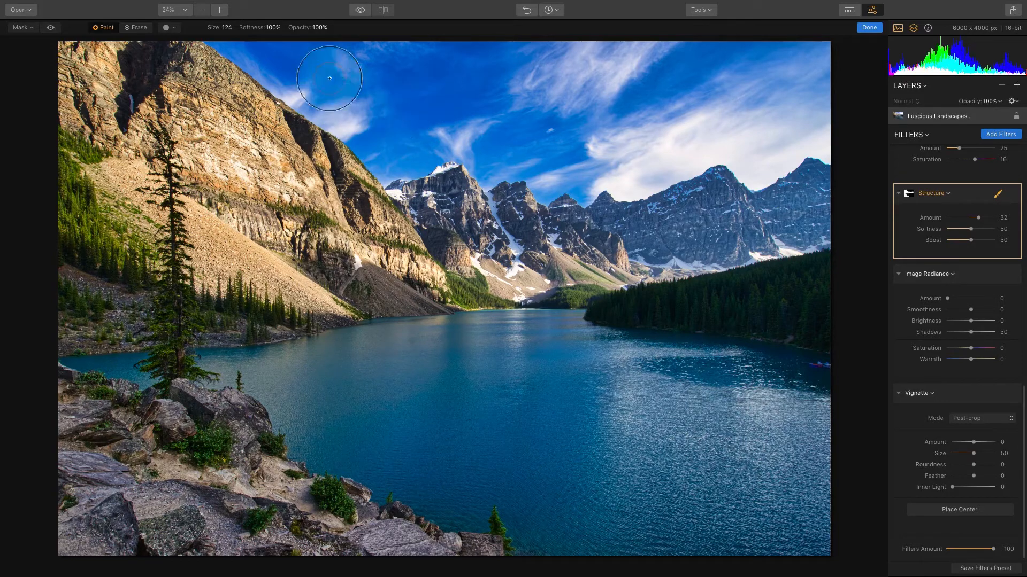
left_click(219, 10)
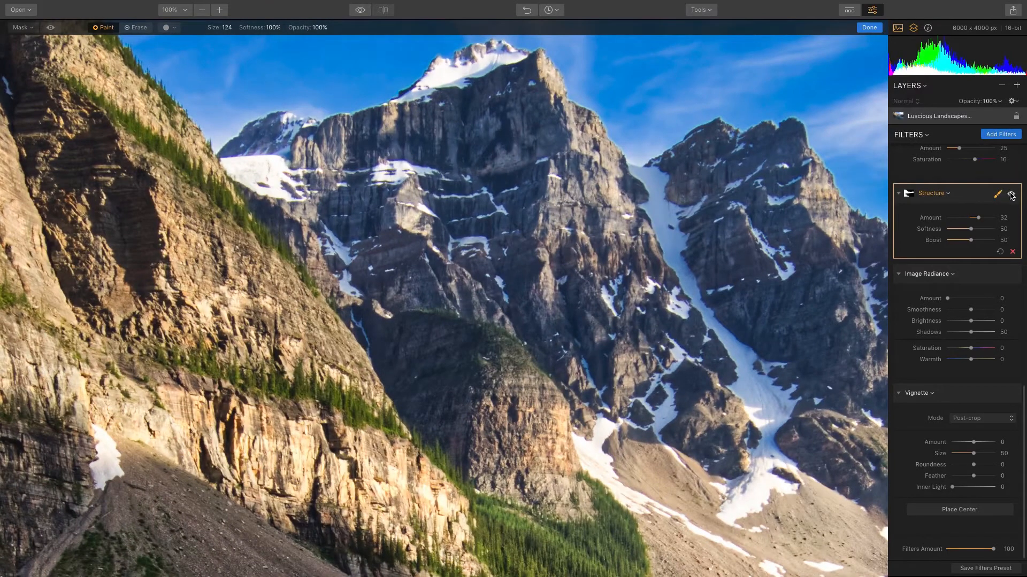
left_click(1010, 196)
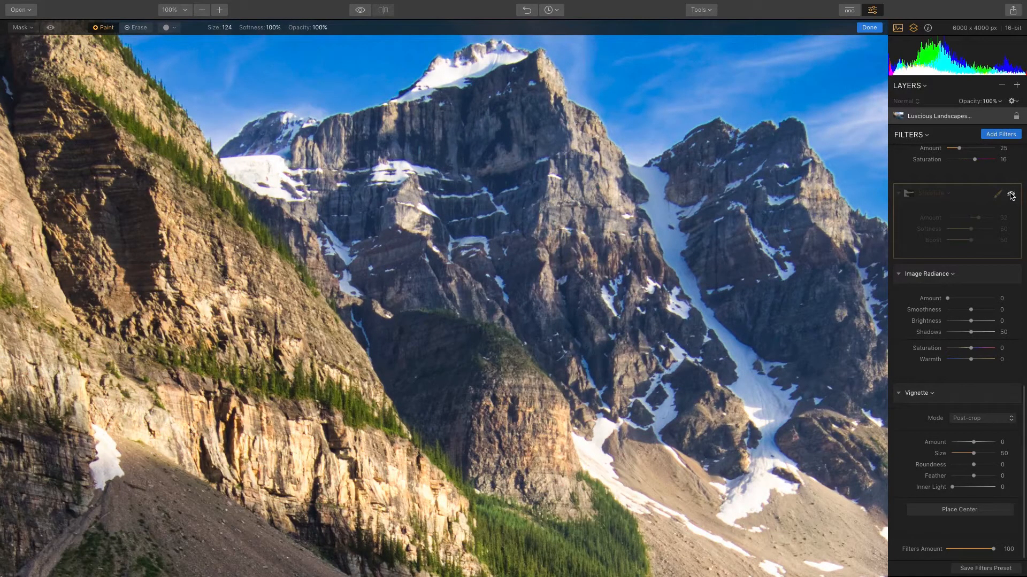
left_click(1010, 193)
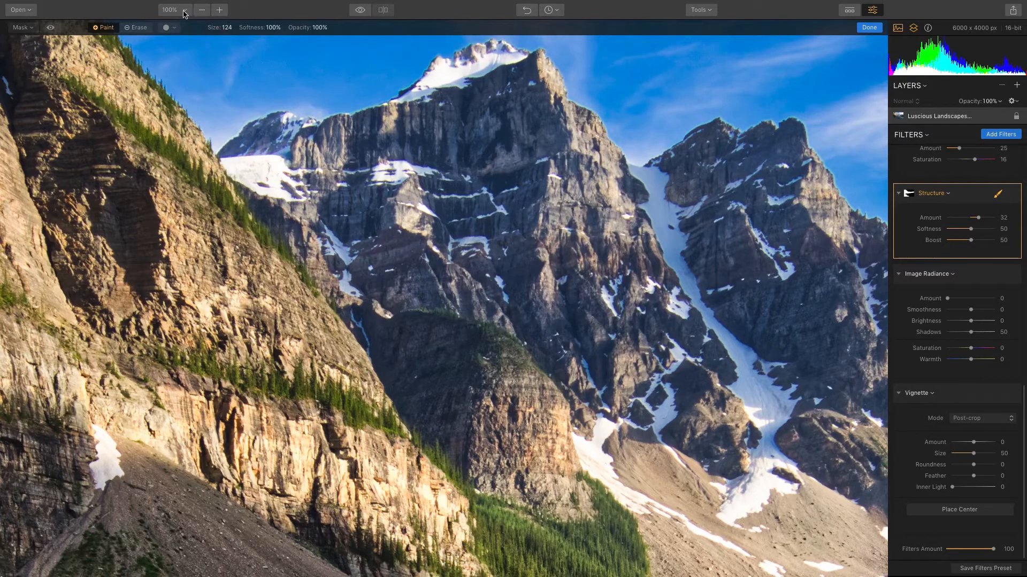
left_click(202, 9)
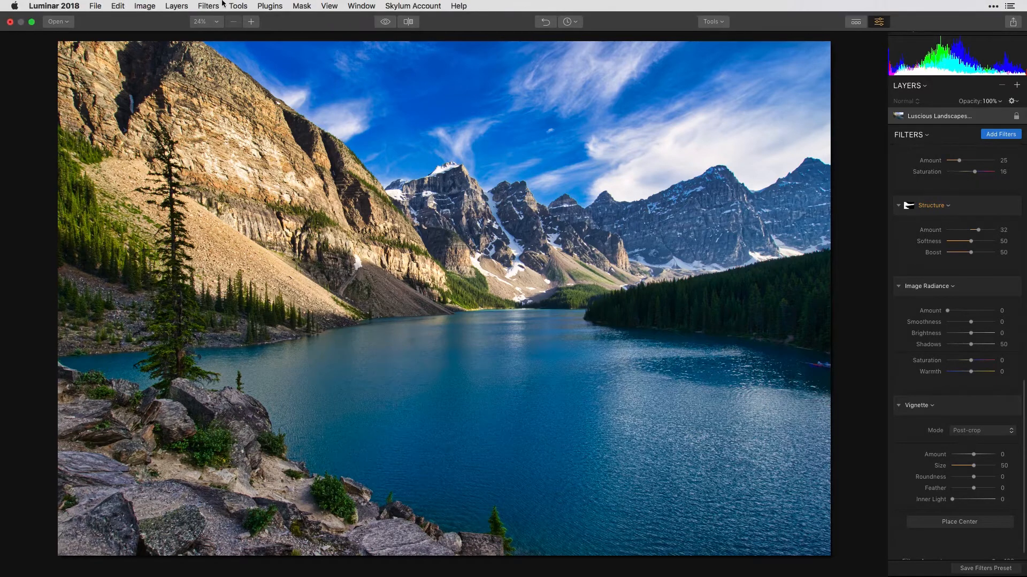
Collapse all filter panels, then delete the Image Radiance and Vignette filters.
left_click(208, 6)
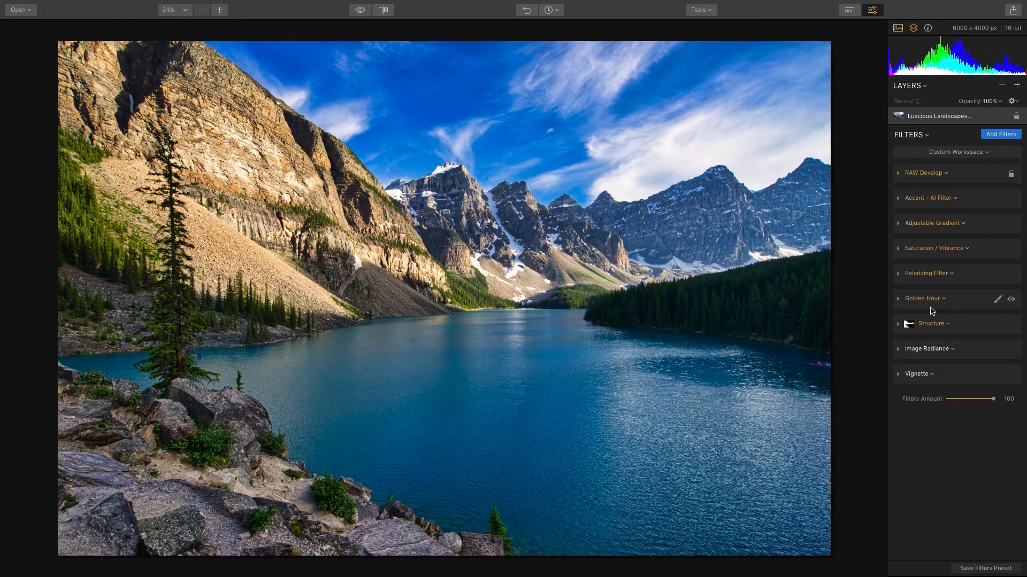
mouse_move(898, 328)
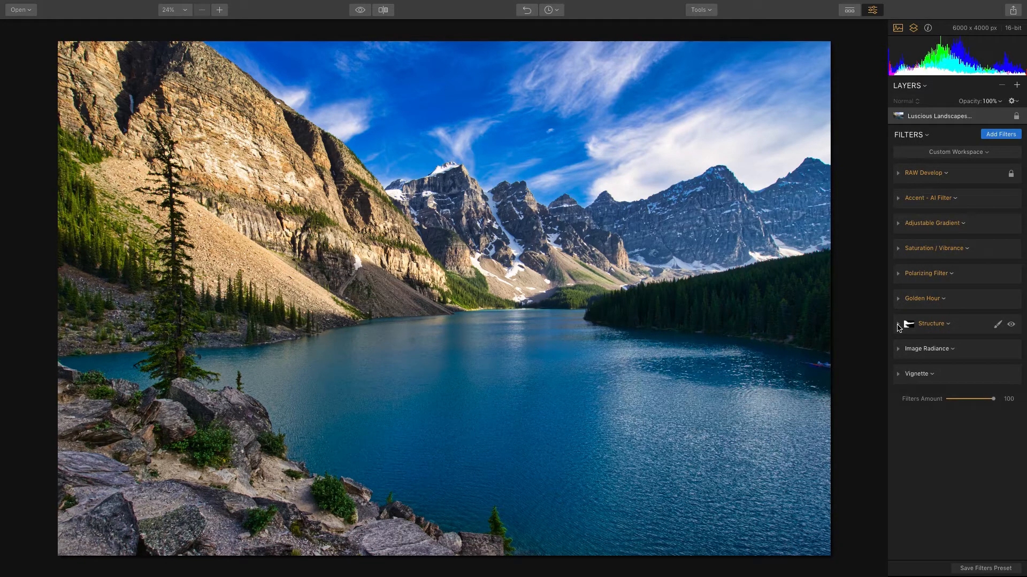
left_click(930, 324)
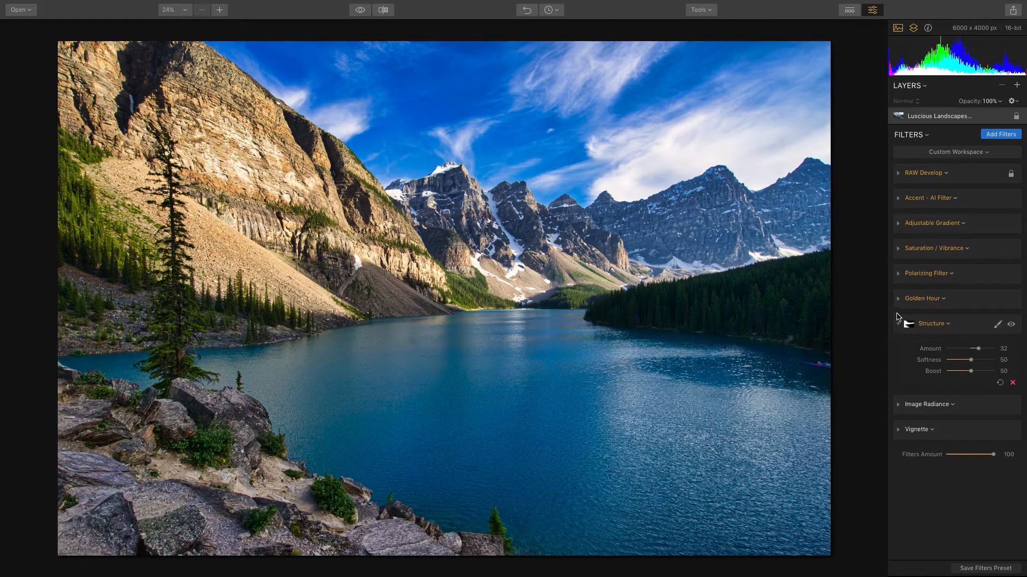
left_click(924, 299)
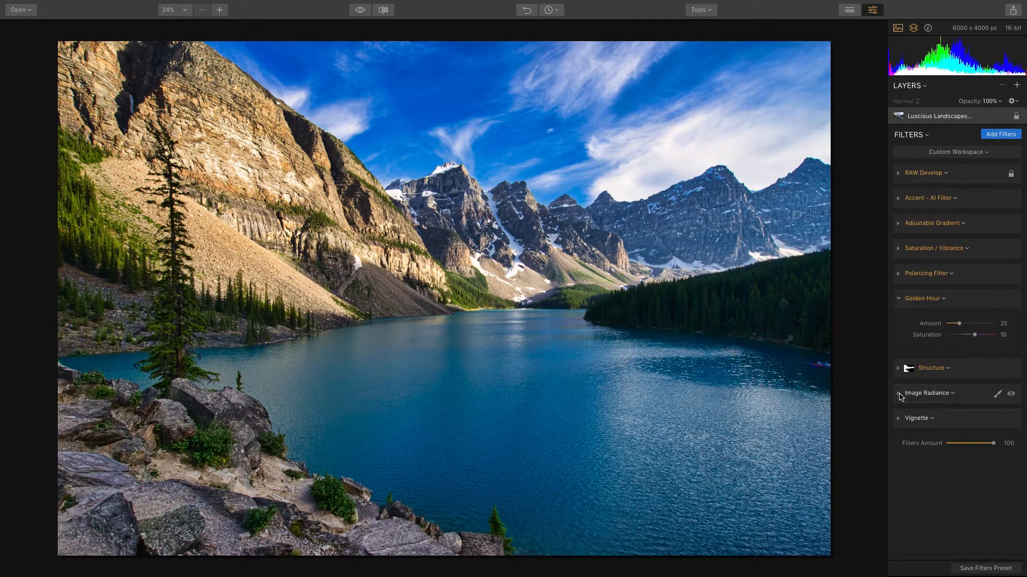
left_click(899, 394)
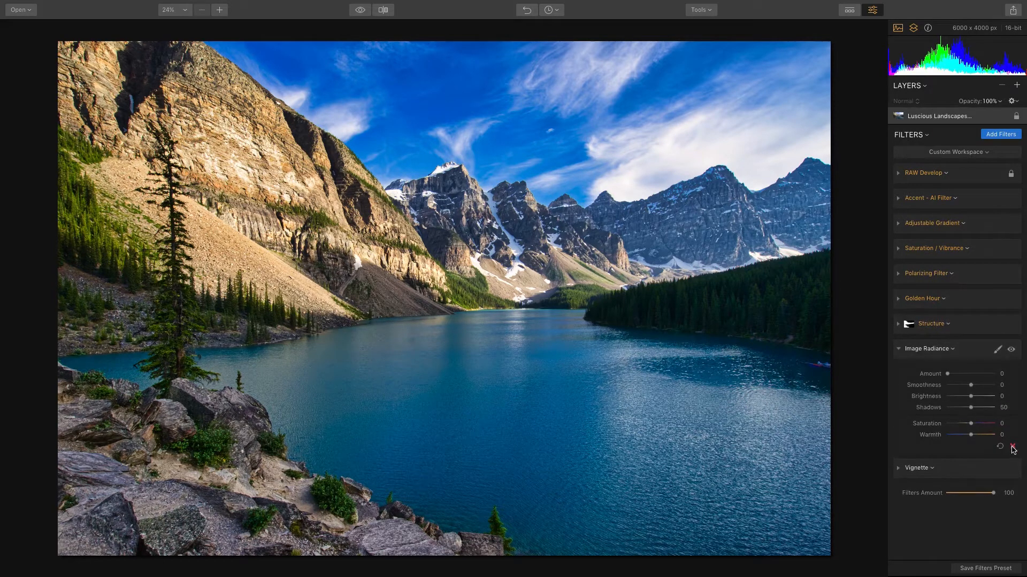
left_click(917, 348)
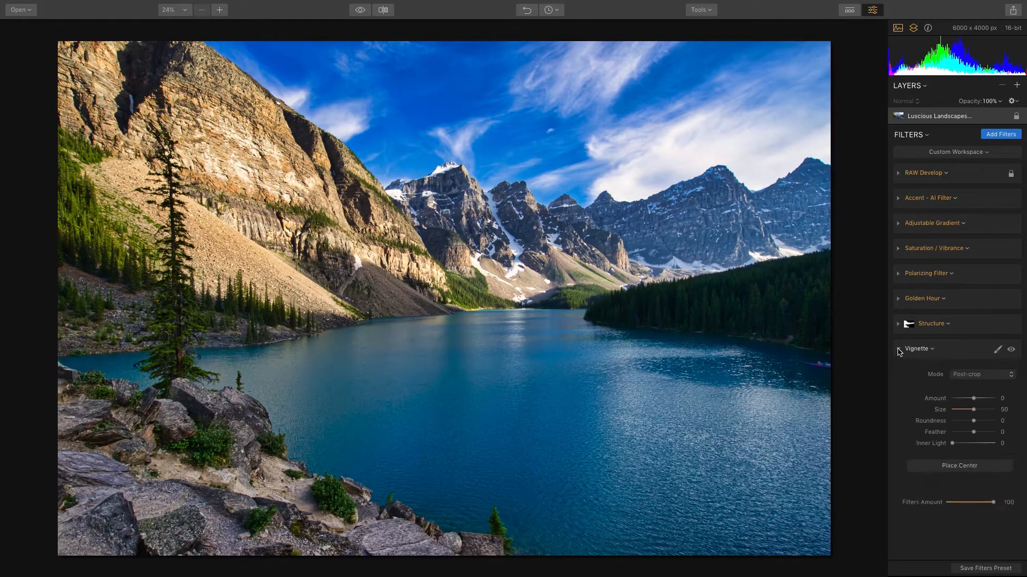
left_click(898, 350)
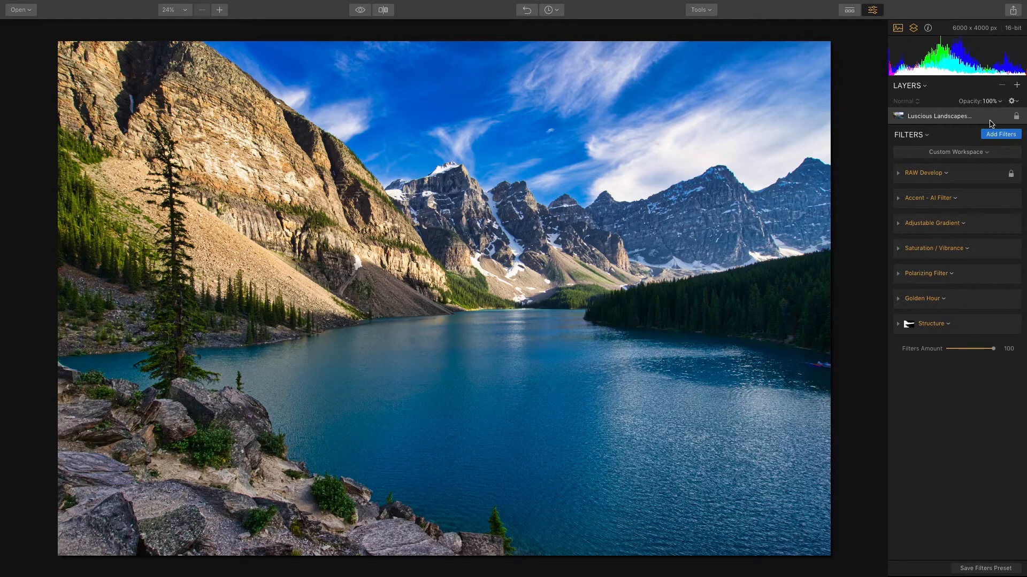
Add the HSL and Dodge & Burn filters from the Filters Catalog below Structure.
left_click(999, 134)
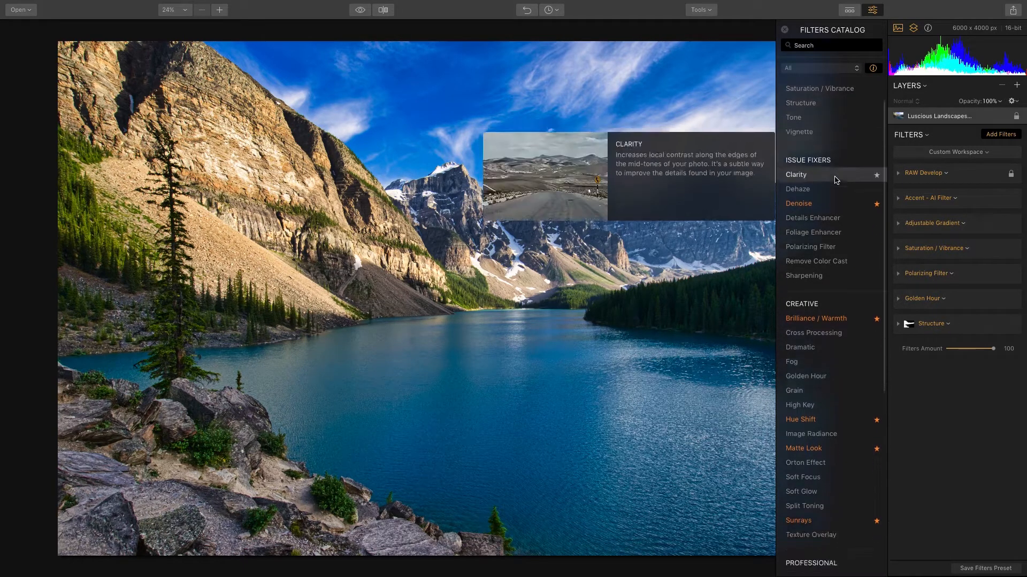
scroll("down", 3)
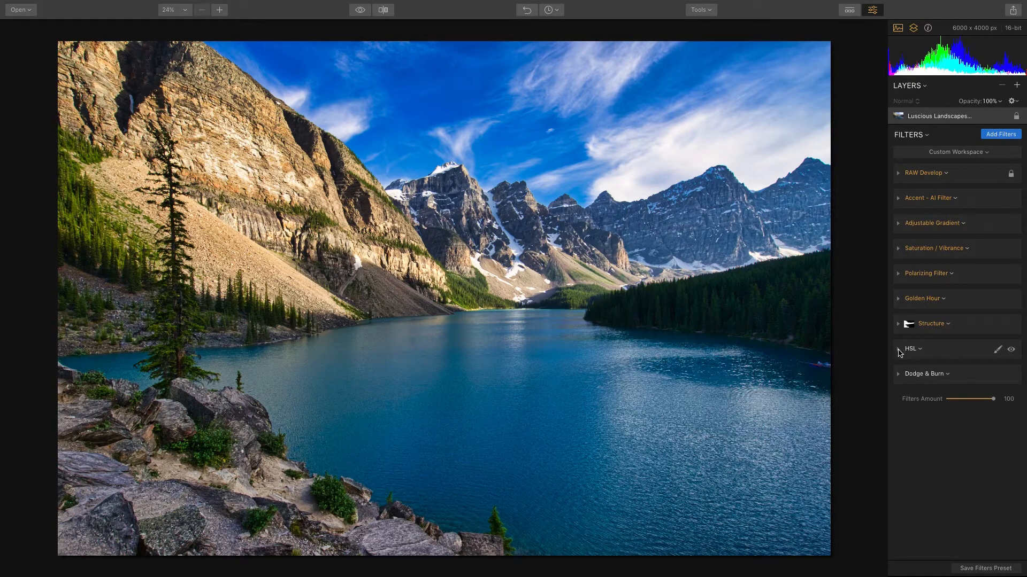
Expand the HSL filter and lower Blue saturation to -25.
left_click(898, 348)
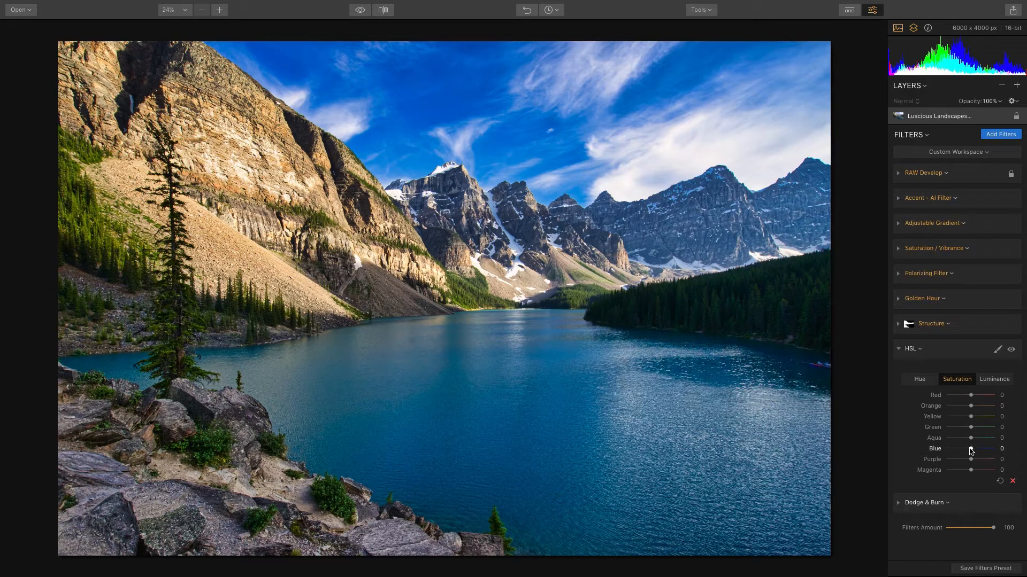
left_click_drag(970, 448, 968, 449)
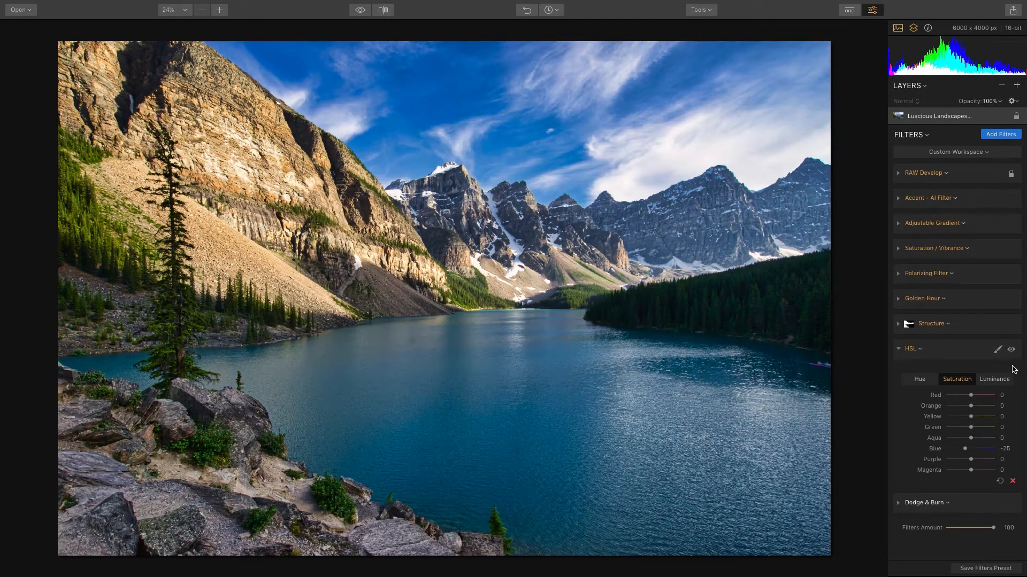
left_click(1017, 349)
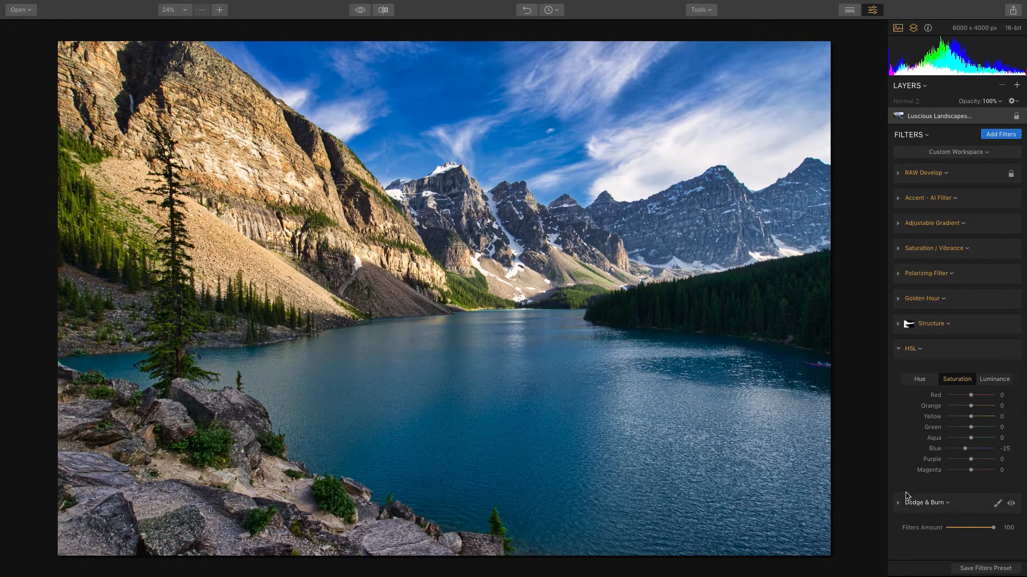
Expand Dodge & Burn and start its painting mode.
left_click(898, 349)
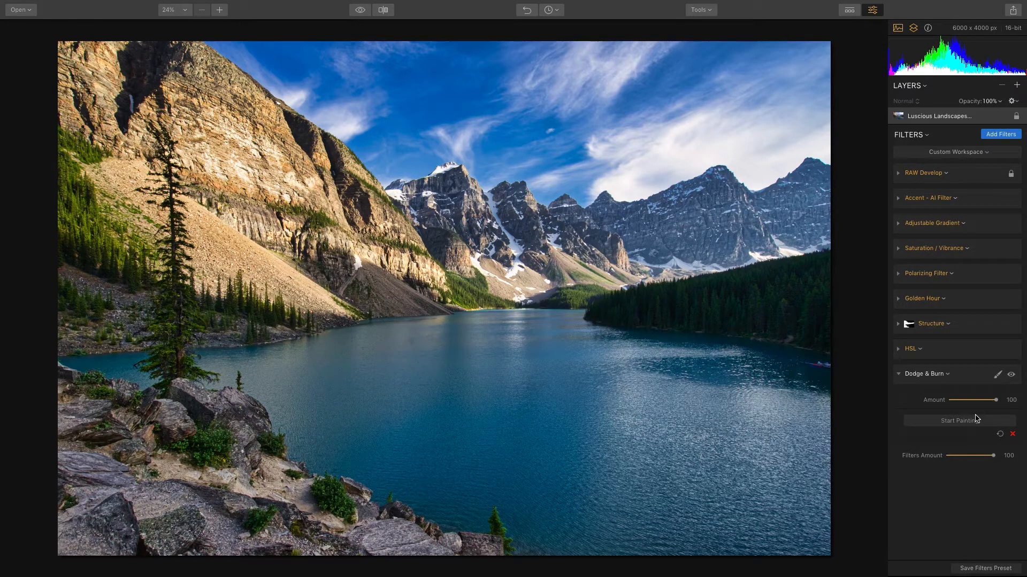
mouse_move(912, 433)
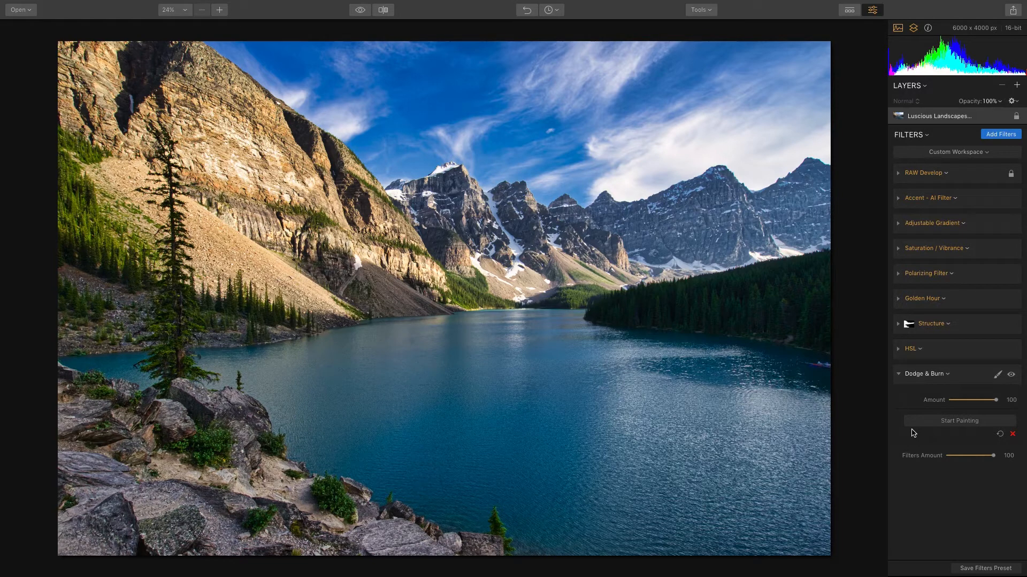
mouse_move(950, 445)
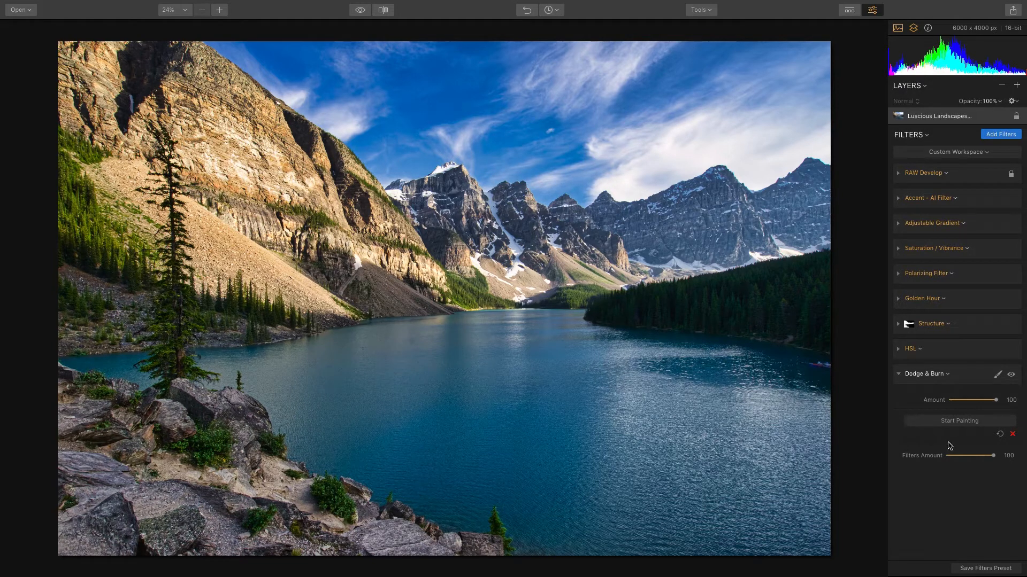
left_click(959, 421)
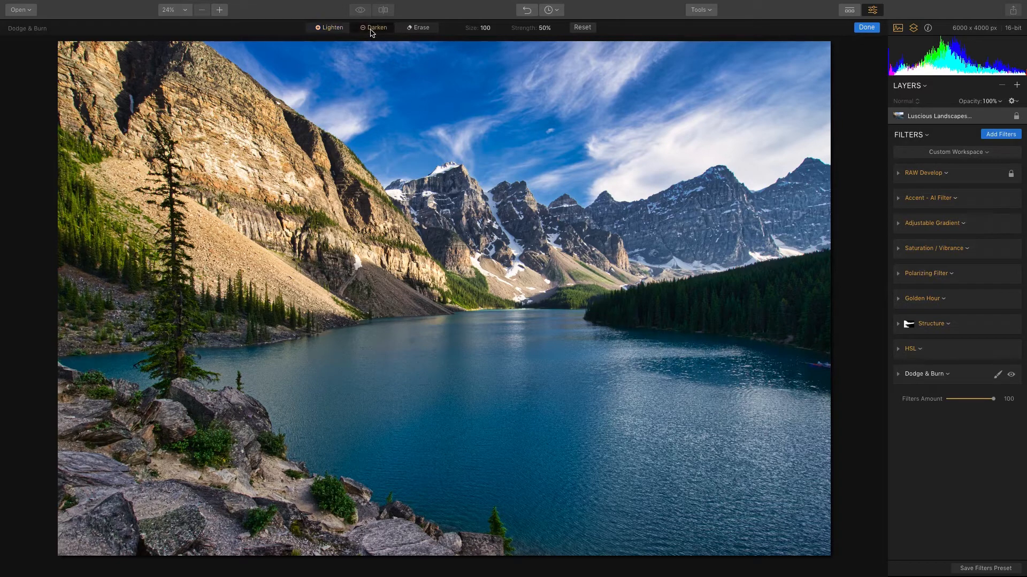
Set the Darken brush to size 69 and strength 20%.
left_click(484, 28)
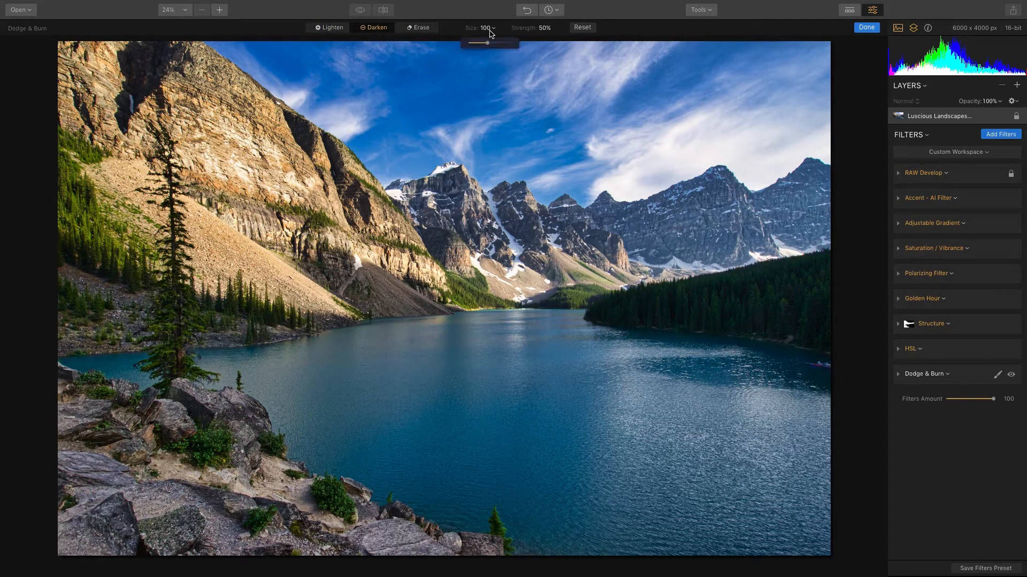
left_click_drag(489, 42, 481, 42)
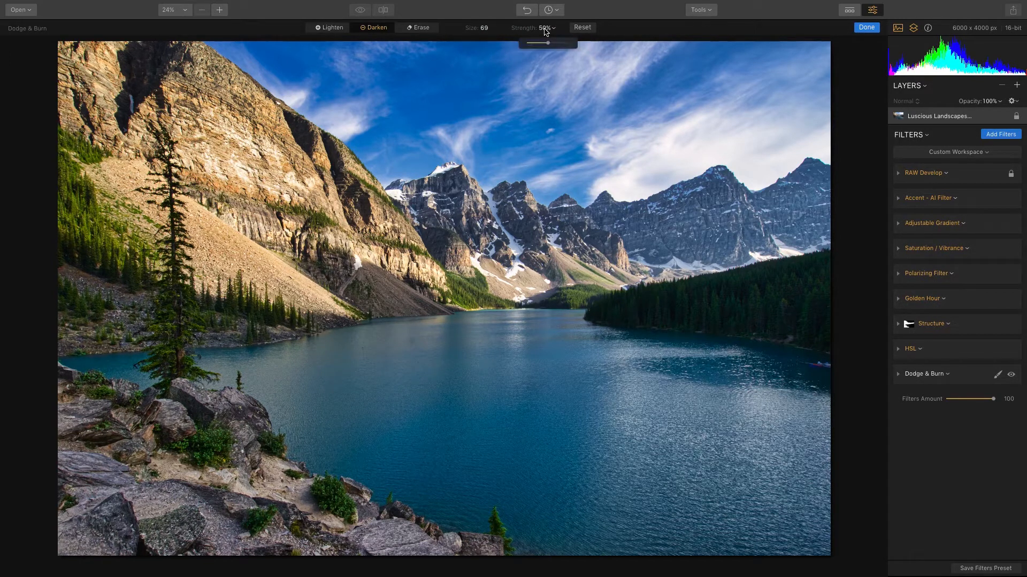
left_click_drag(546, 42, 529, 42)
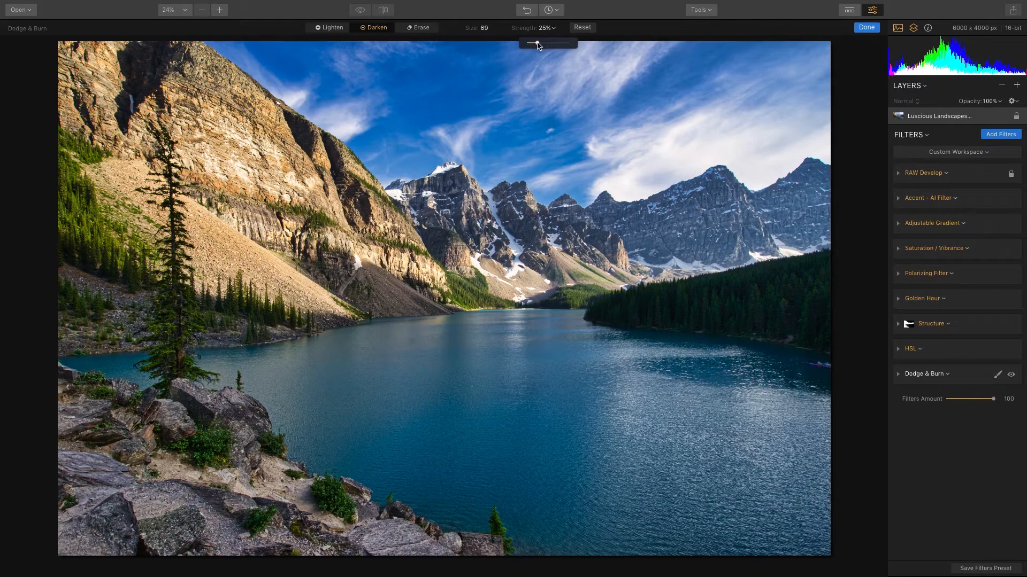
left_click_drag(548, 43, 532, 42)
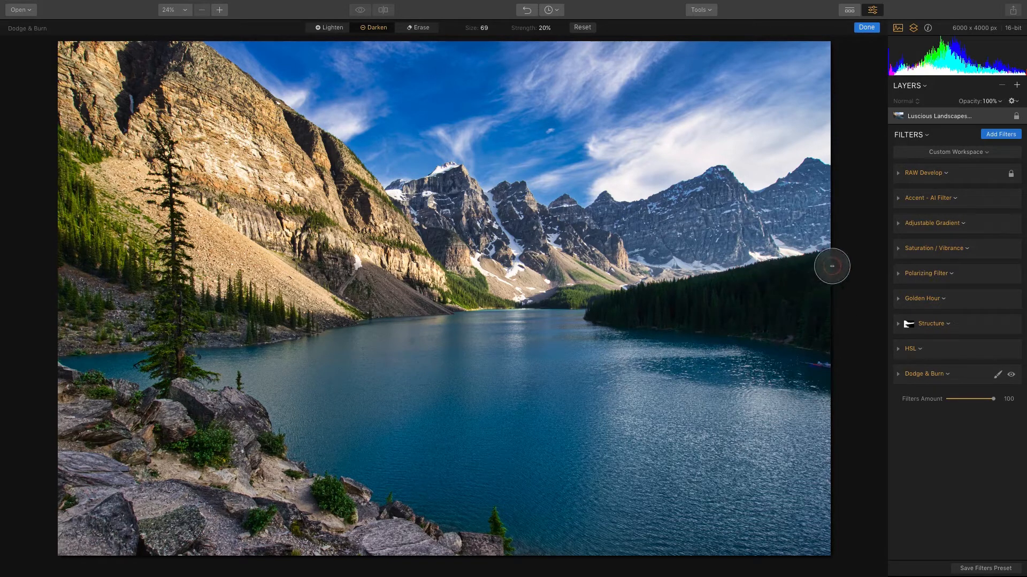
mouse_move(823, 291)
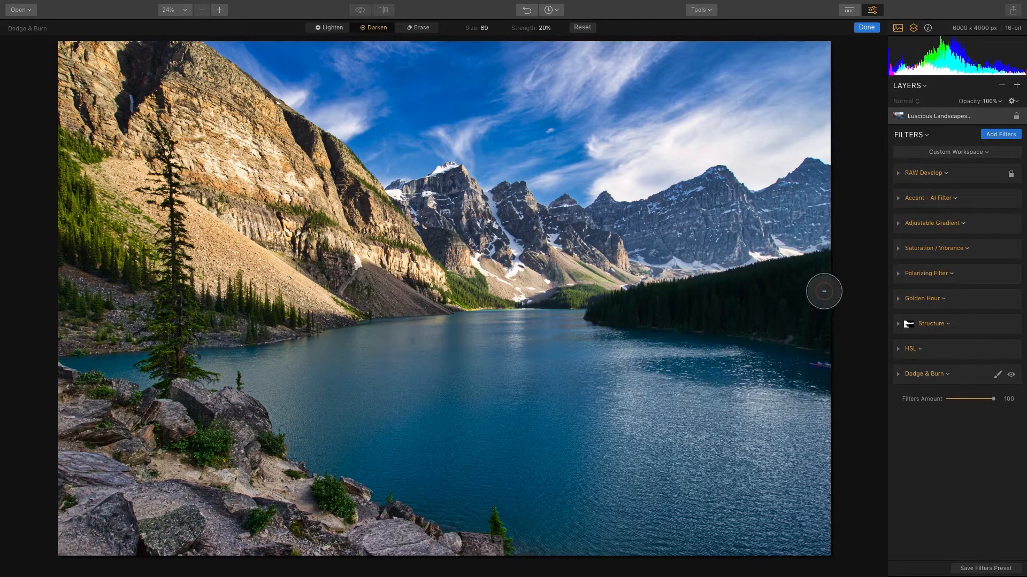
mouse_move(565, 57)
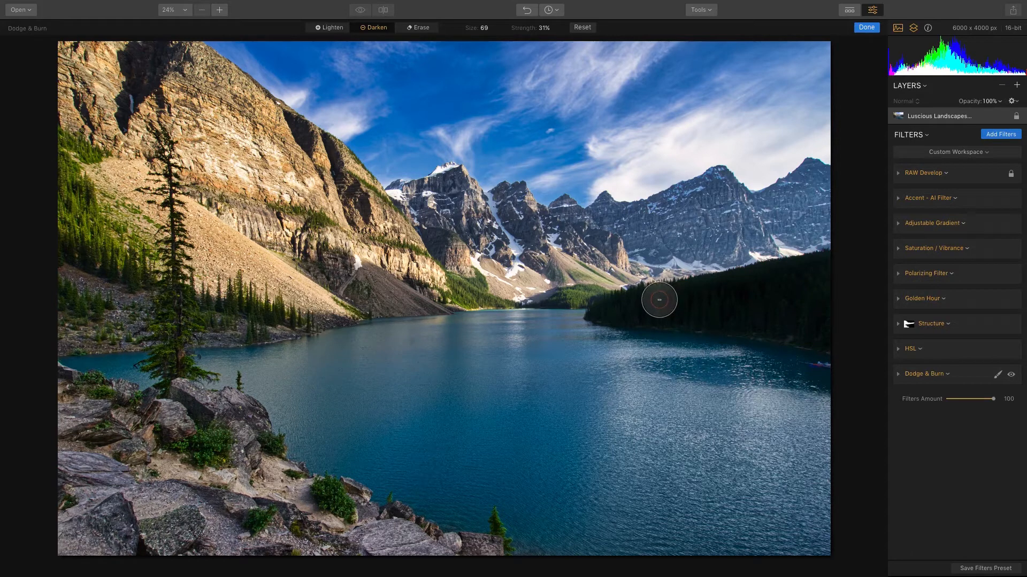
mouse_move(824, 323)
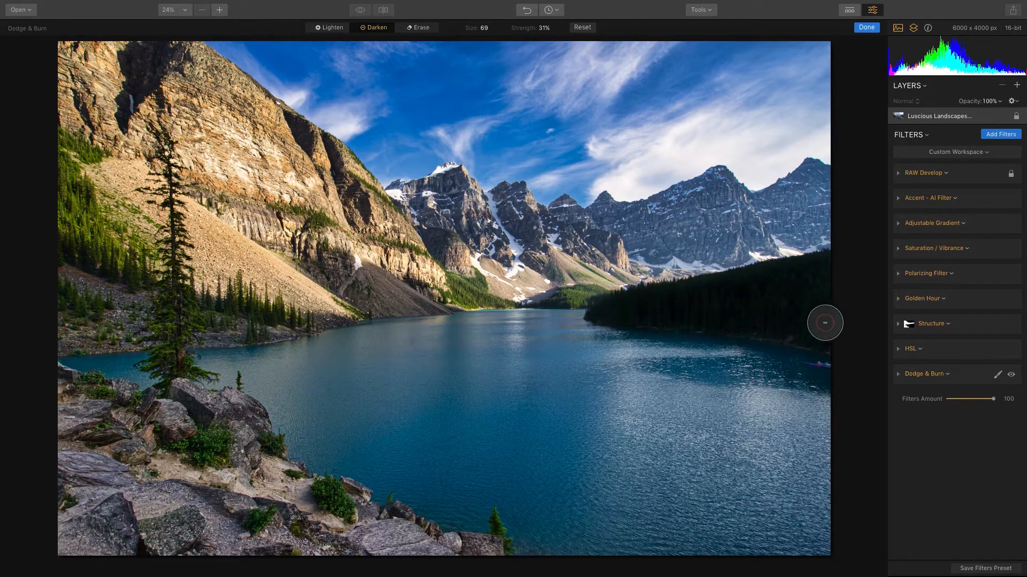
mouse_move(871, 44)
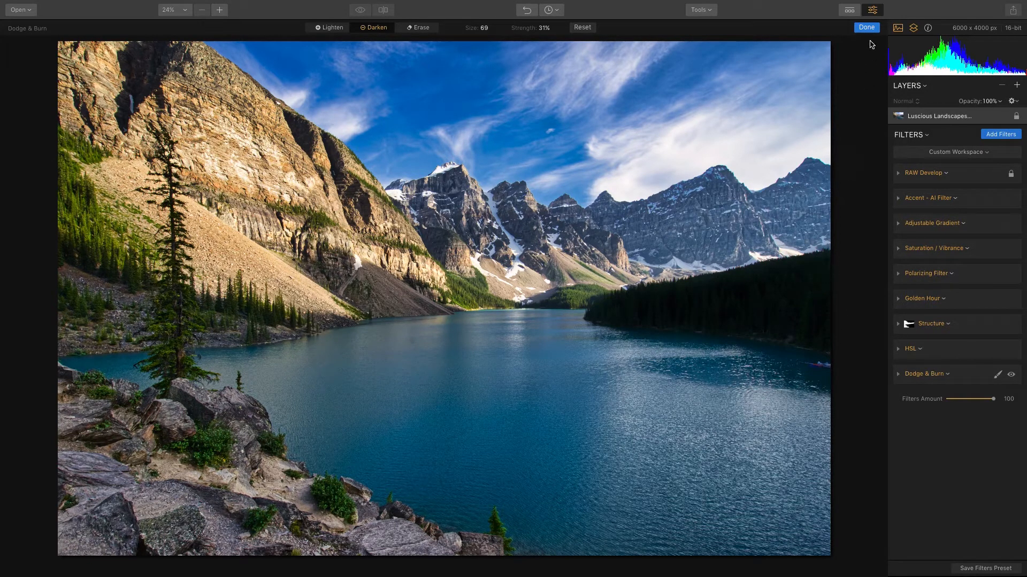
Commit the right-shore darkening strokes and exit Dodge & Burn painting.
left_click(866, 27)
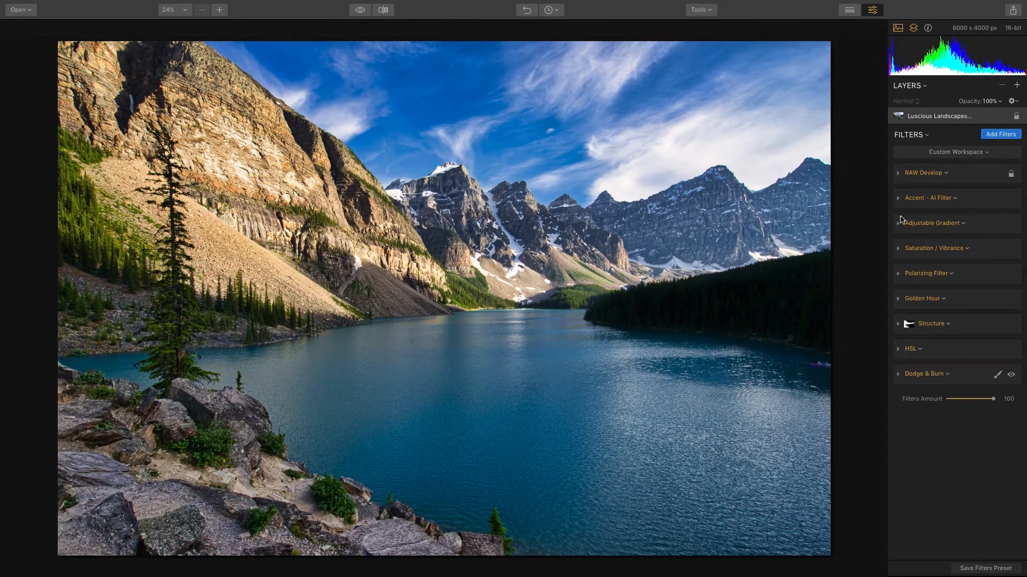
left_click(1015, 374)
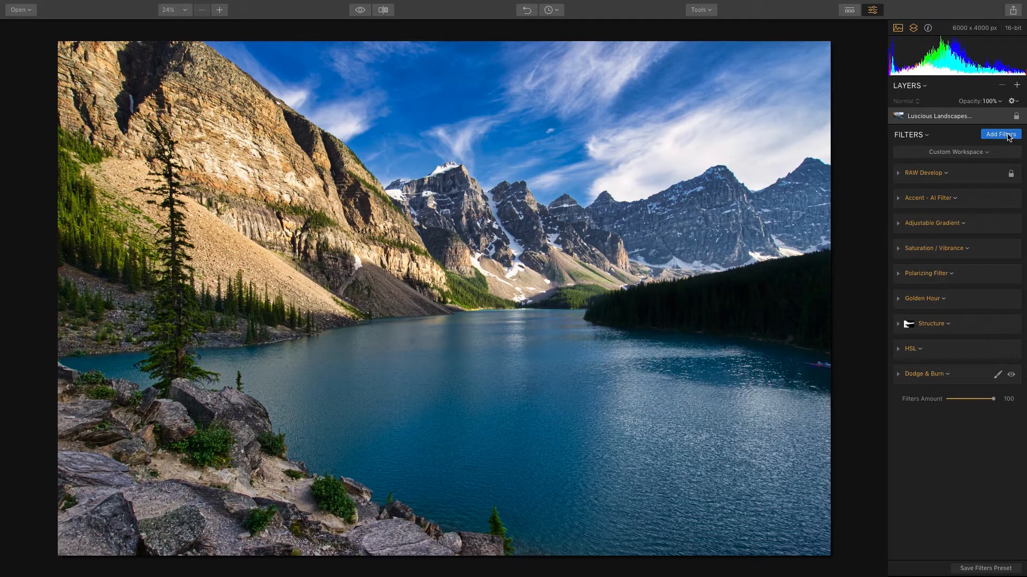
Add a Denoise filter below Dodge & Burn with Luminosity 30 and Color 18.
left_click(1000, 134)
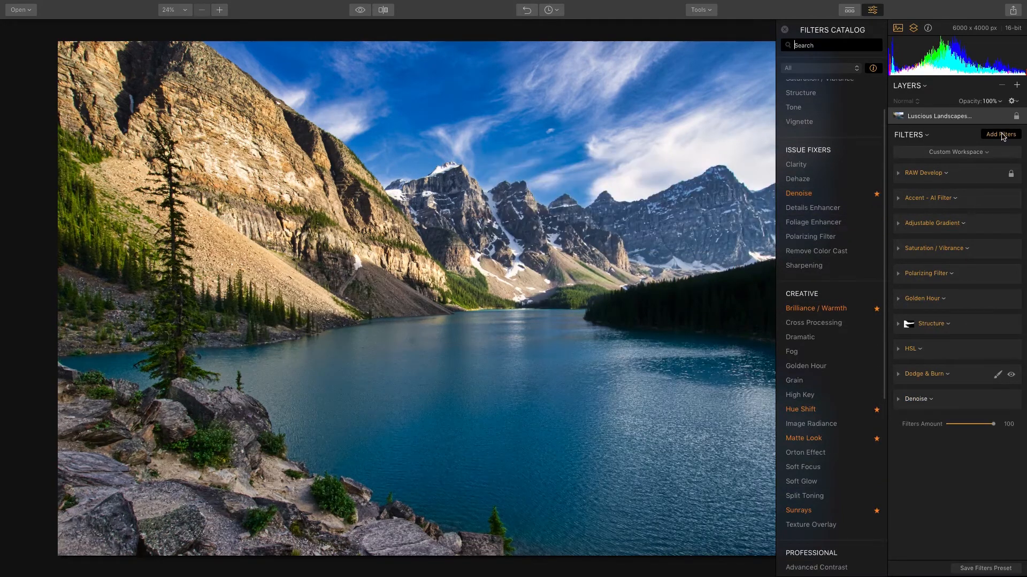
left_click(1000, 134)
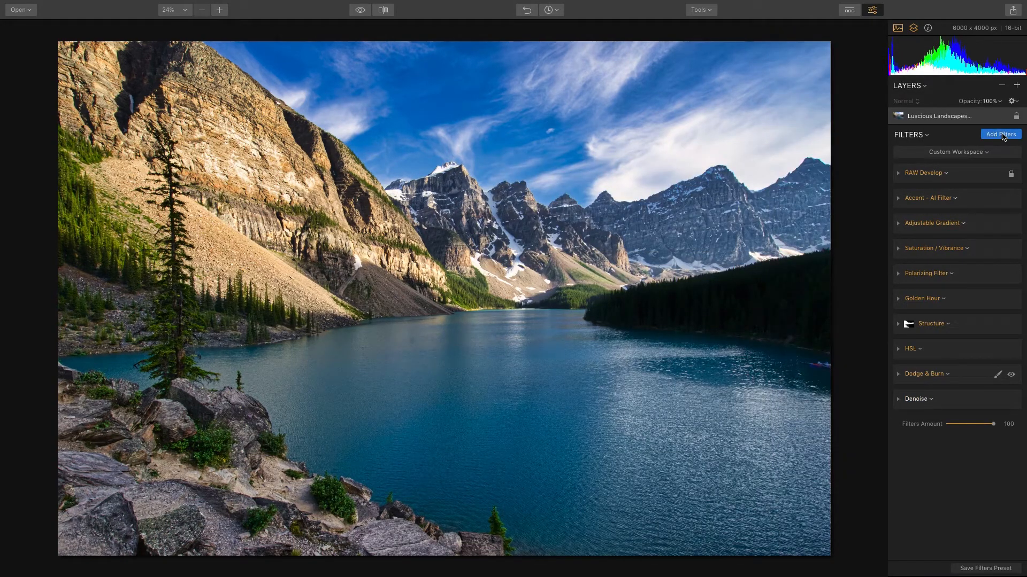
mouse_move(899, 402)
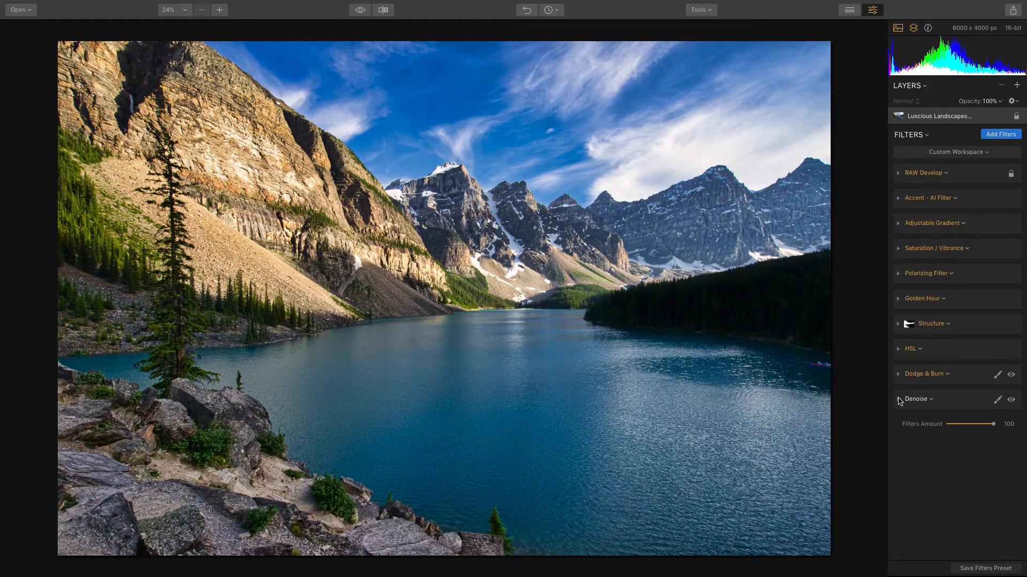
left_click(899, 400)
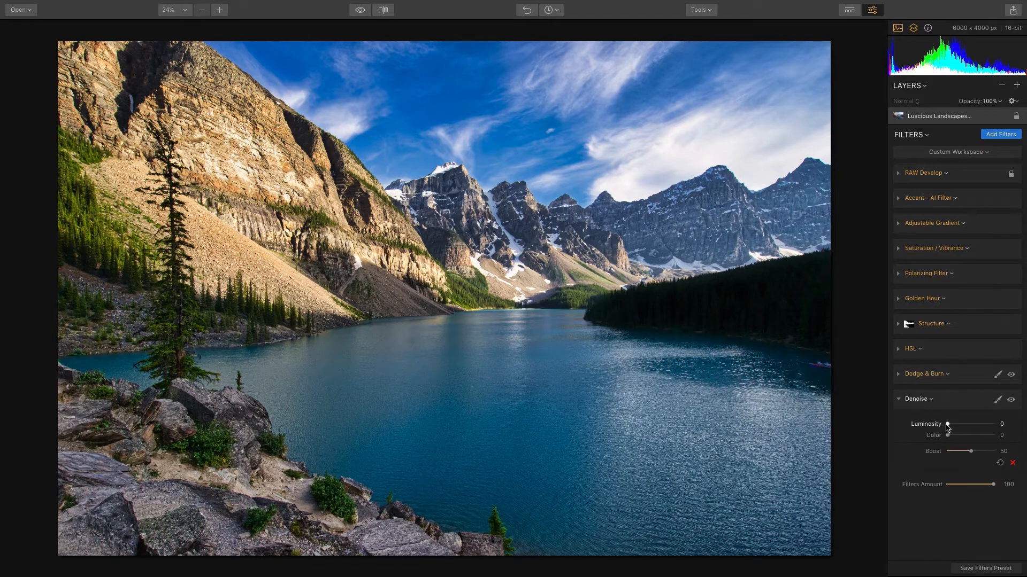
left_click_drag(947, 424, 956, 424)
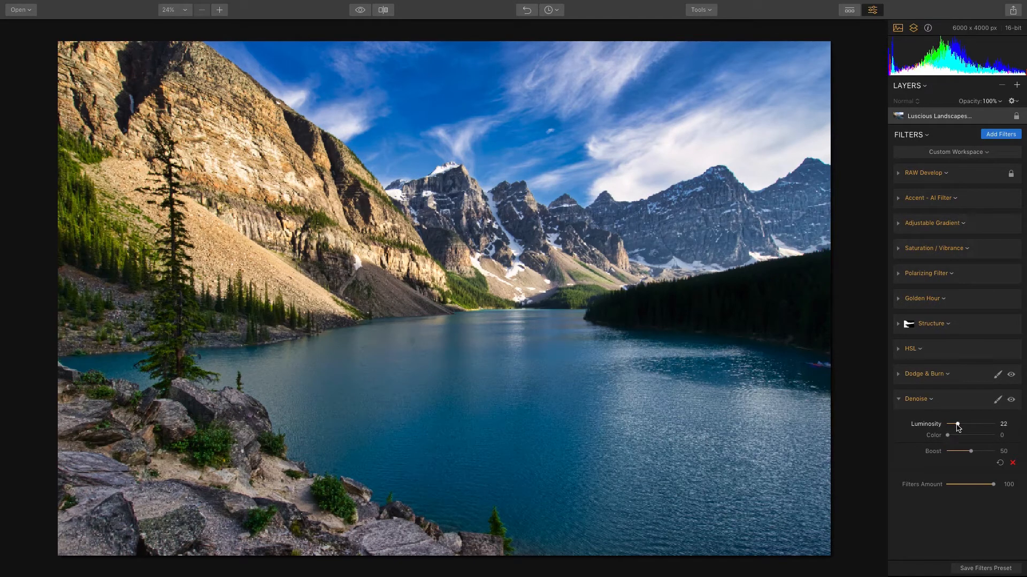
left_click_drag(948, 435, 951, 434)
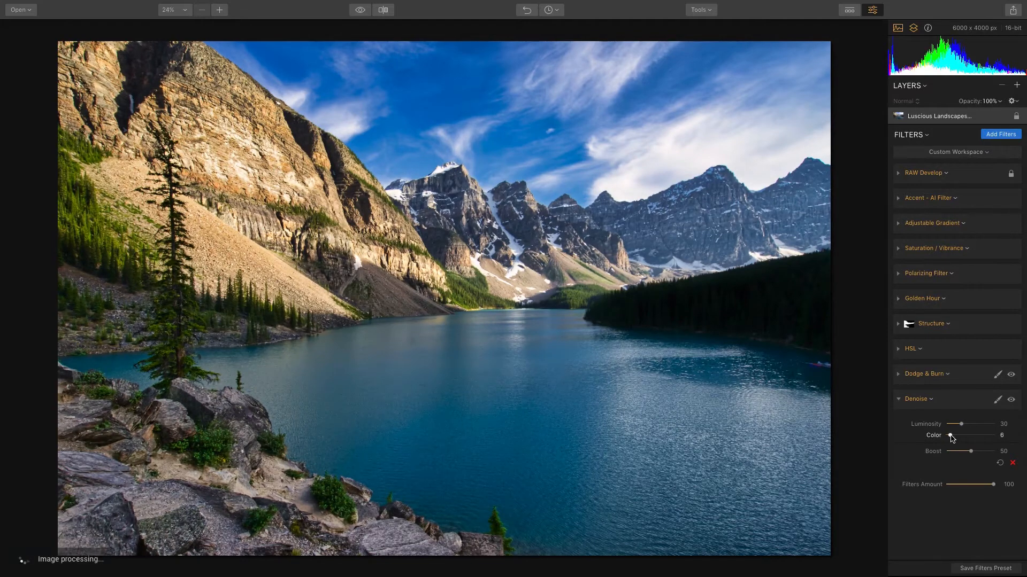
left_click_drag(956, 435, 962, 435)
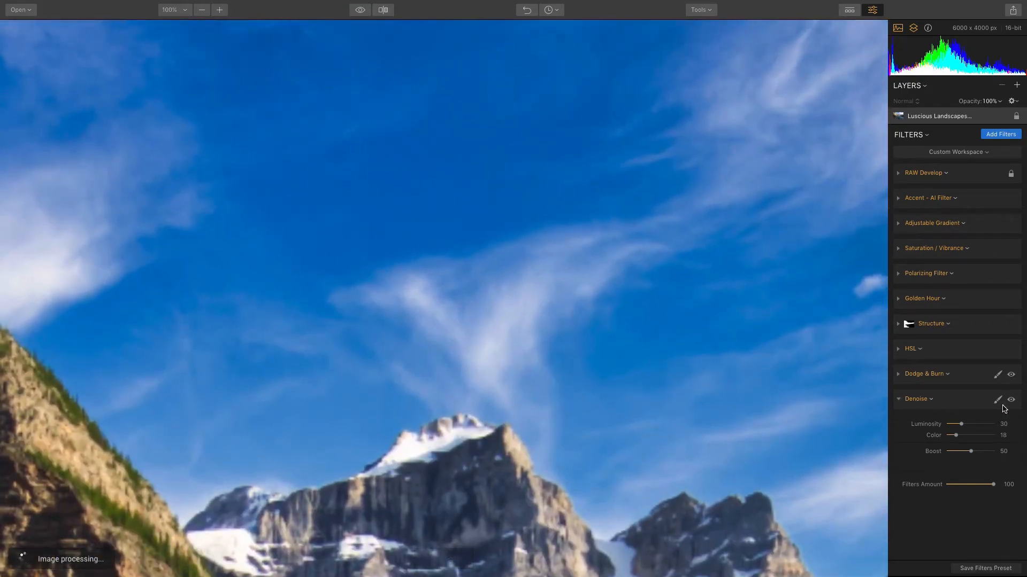
left_click(1011, 399)
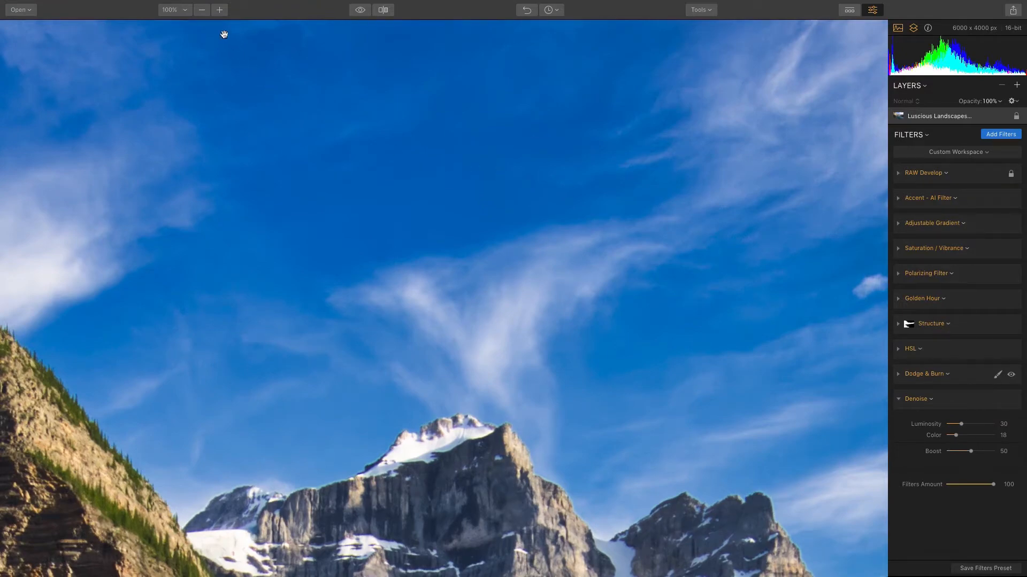
left_click(201, 10)
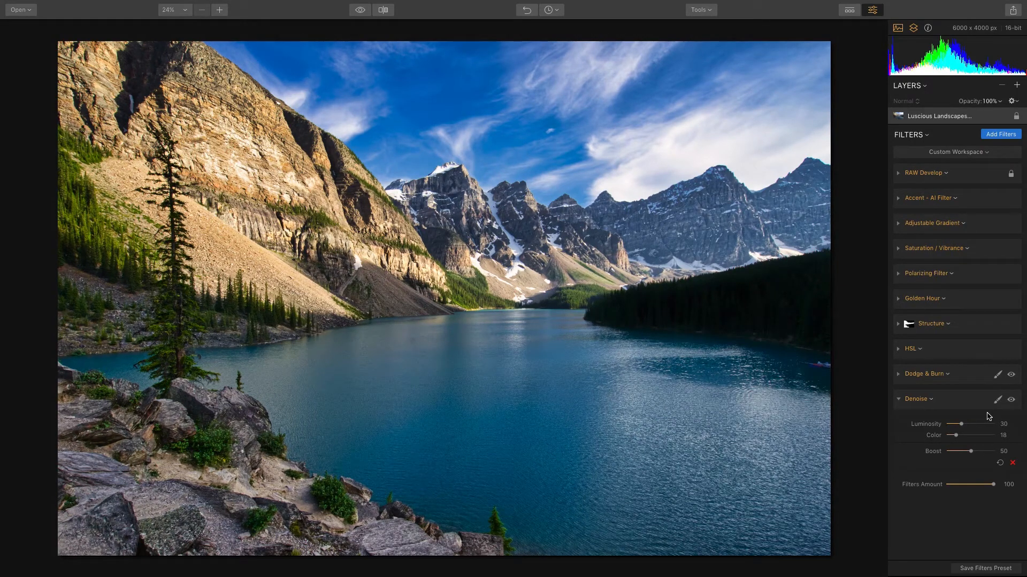
Choose brush-mask painting for the Denoise filter.
left_click(997, 399)
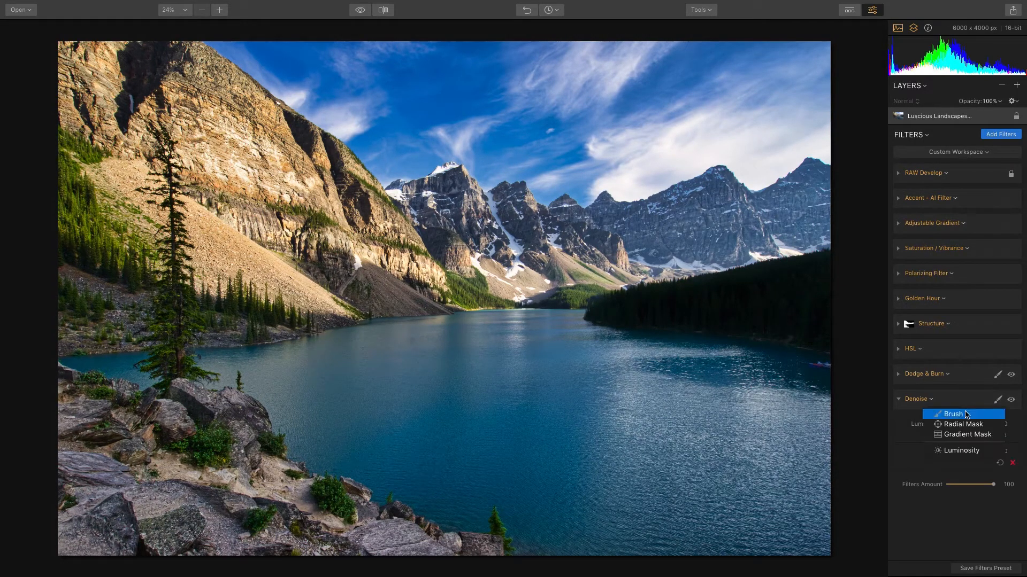
left_click(953, 414)
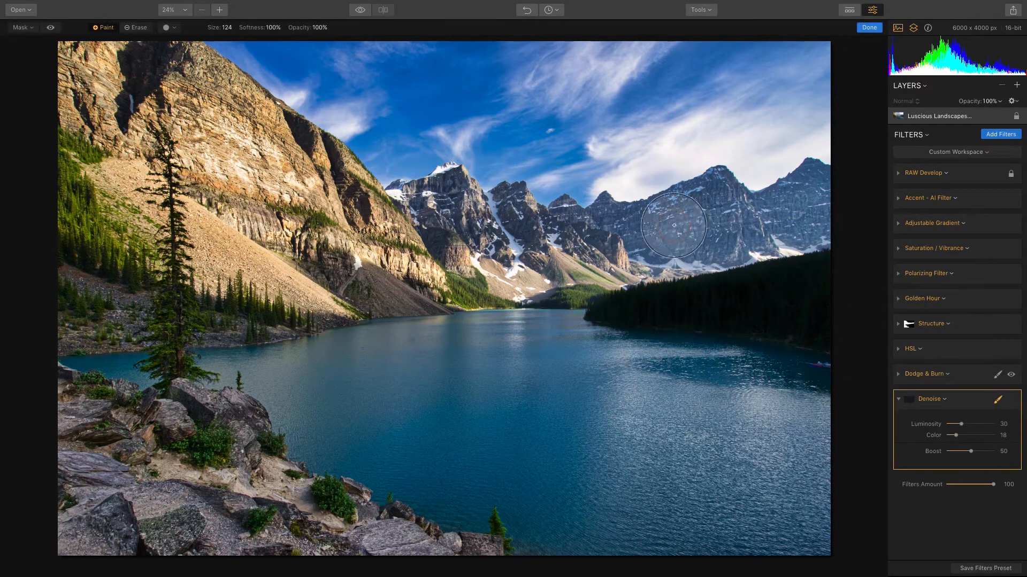
mouse_move(493, 87)
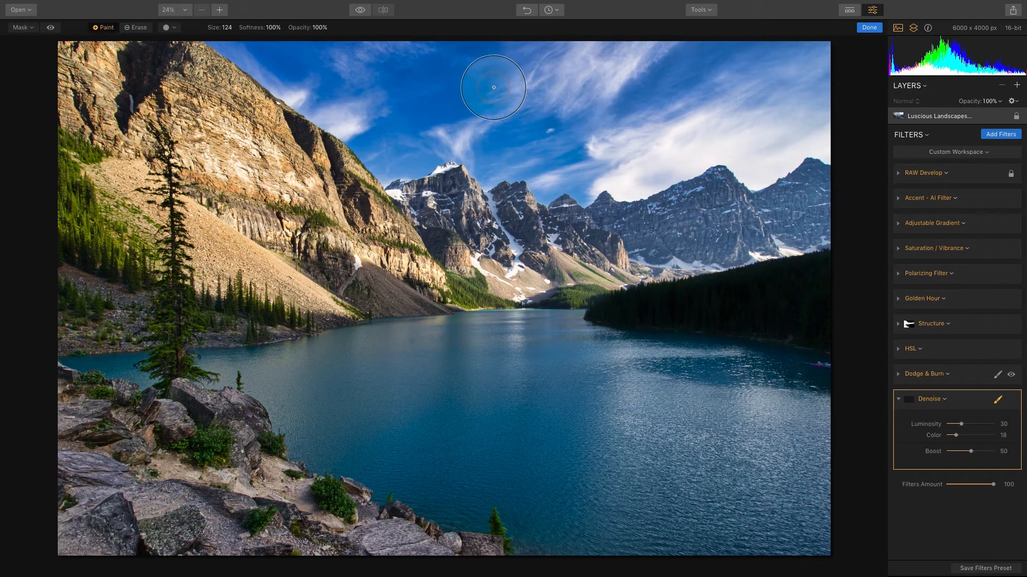
mouse_move(333, 55)
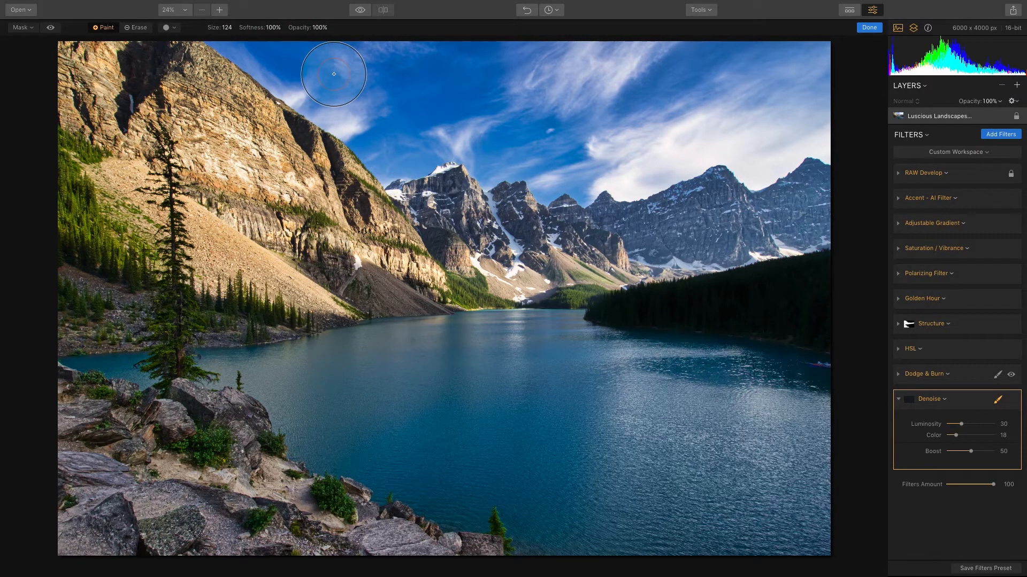
mouse_move(411, 145)
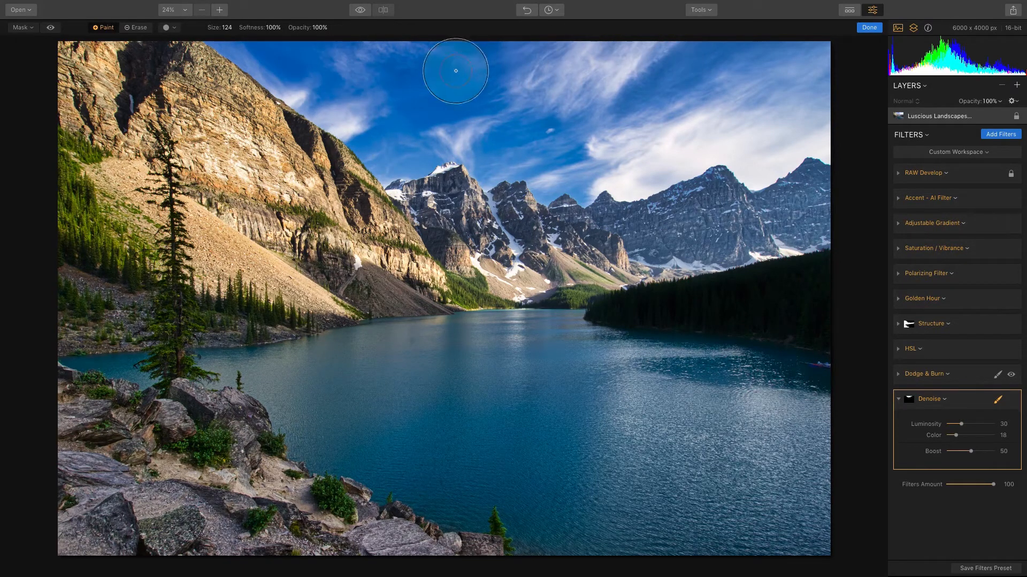
mouse_move(634, 158)
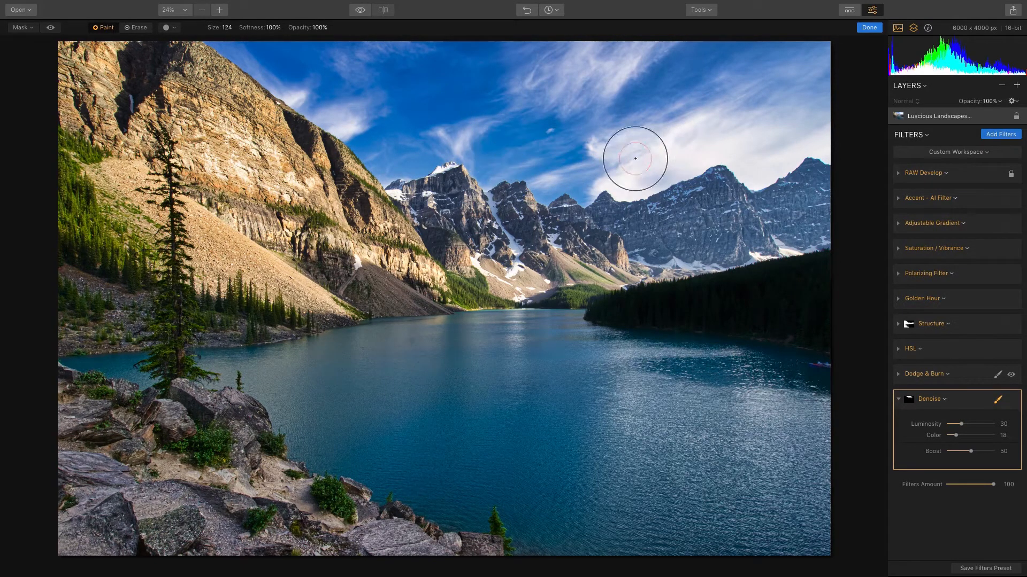
mouse_move(786, 91)
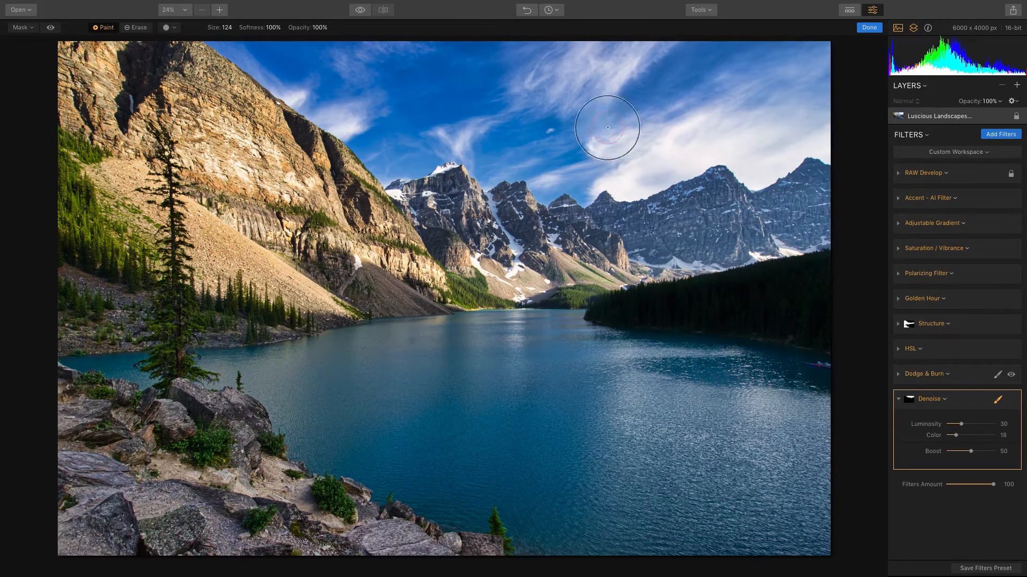
mouse_move(134, 41)
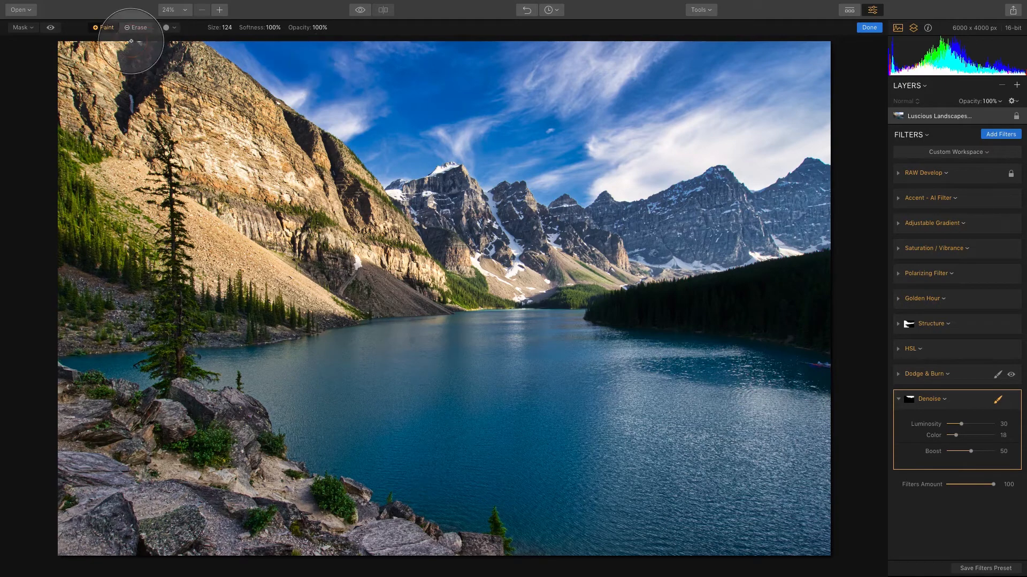
Paint the Denoise mask across the sky down to the mountain ridge, then finish.
left_click_drag(131, 39, 252, 69)
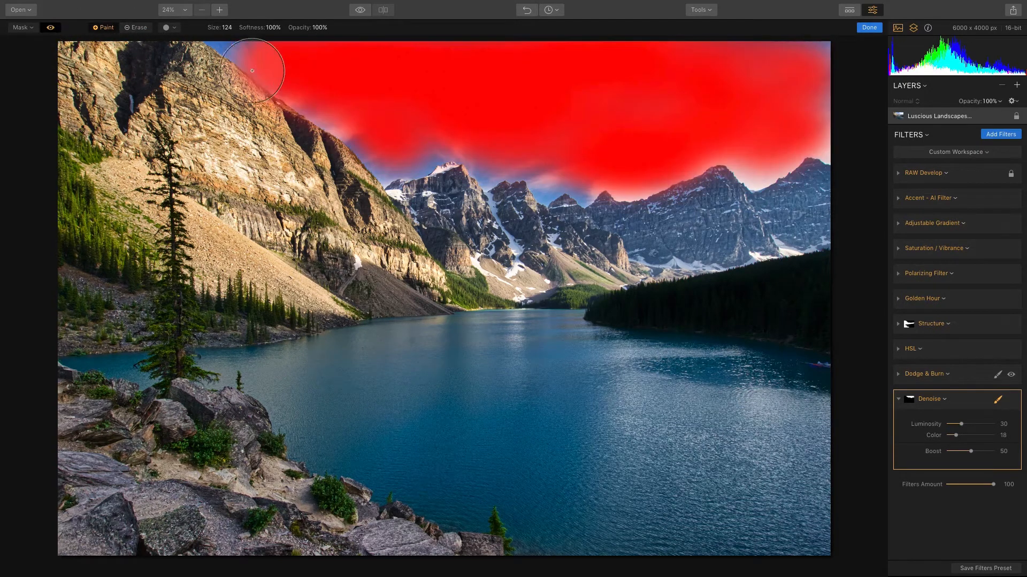
left_click_drag(252, 70, 414, 161)
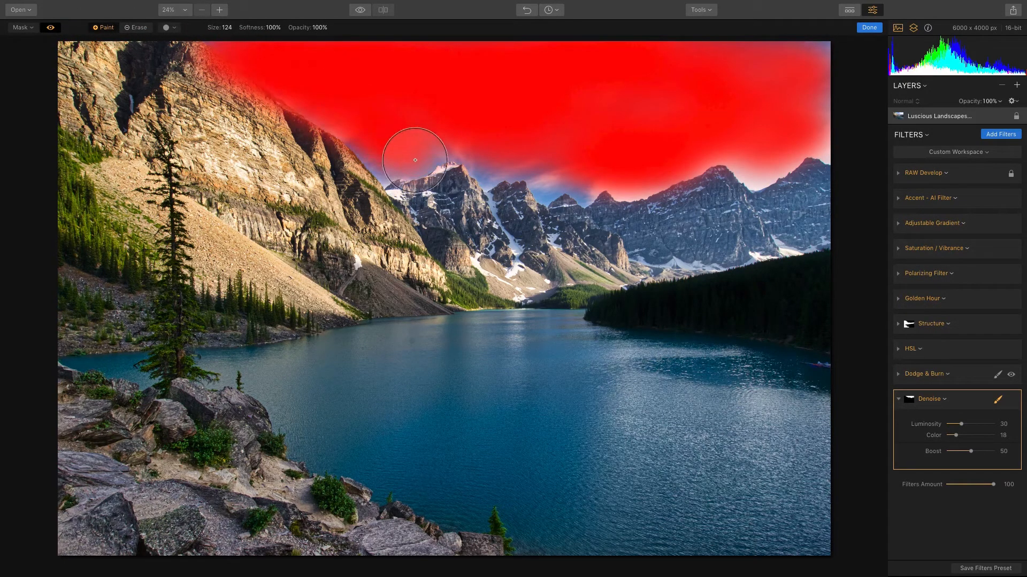
left_click_drag(414, 161, 715, 156)
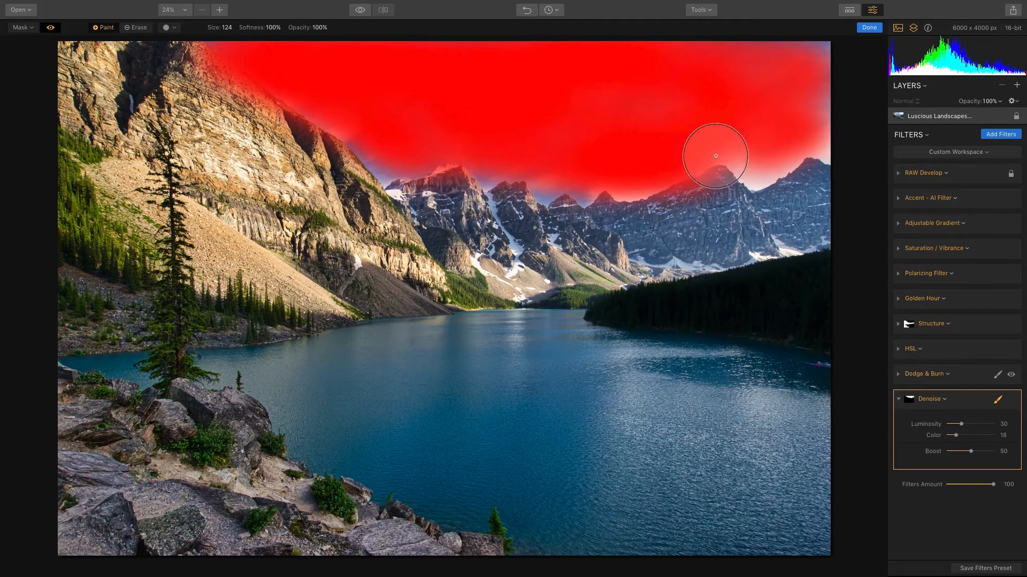
left_click_drag(715, 156, 796, 56)
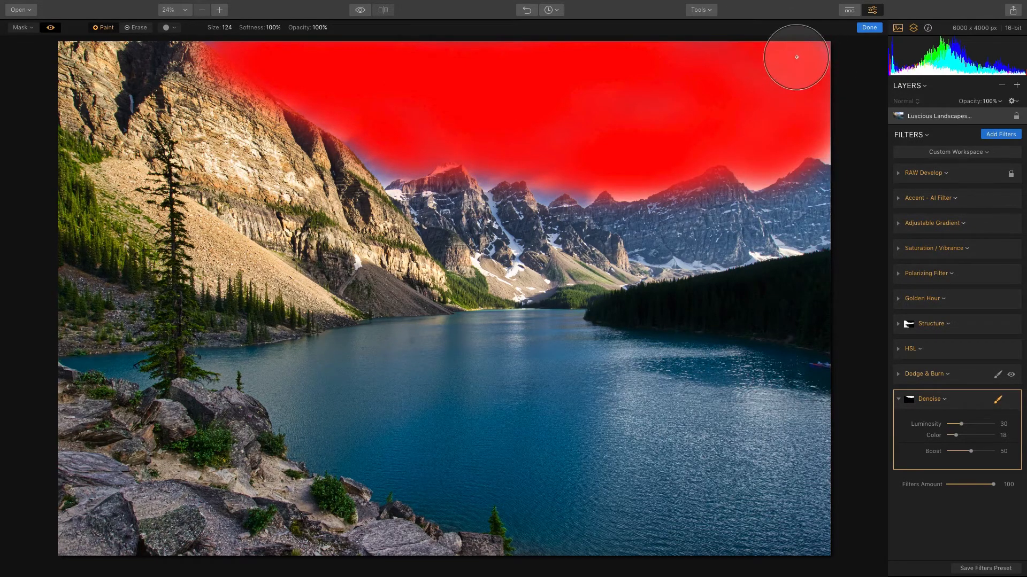
left_click(51, 27)
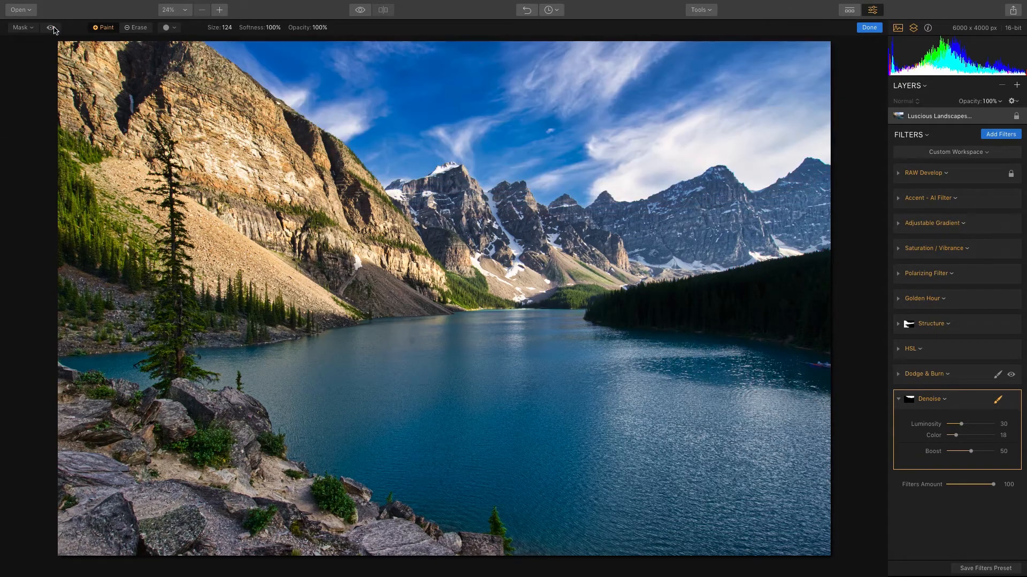
left_click(869, 27)
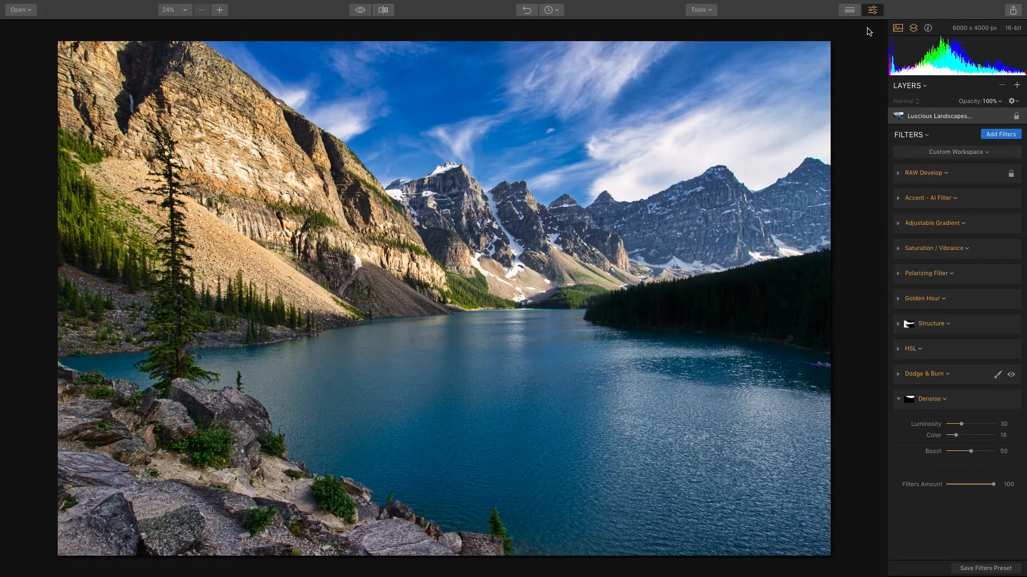
mouse_move(875, 338)
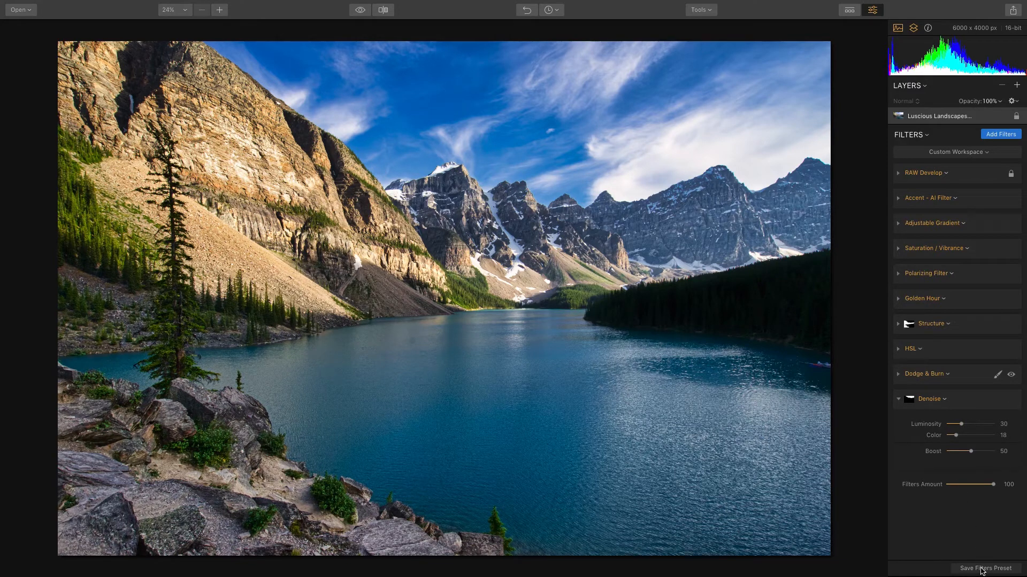
Save the filter stack as preset 'A great landscape' and browse preset categories.
left_click(985, 568)
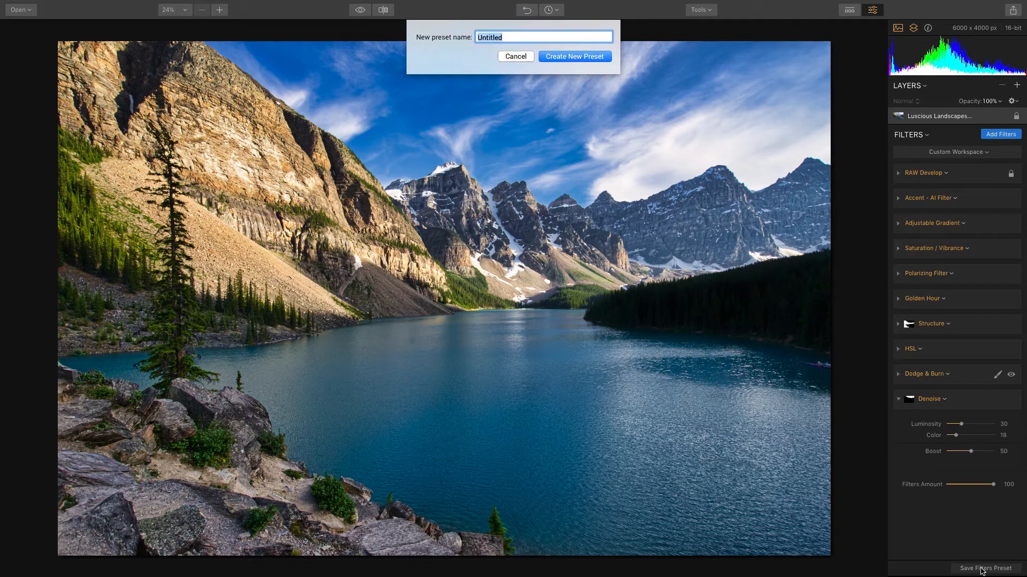
type("A great landsc")
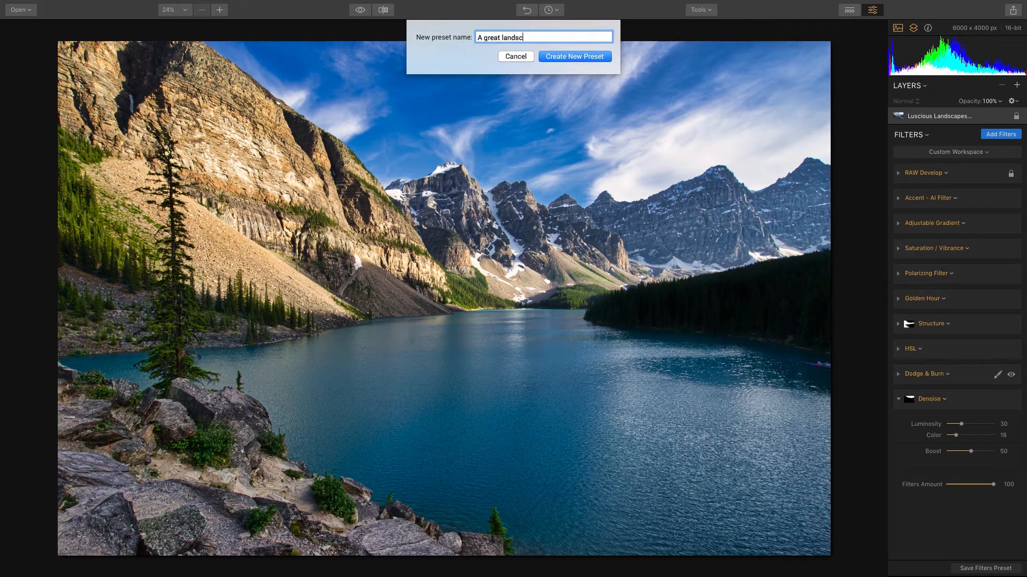
type("ape")
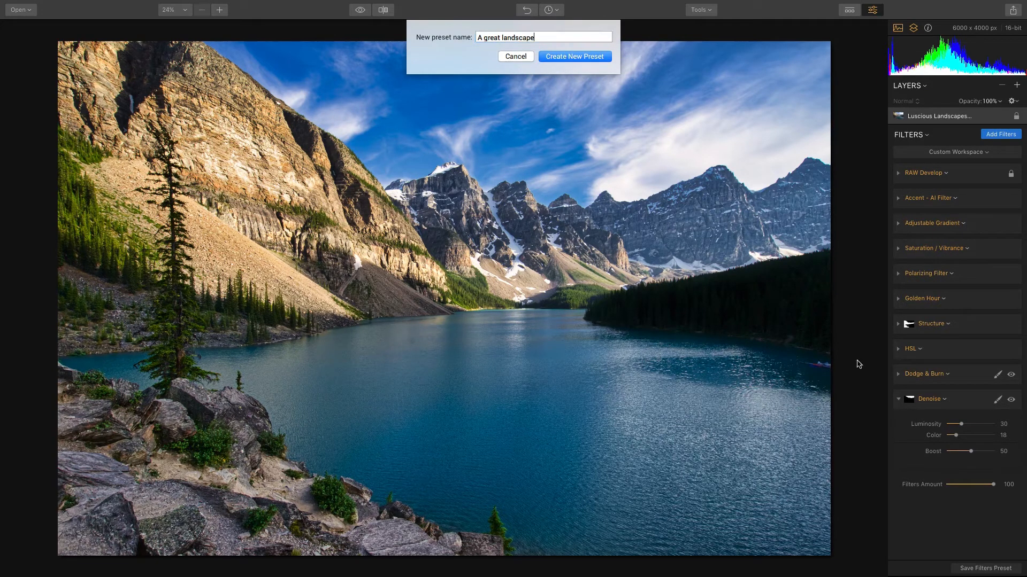
left_click(574, 57)
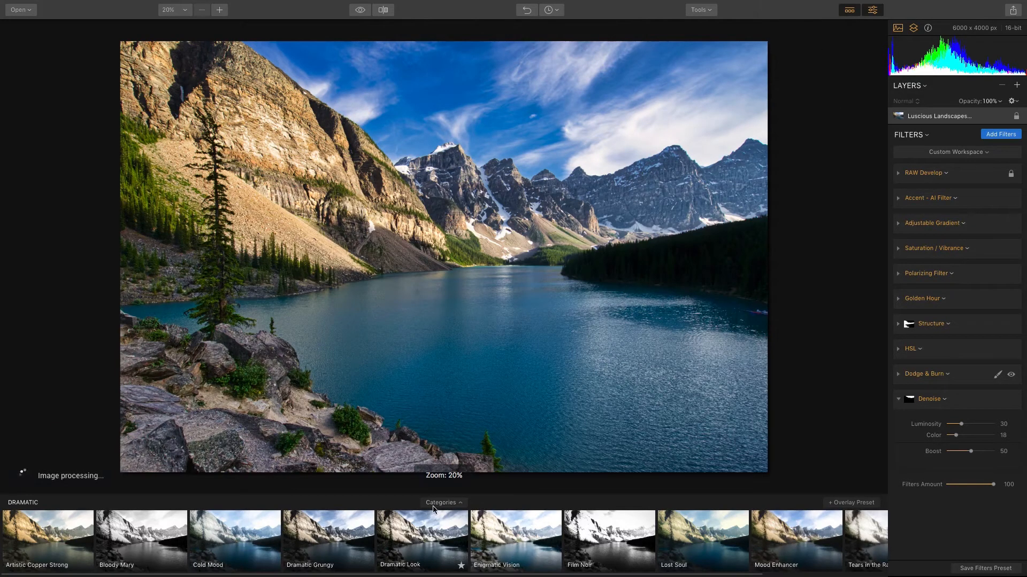
left_click(443, 503)
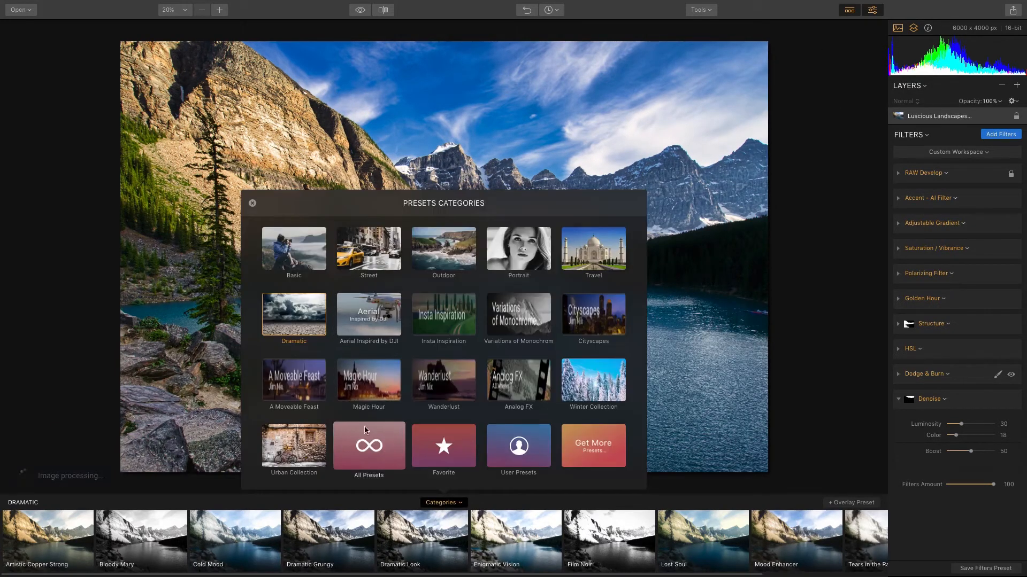
left_click(518, 446)
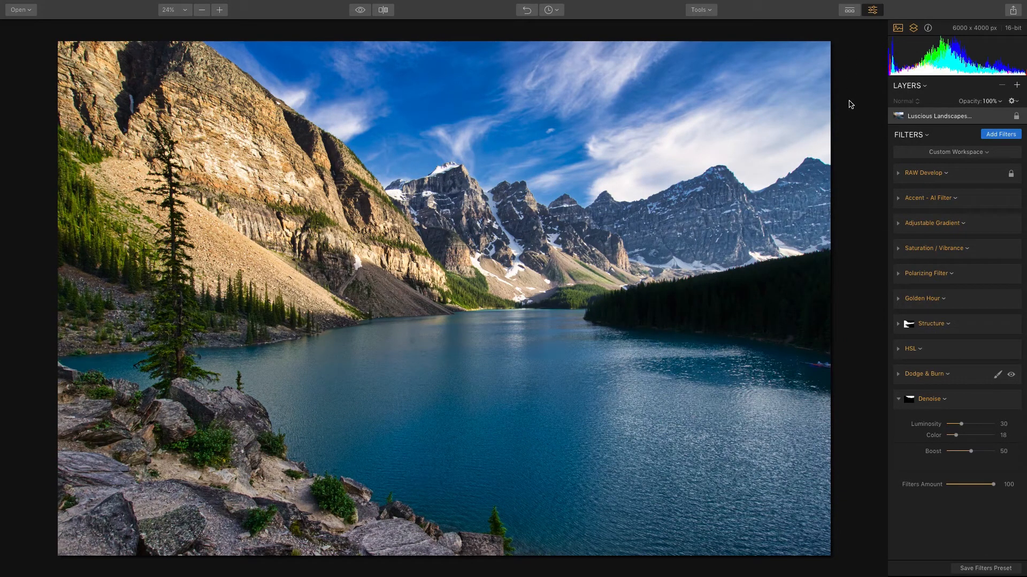
mouse_move(962, 154)
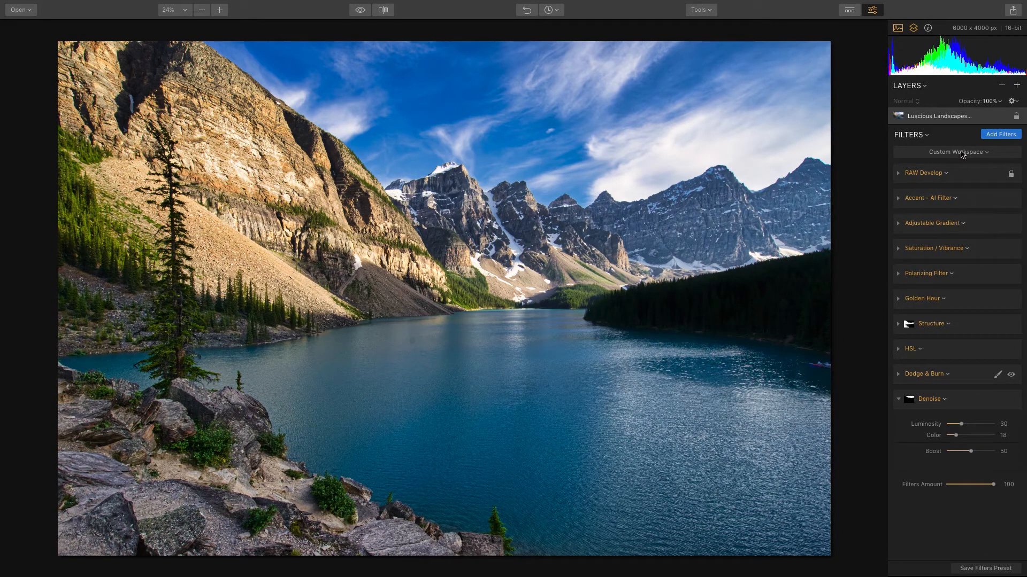
Save the current filter layout as a new workspace named 'Mountains'.
left_click(956, 151)
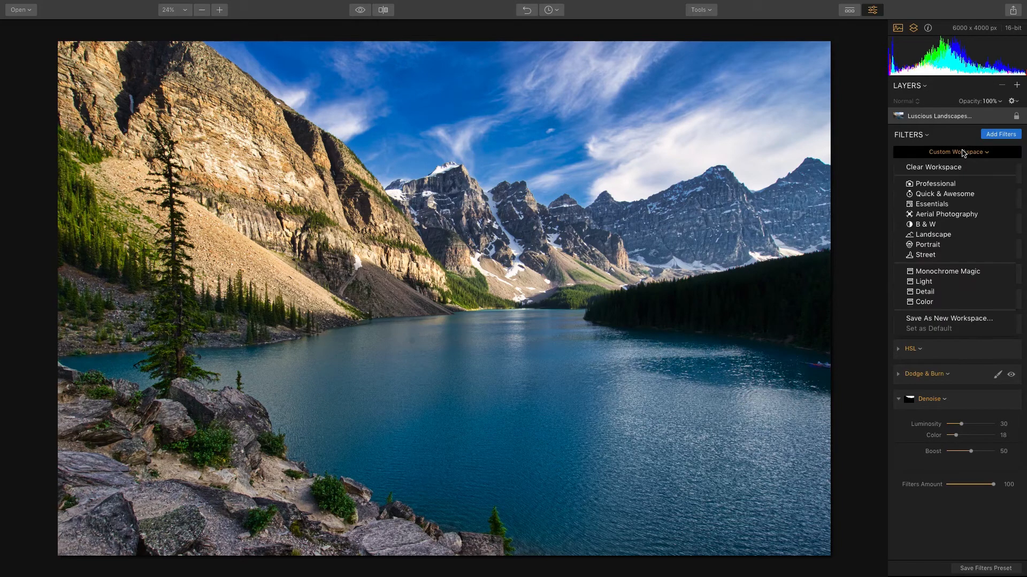
mouse_move(949, 319)
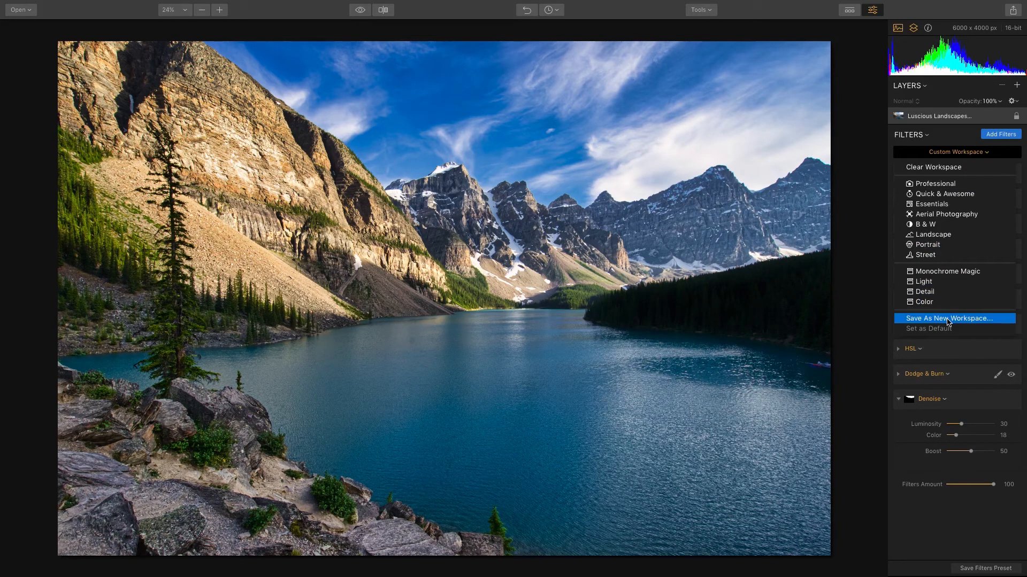
left_click(948, 319)
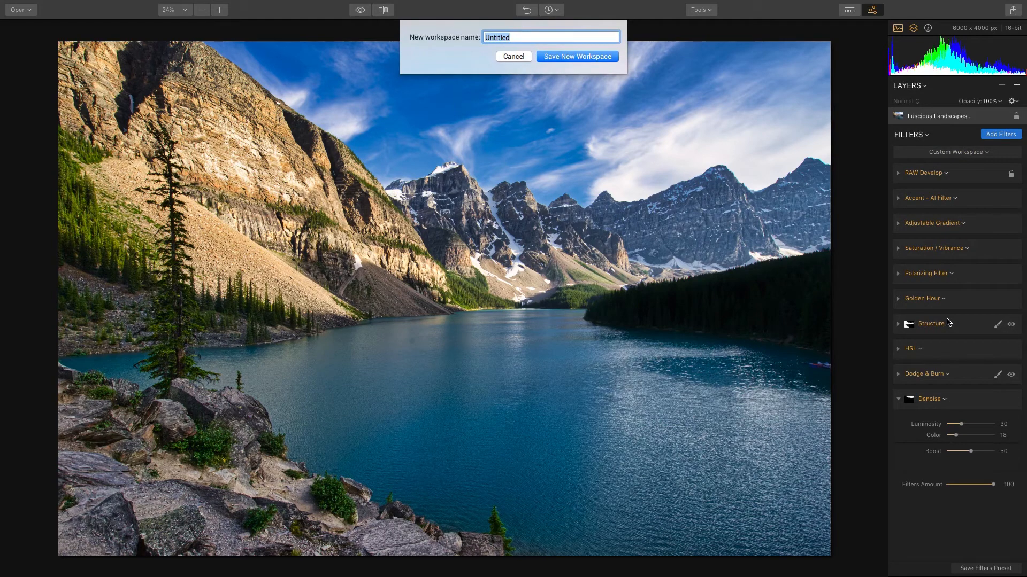
type("Mountains")
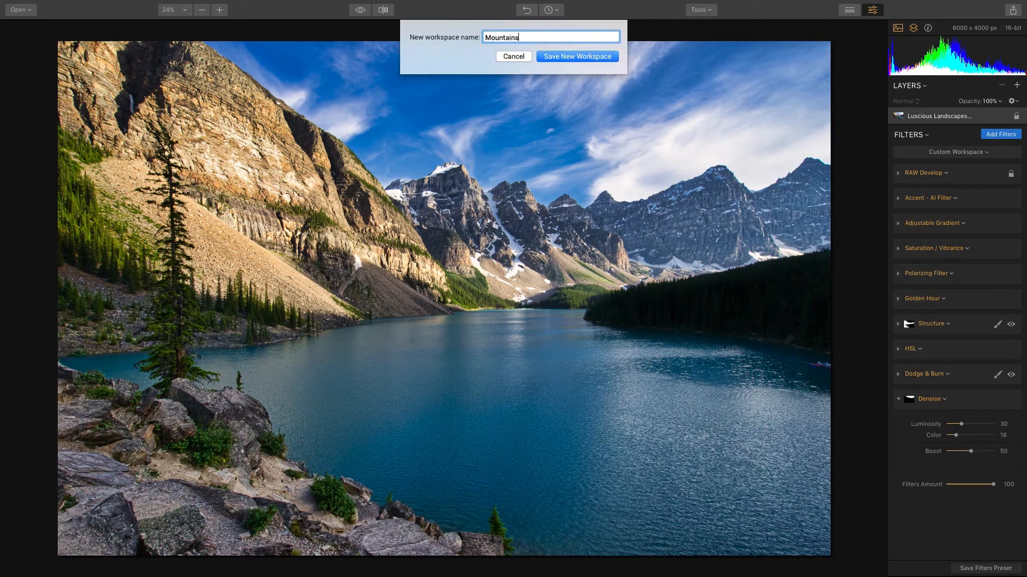
left_click(577, 56)
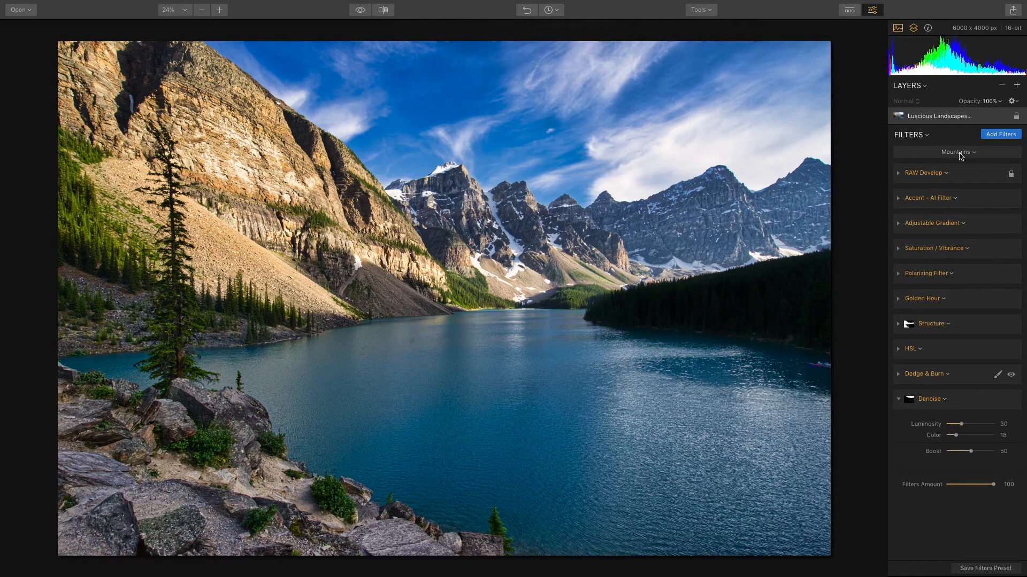
left_click(956, 152)
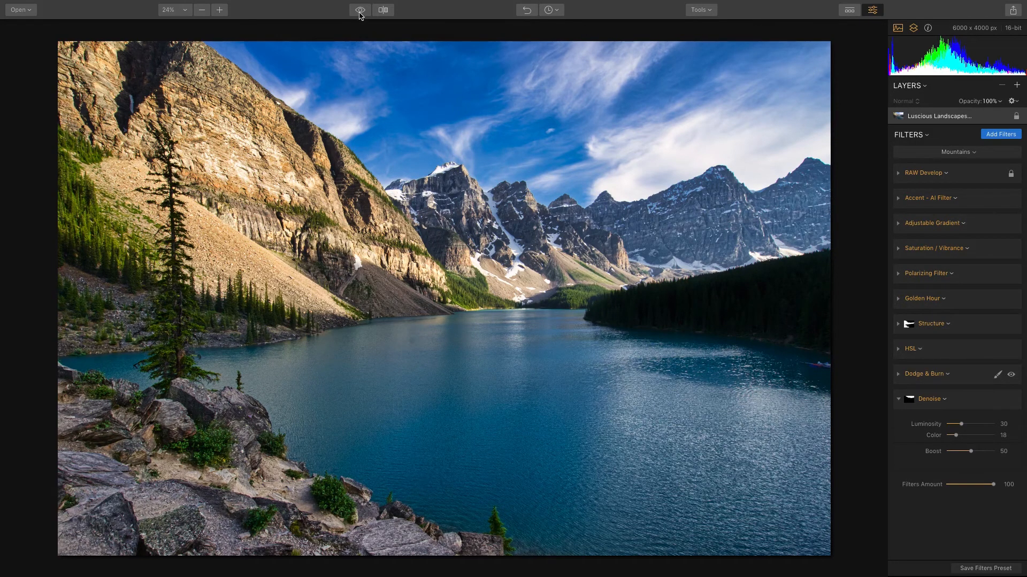
left_click(360, 9)
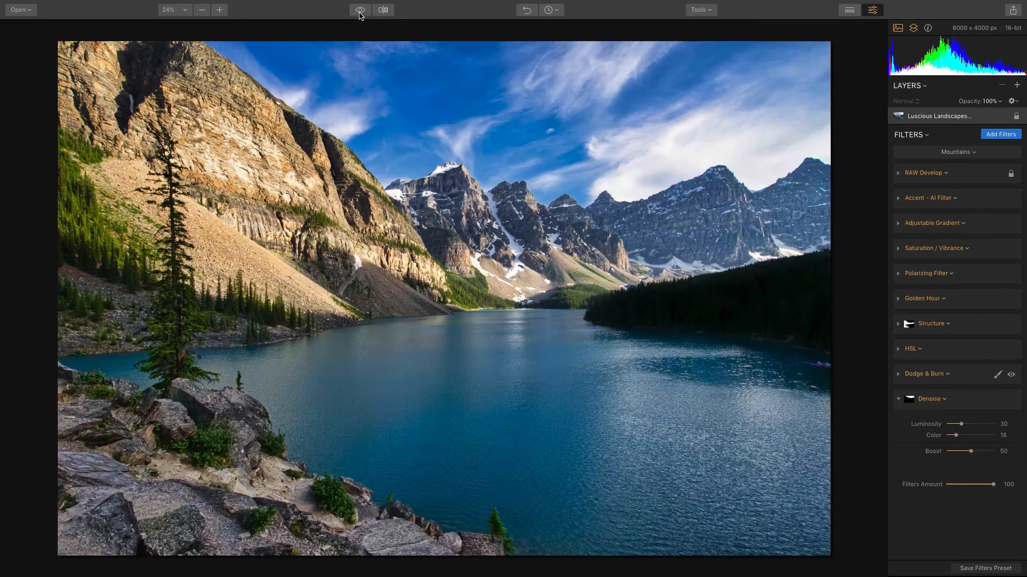
left_click(382, 9)
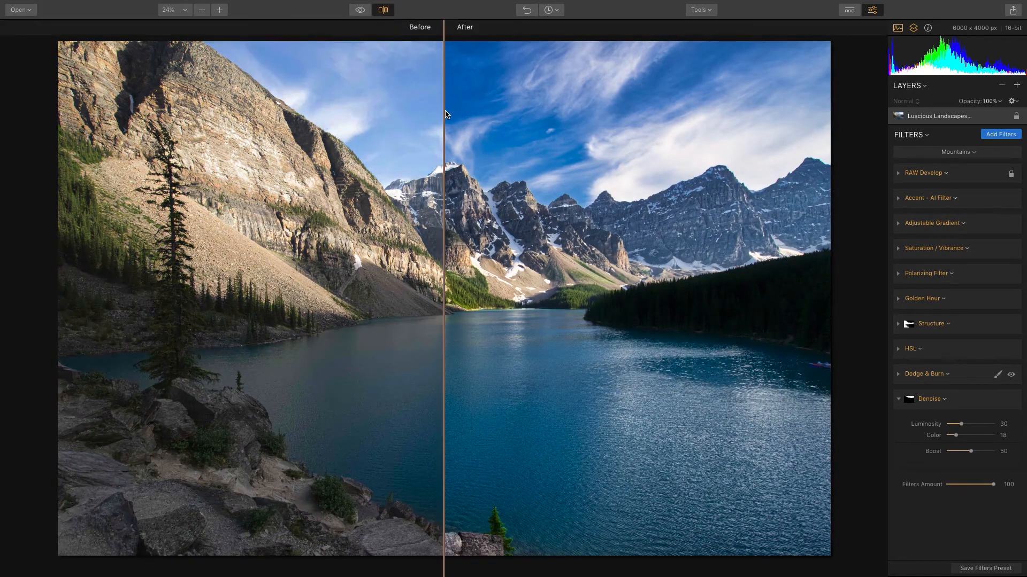
left_click_drag(444, 114, 671, 123)
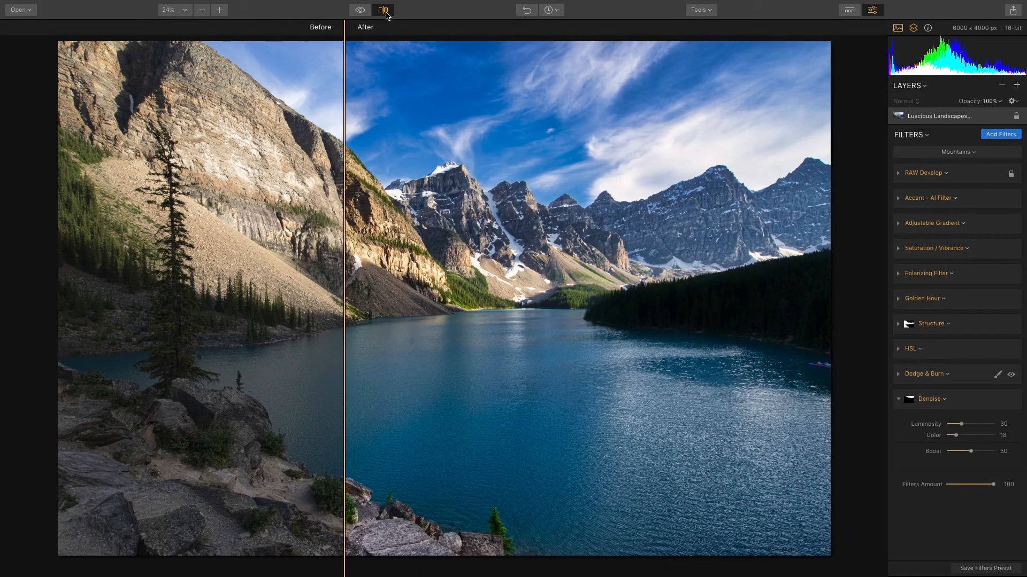
left_click(383, 9)
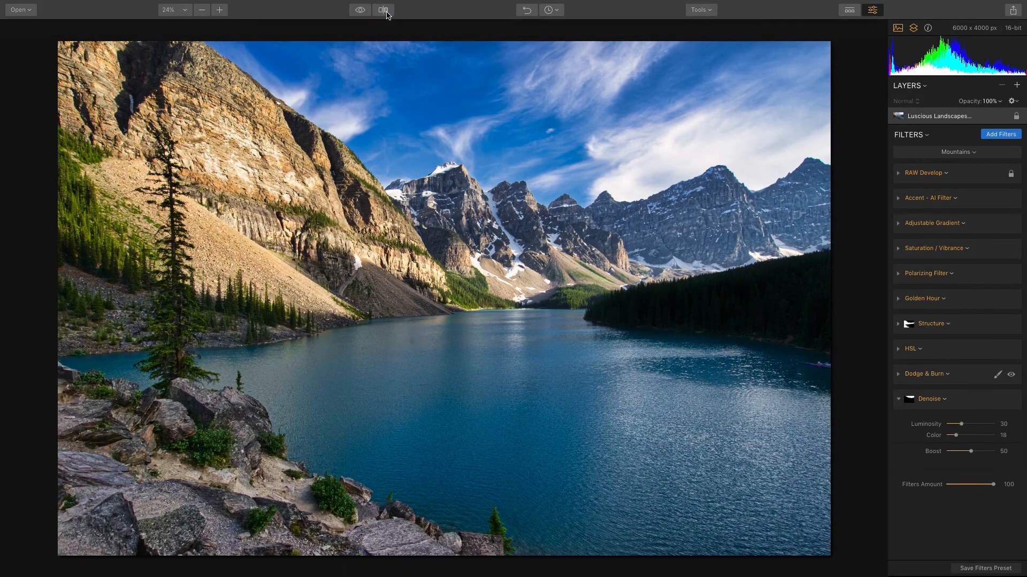